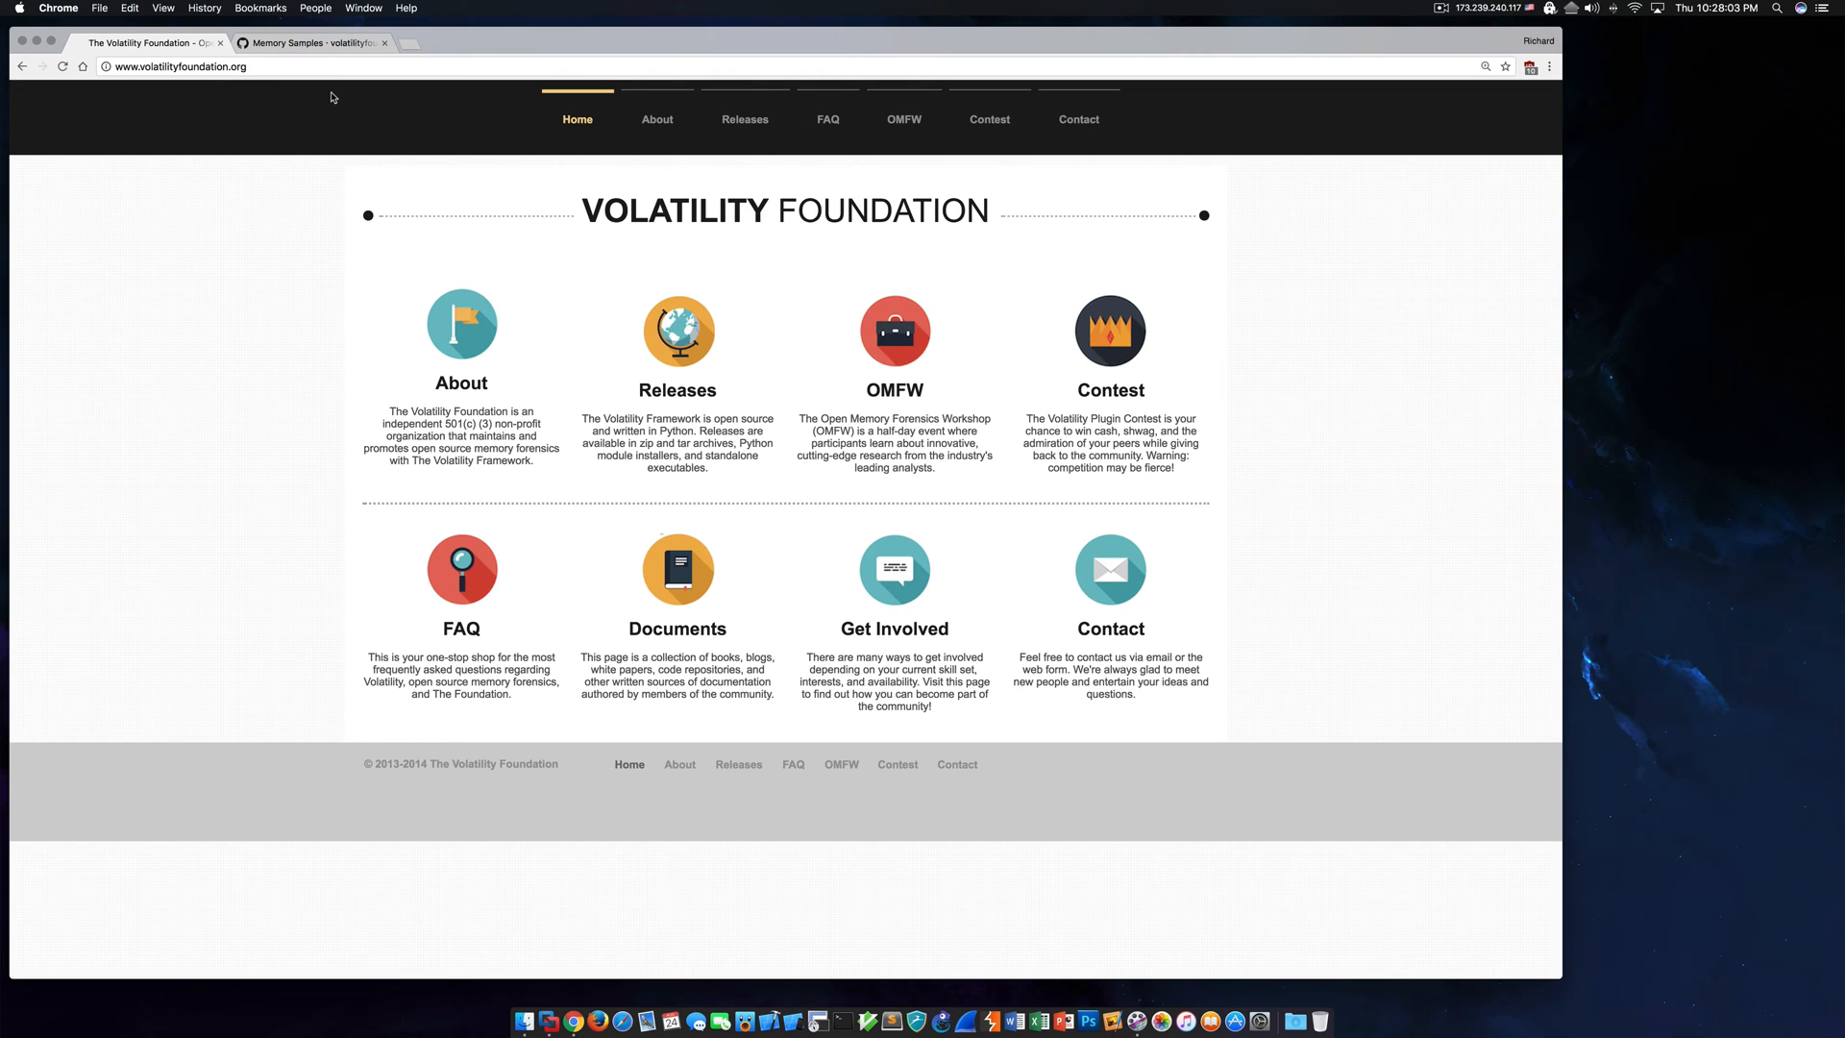
Run vol.py imageinfo on stuxnet.vmem, which suggests the WinXPSP2x86 and WinXPSP3x86 profiles.
{"action": "left_click", "coordinate": [310, 43]}
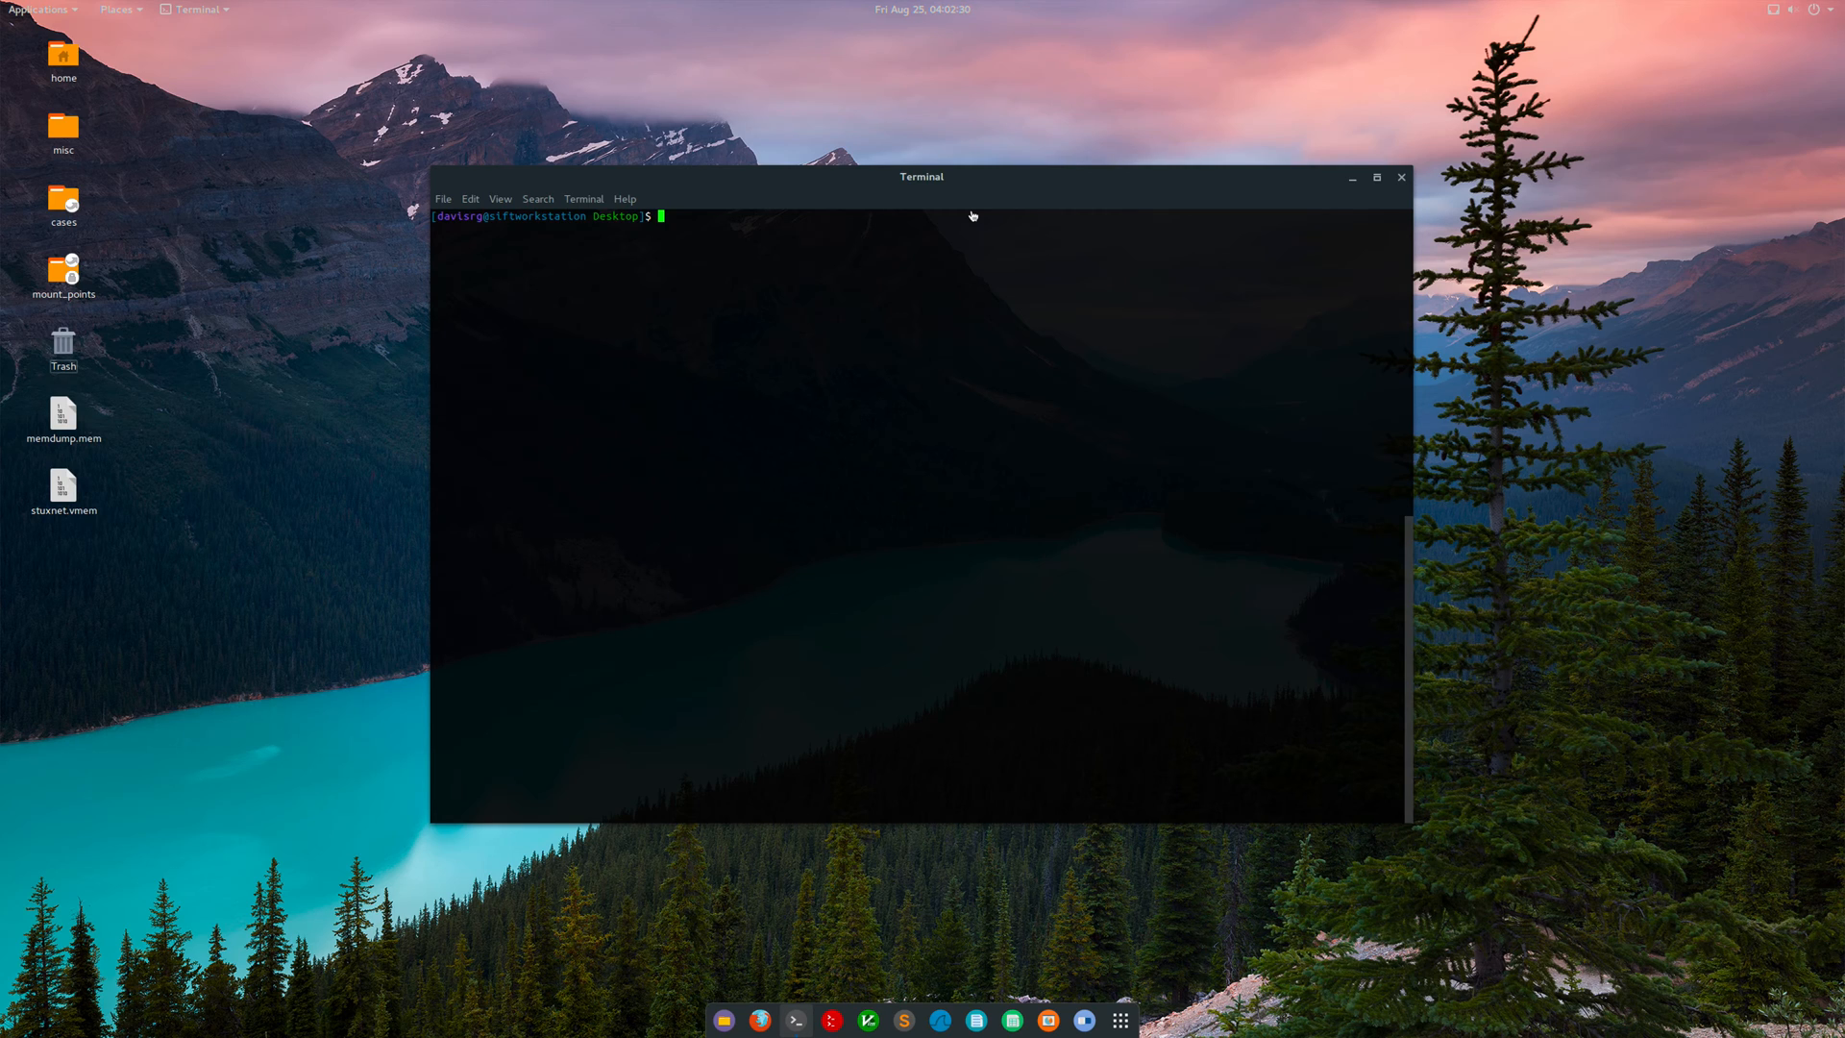
{"action": "type", "text": "v"}
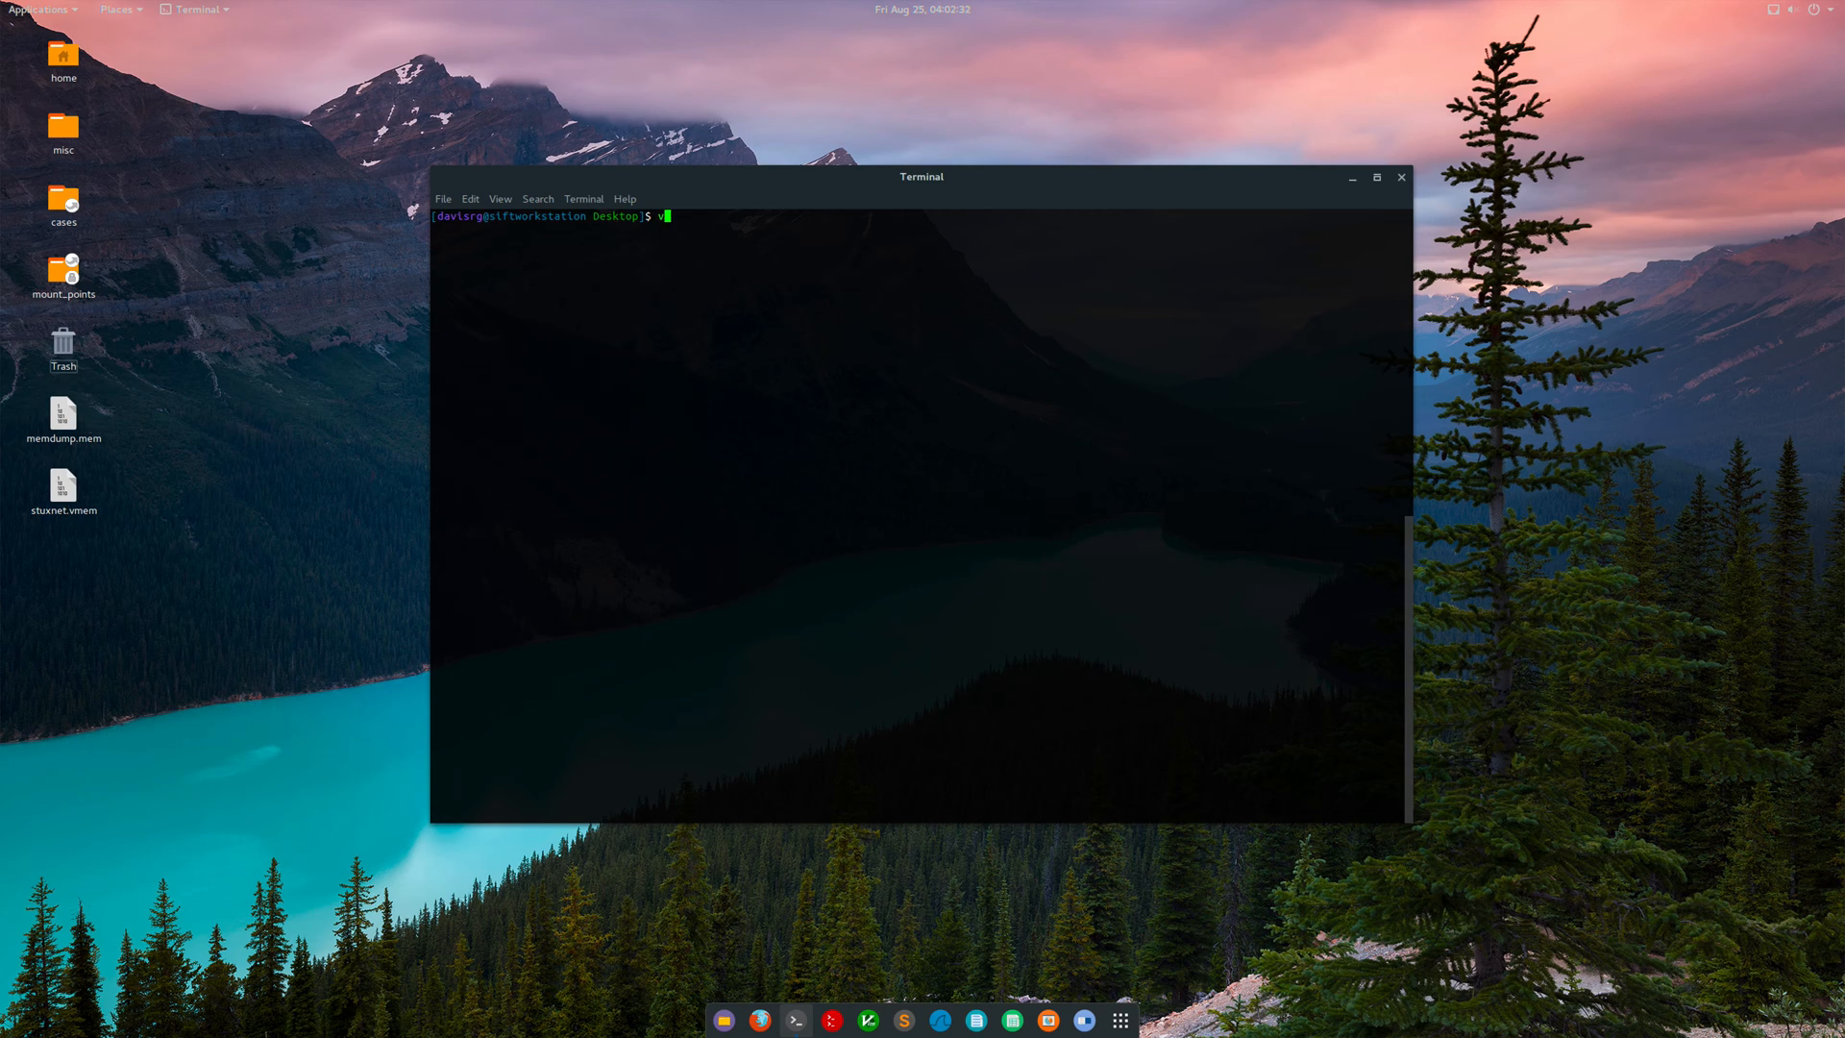
{"action": "type", "text": "ol.py -f"}
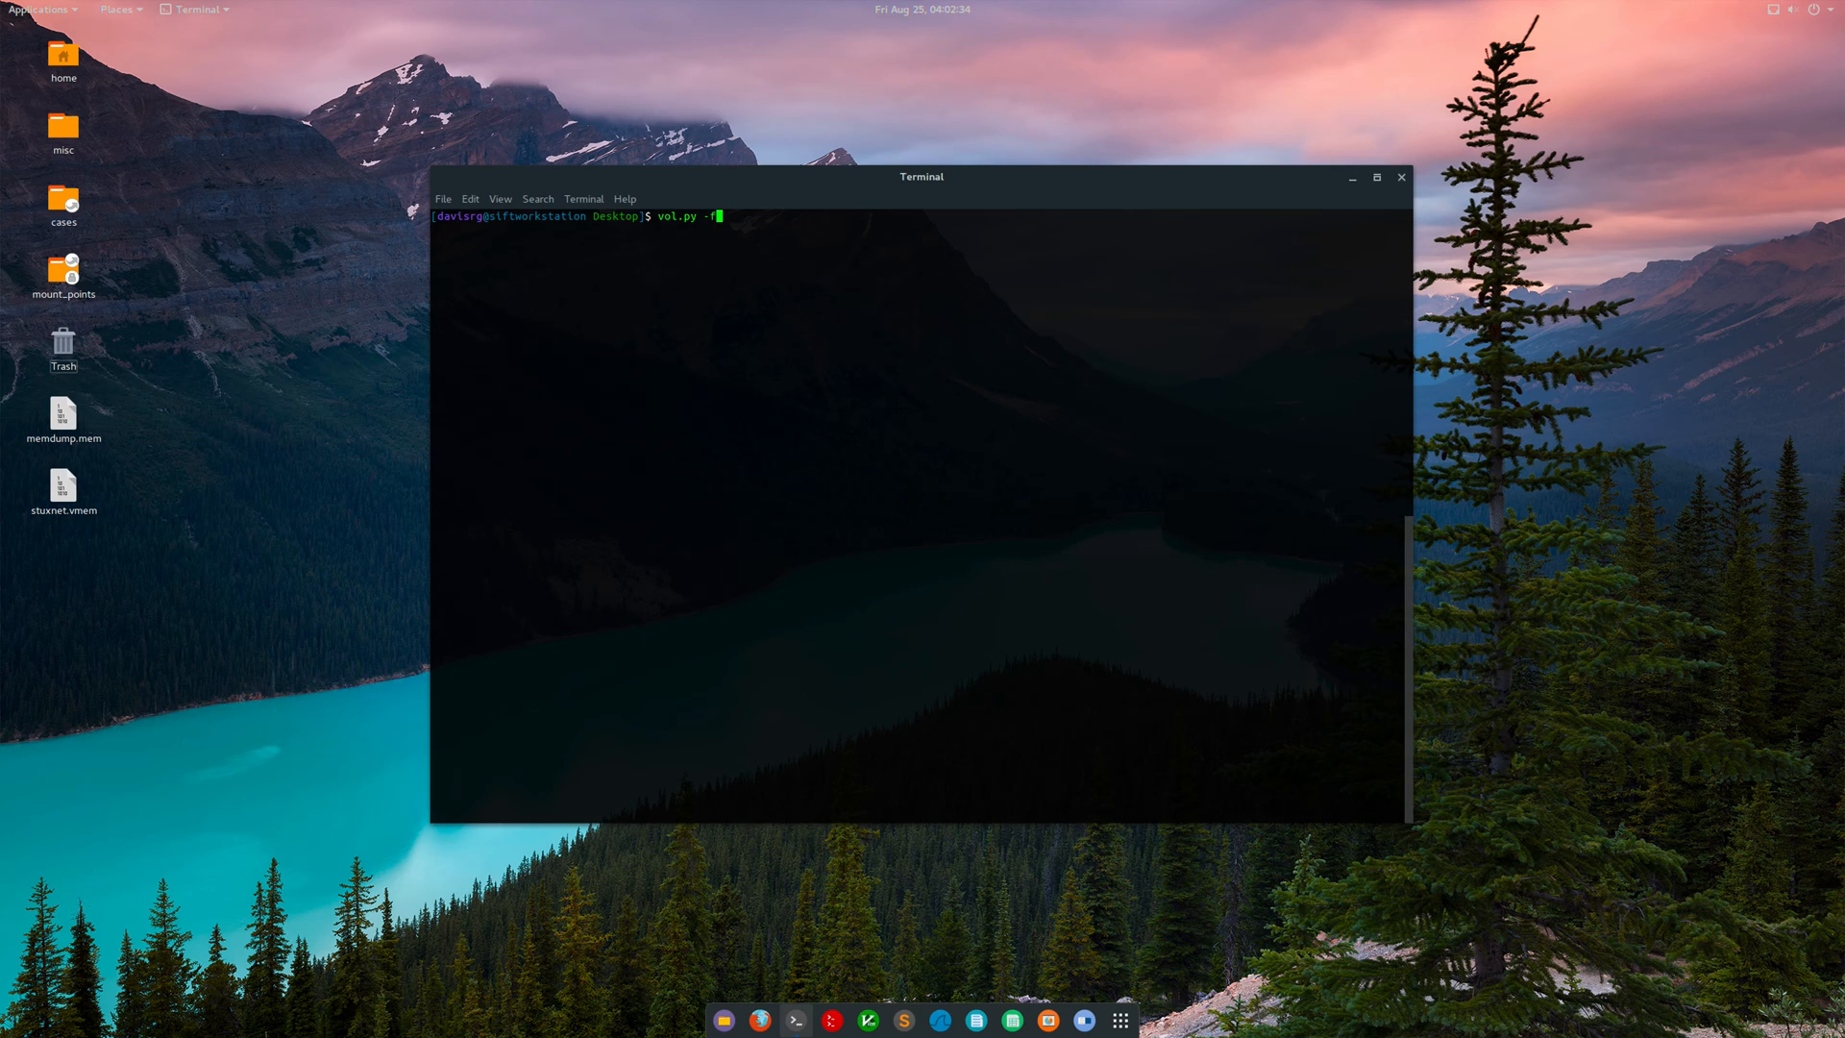
{"action": "type", "text": "stuxnet.vmem"}
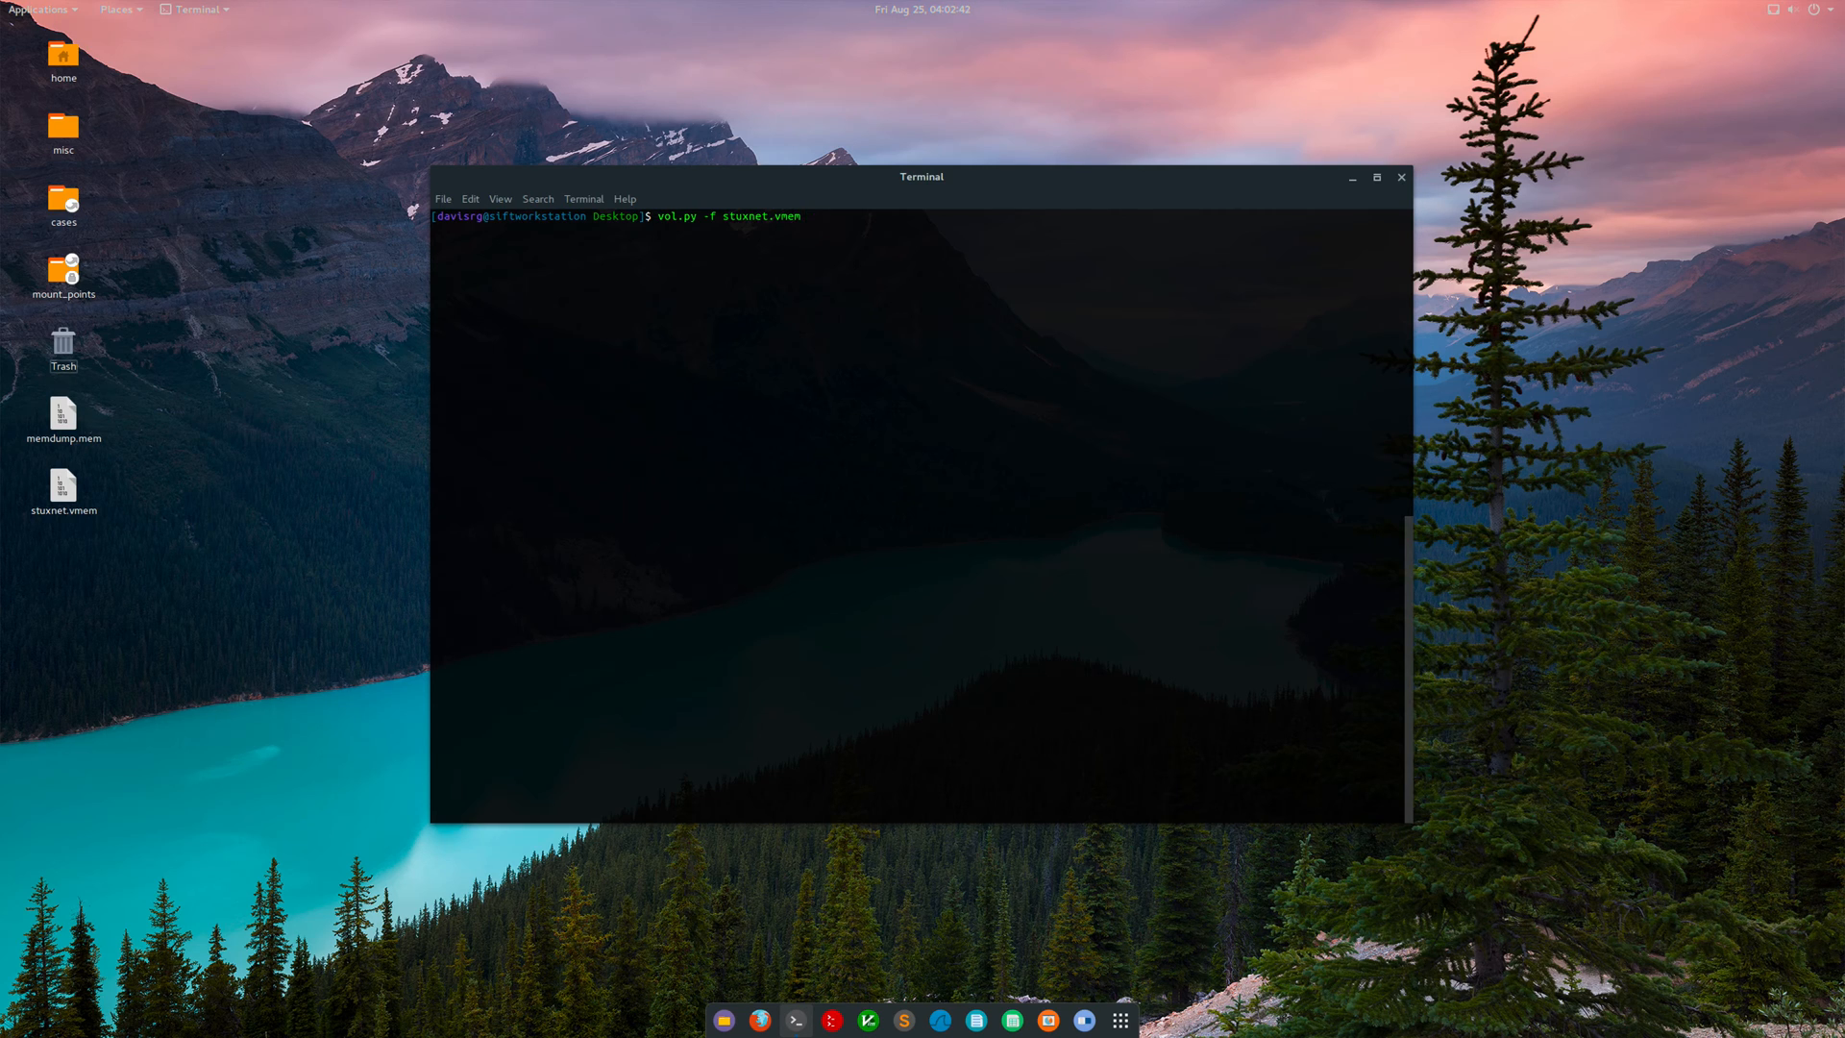
{"action": "type", "text": "imageinf"}
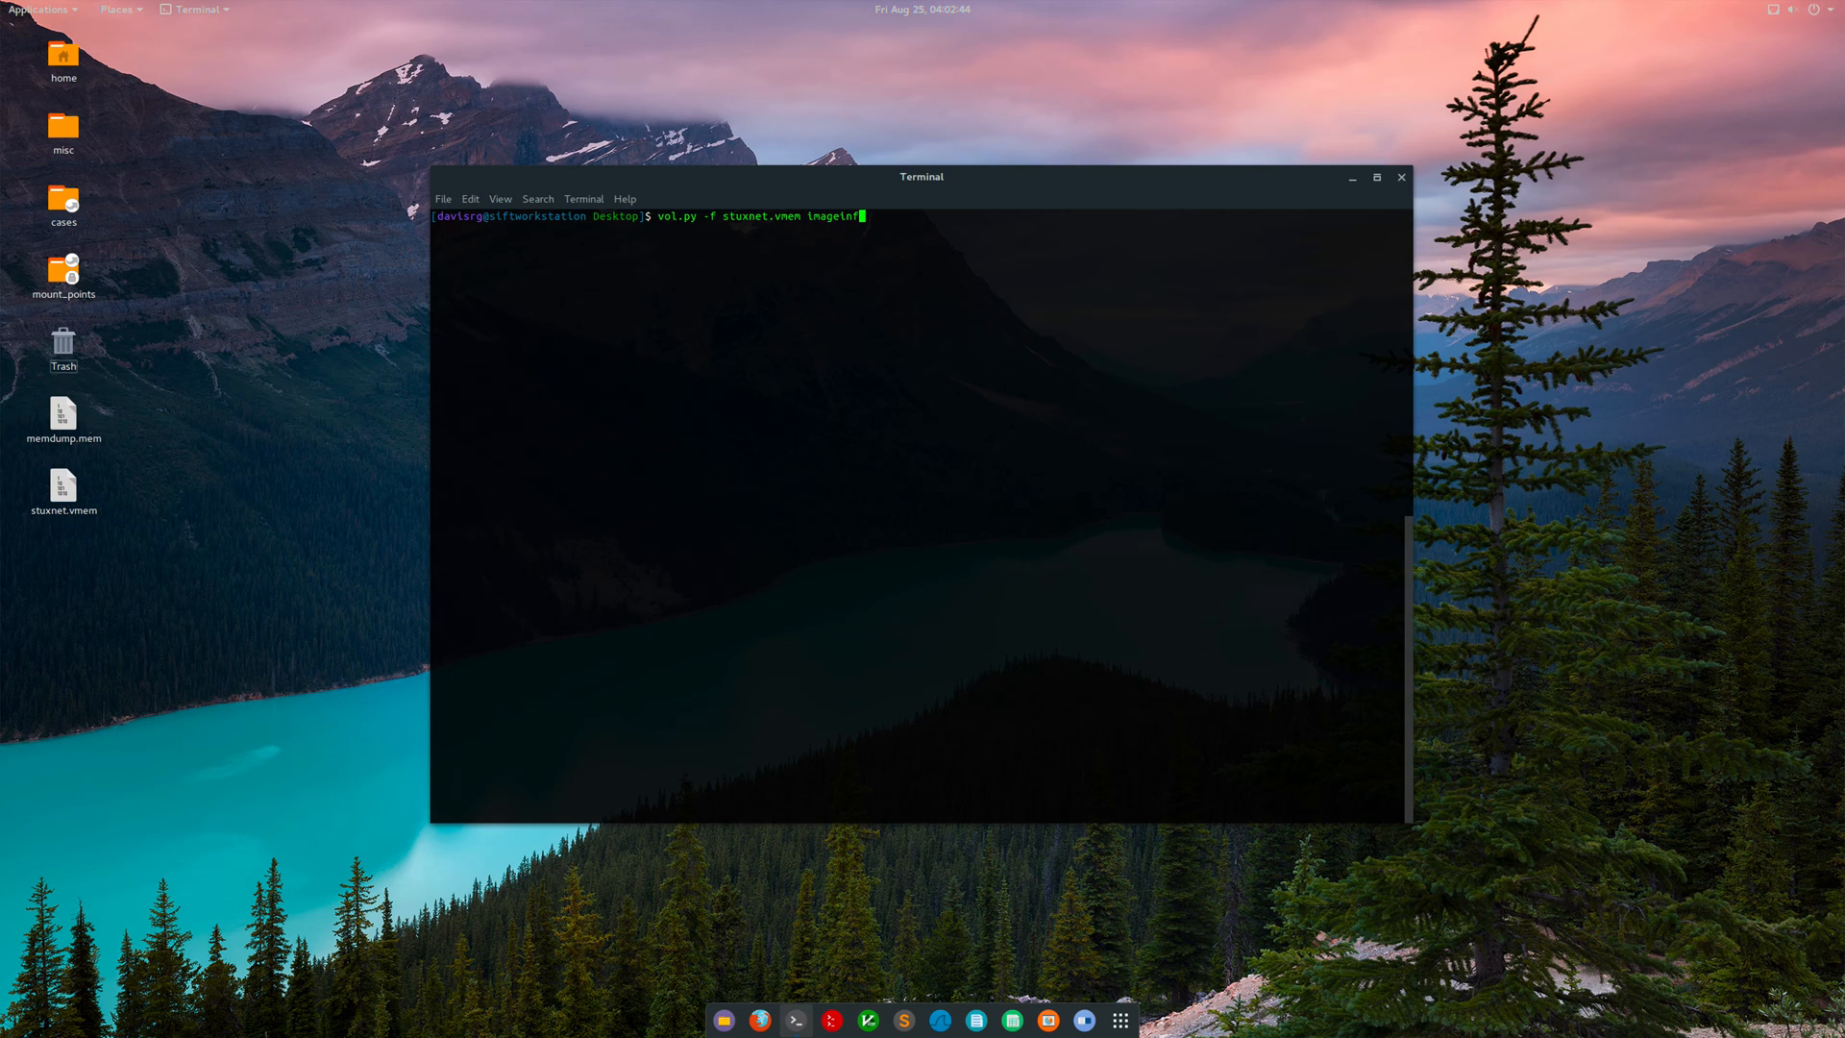
{"action": "key", "text": "Return"}
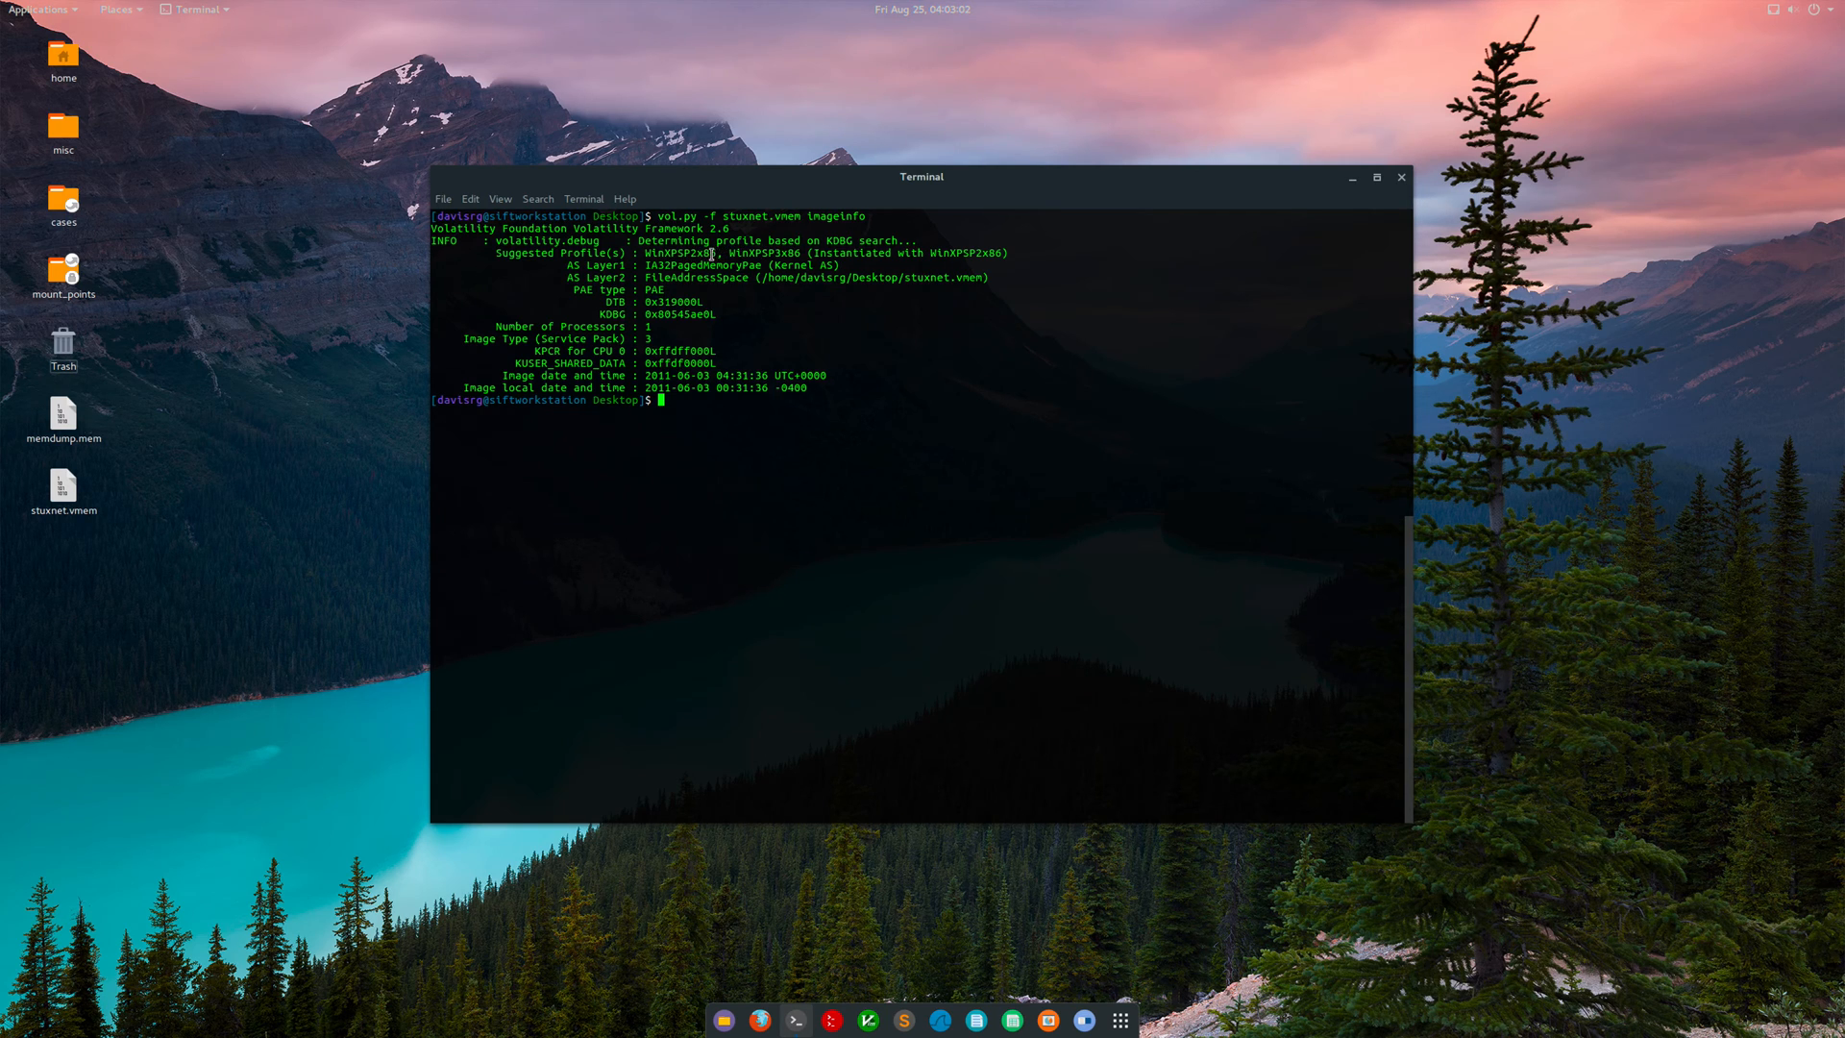
Copy the WinXPSP2x86 profile into a pstree command for stuxnet.vmem.
{"action": "double_click", "coordinate": [677, 253]}
{"action": "type", "text": "vol.py -f stuxnet.vmem imagei"}
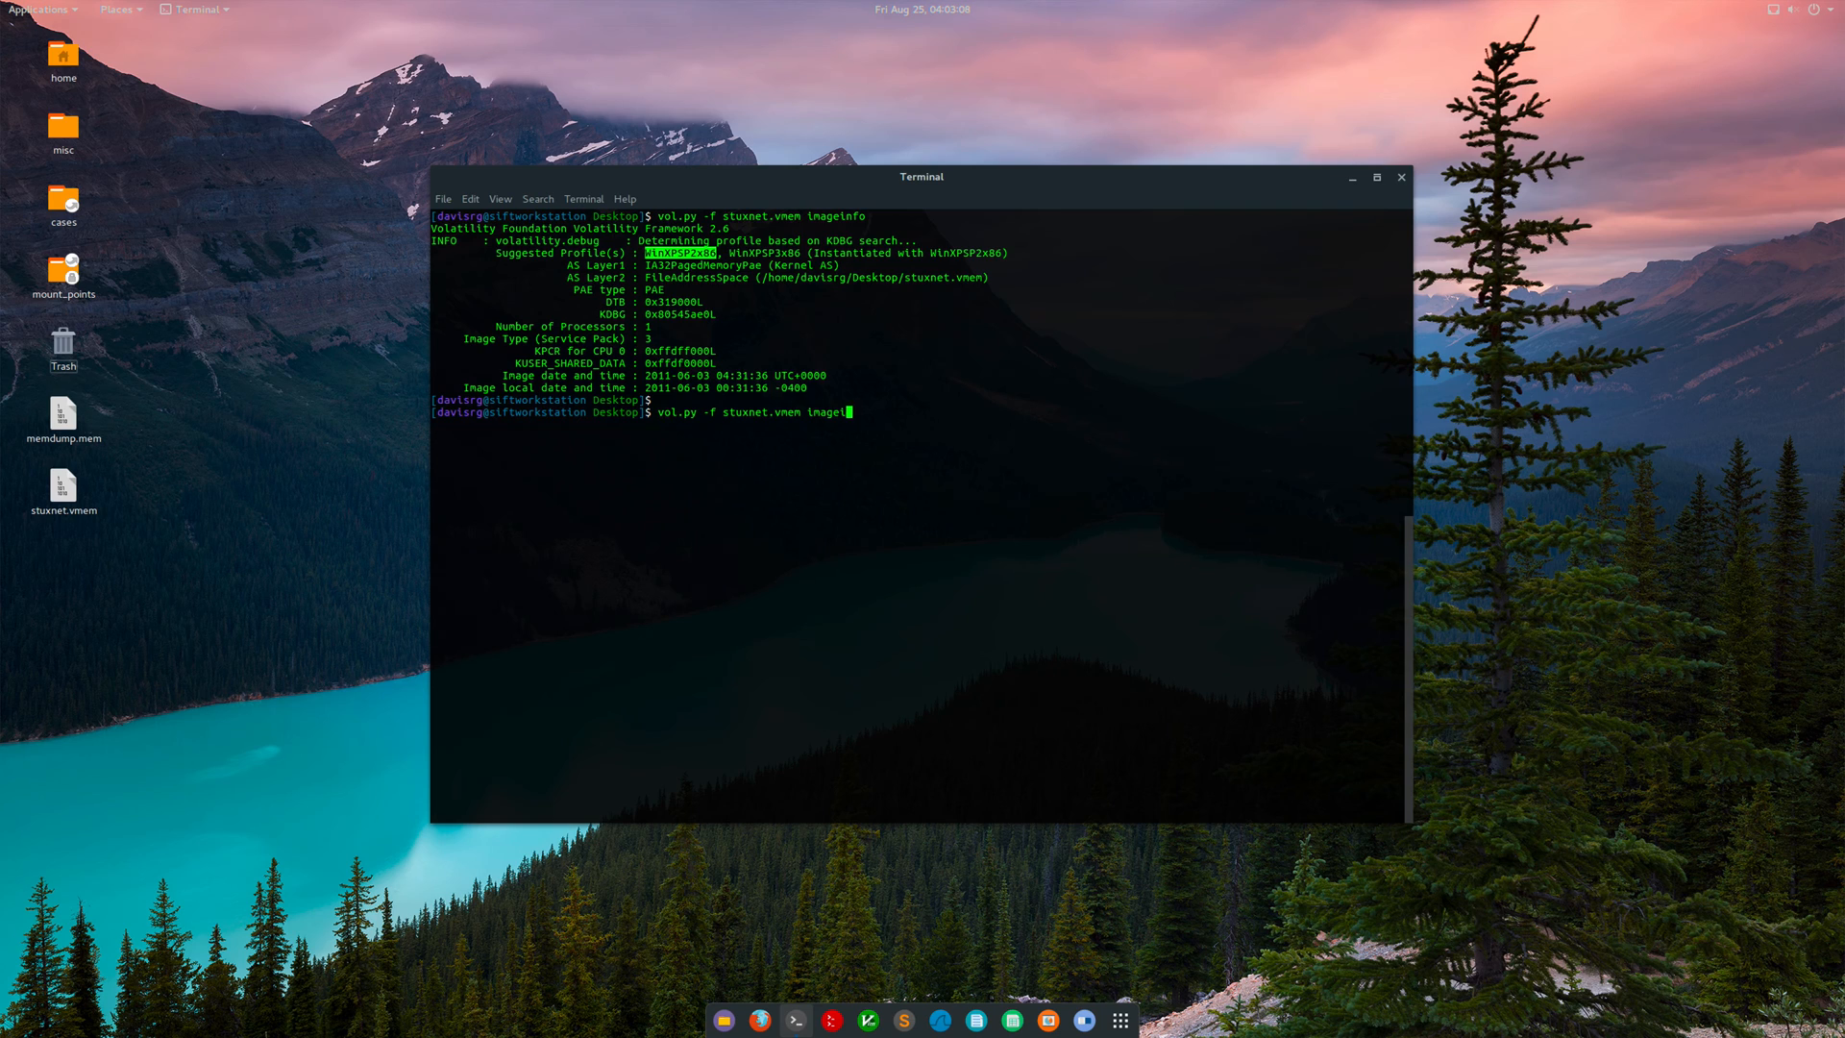
{"action": "type", "text": "--"}
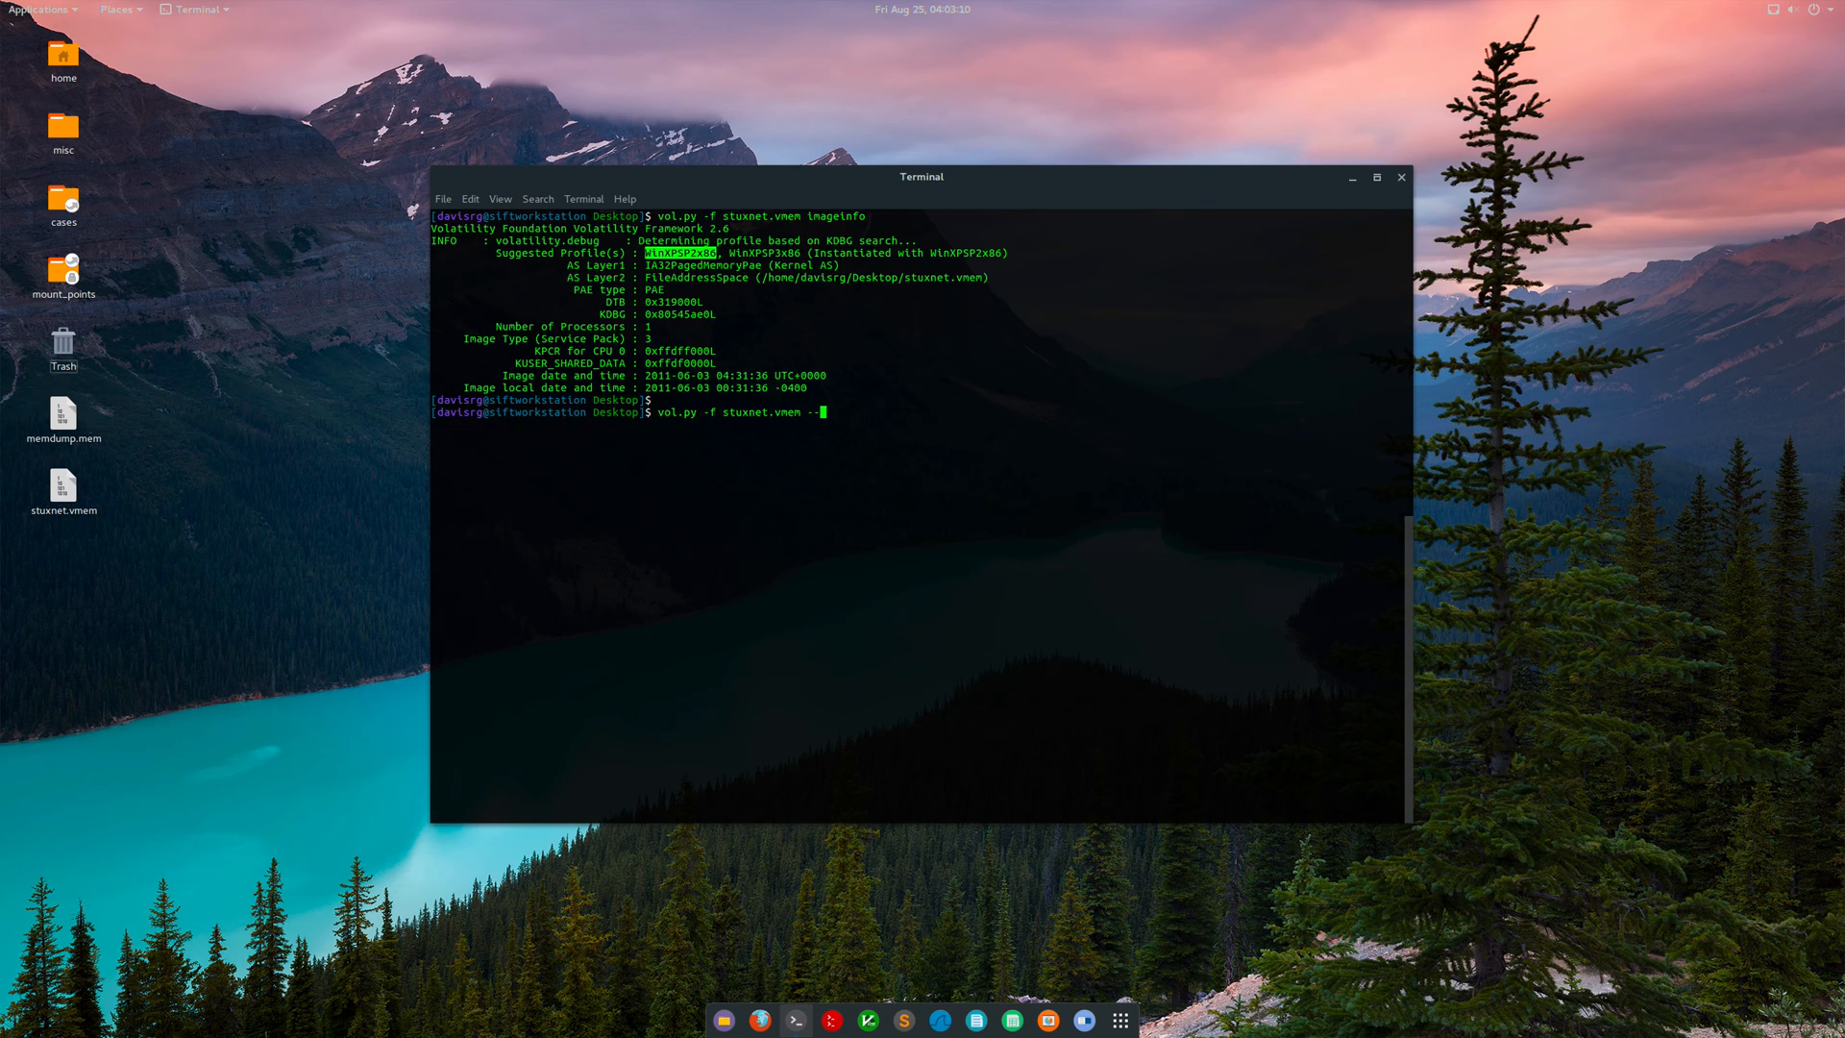
{"action": "type", "text": "profile="}
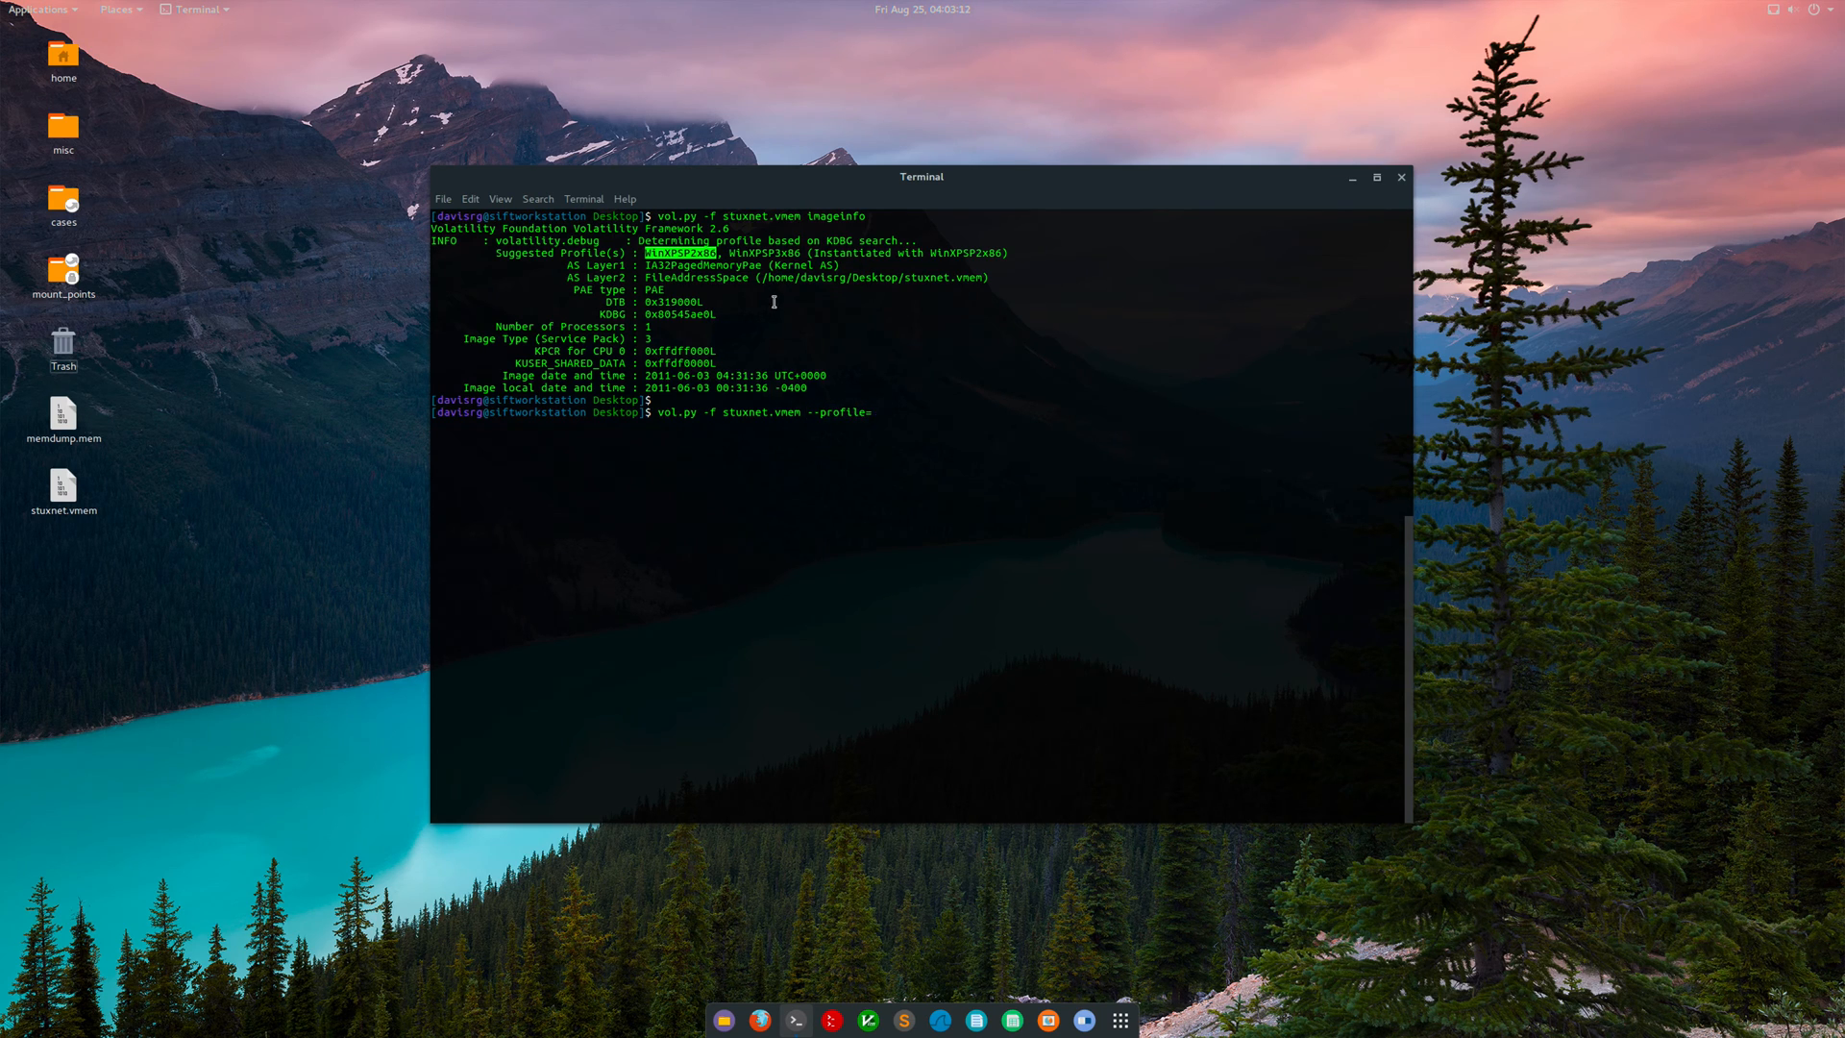
{"action": "type", "text": "WinXPSP2x86 pstree"}
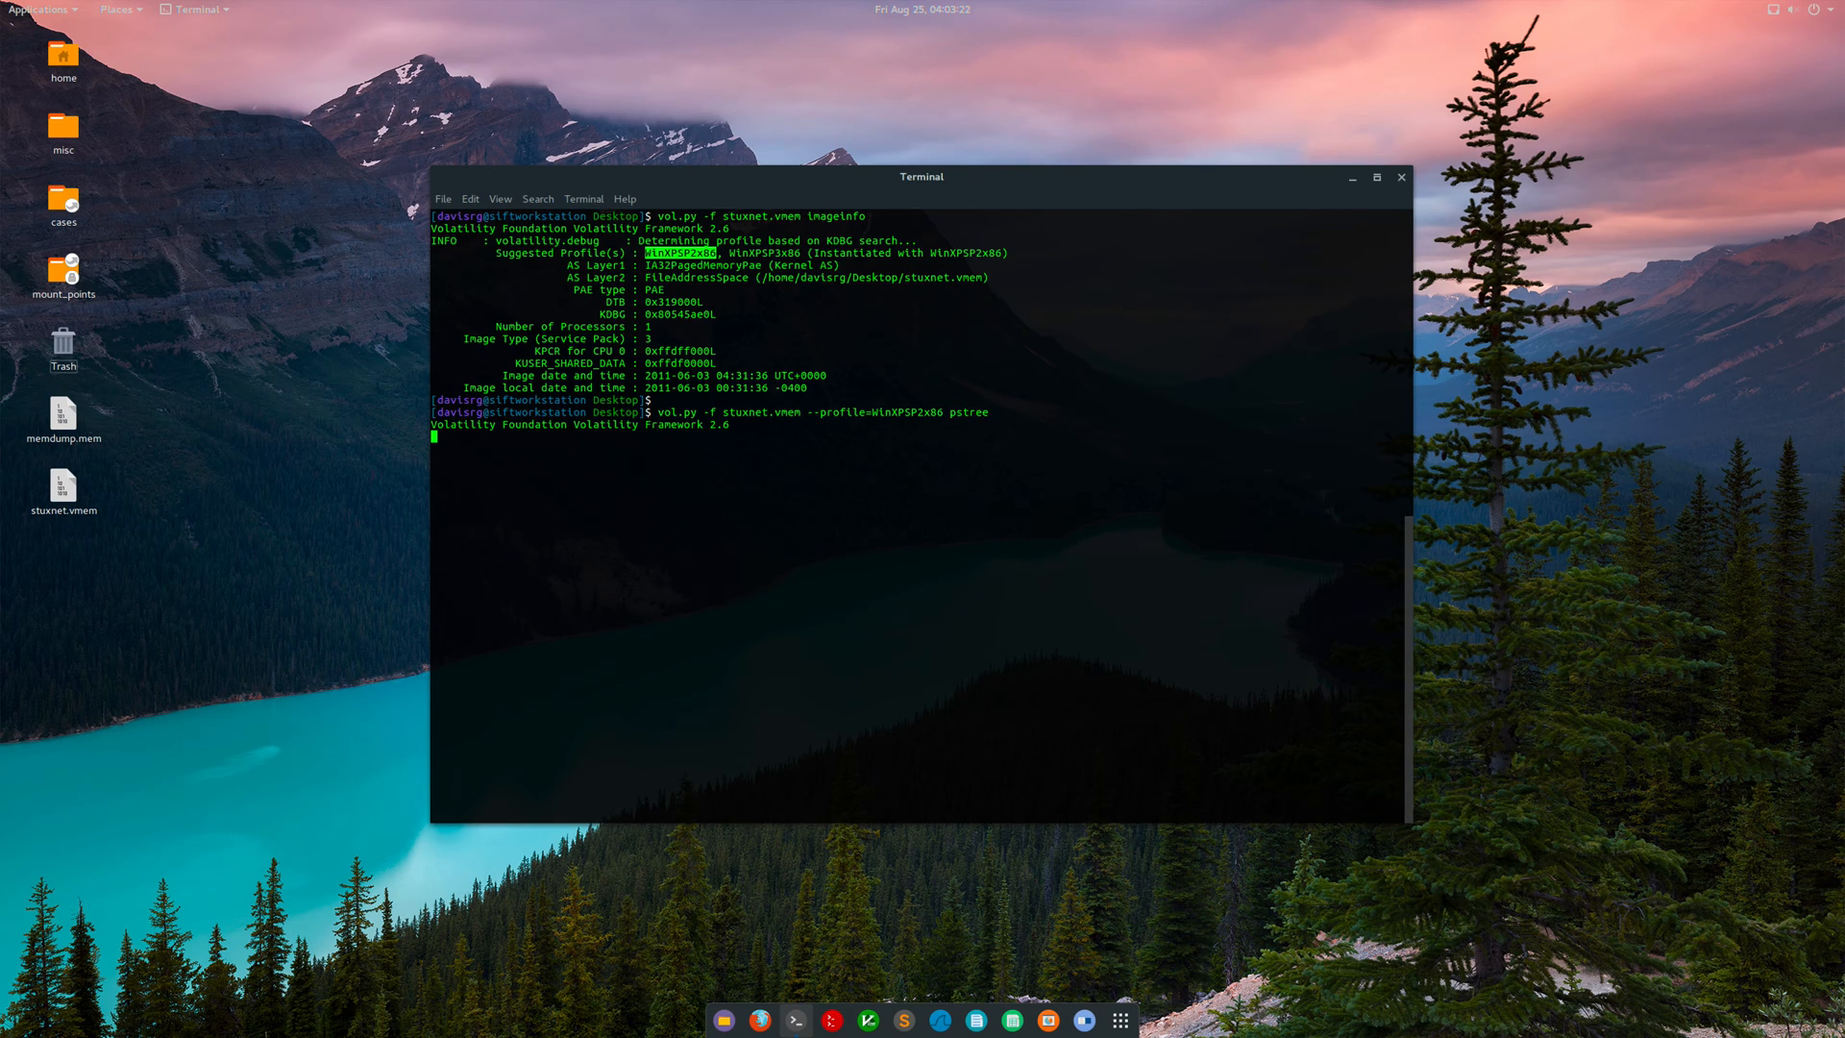
Run pstree and review the hierarchy from System through explorer.exe and VMware tools.
{"action": "key", "text": "Return"}
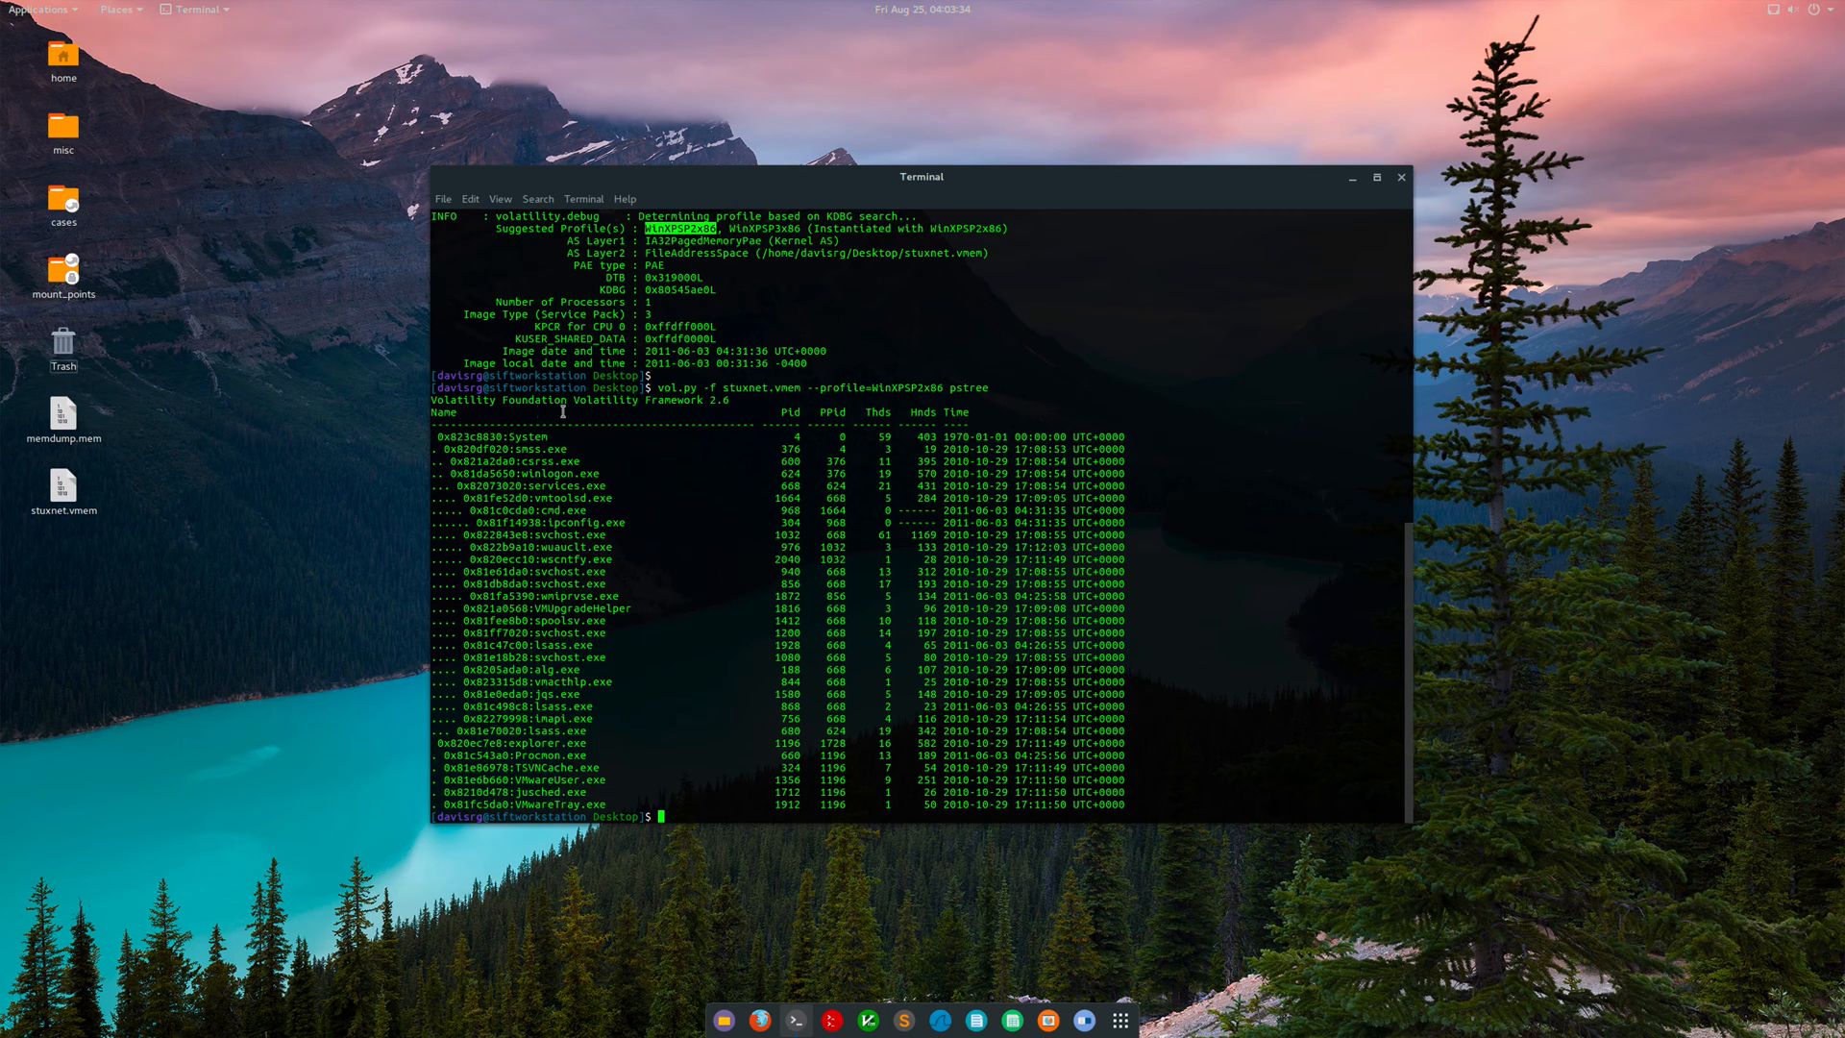
{"action": "mouse_move", "coordinate": [822, 410]}
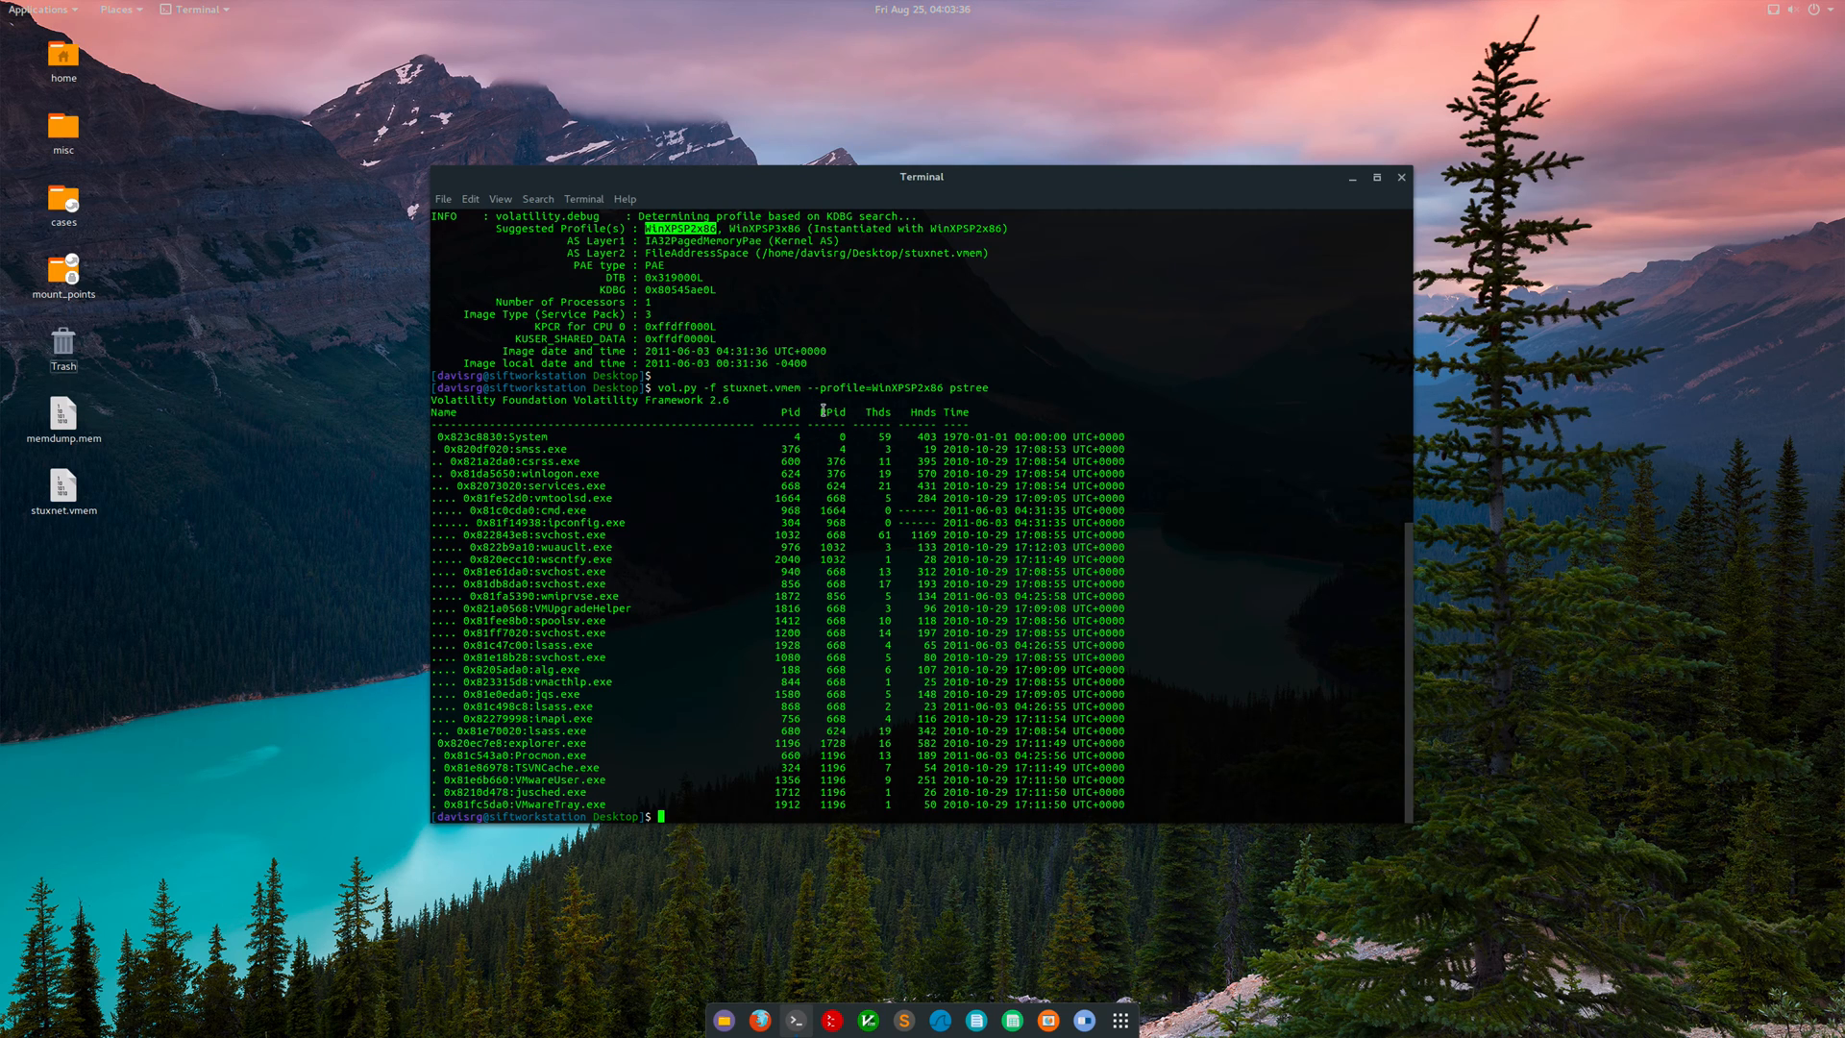
{"action": "mouse_move", "coordinate": [633, 440]}
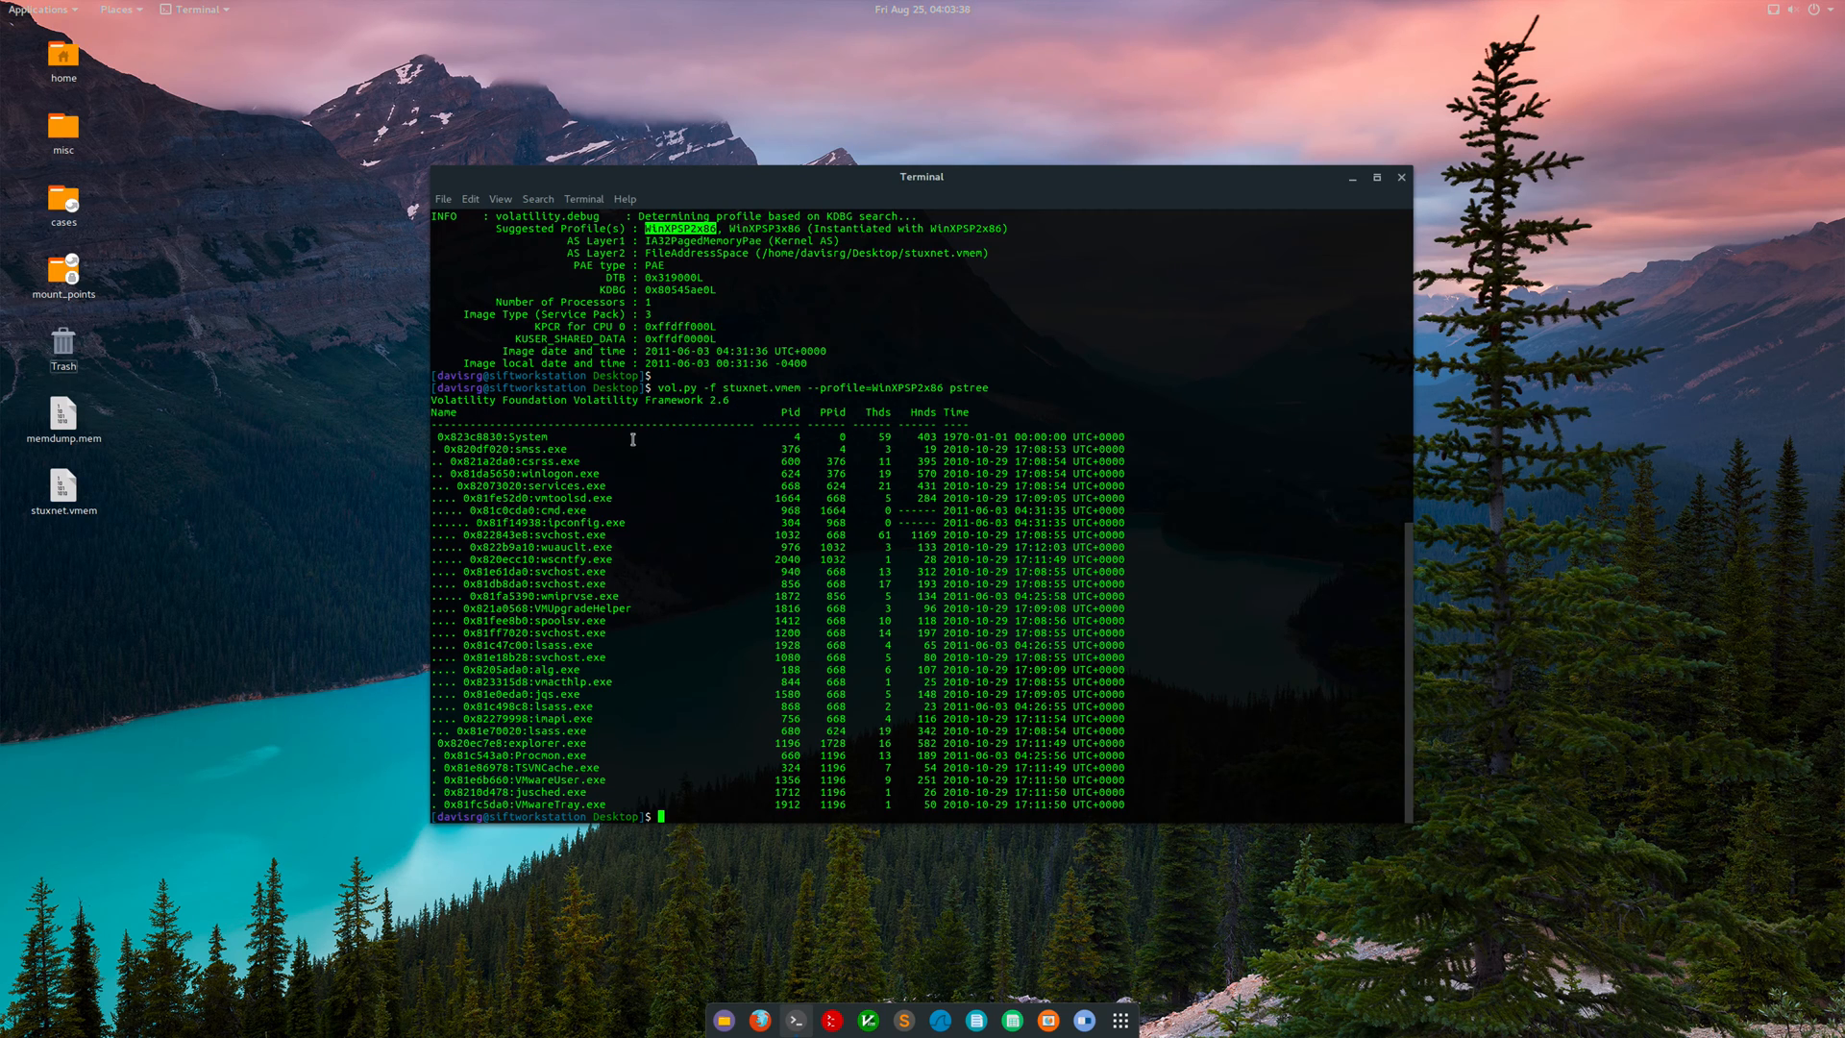
{"action": "mouse_move", "coordinate": [538, 537]}
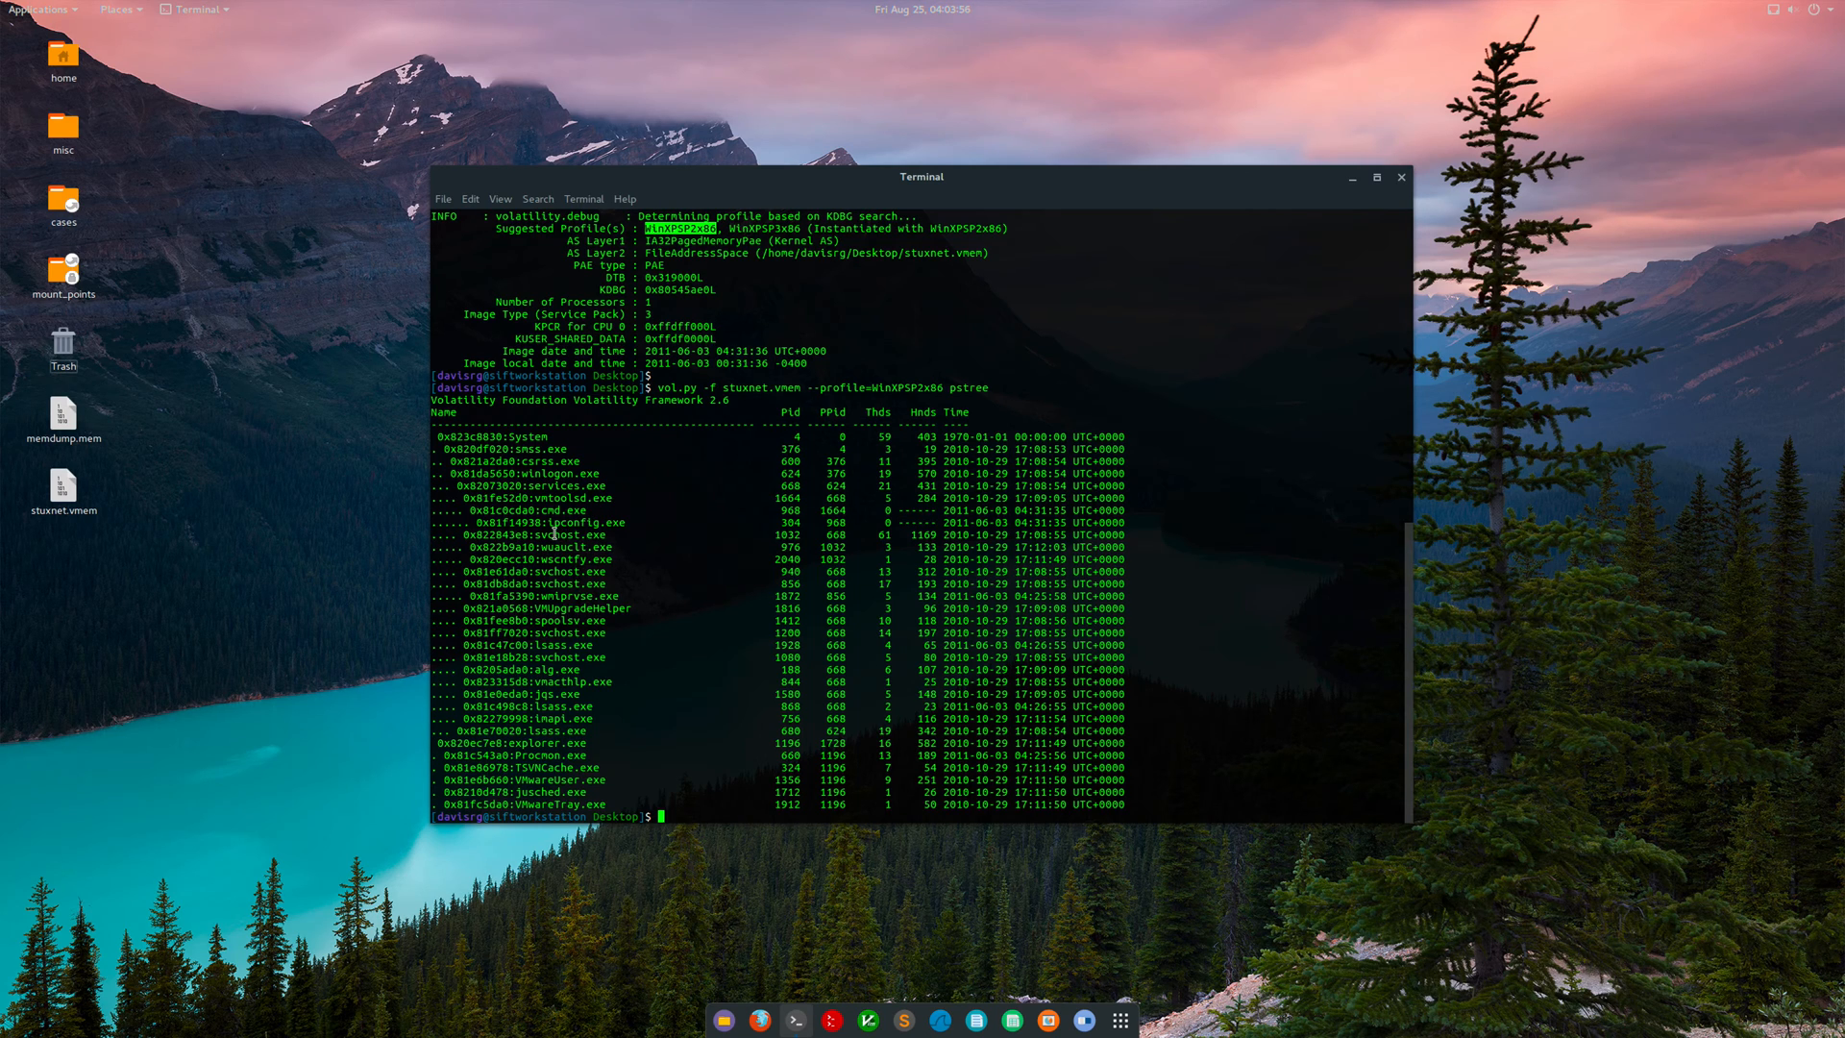
{"action": "mouse_move", "coordinate": [568, 649]}
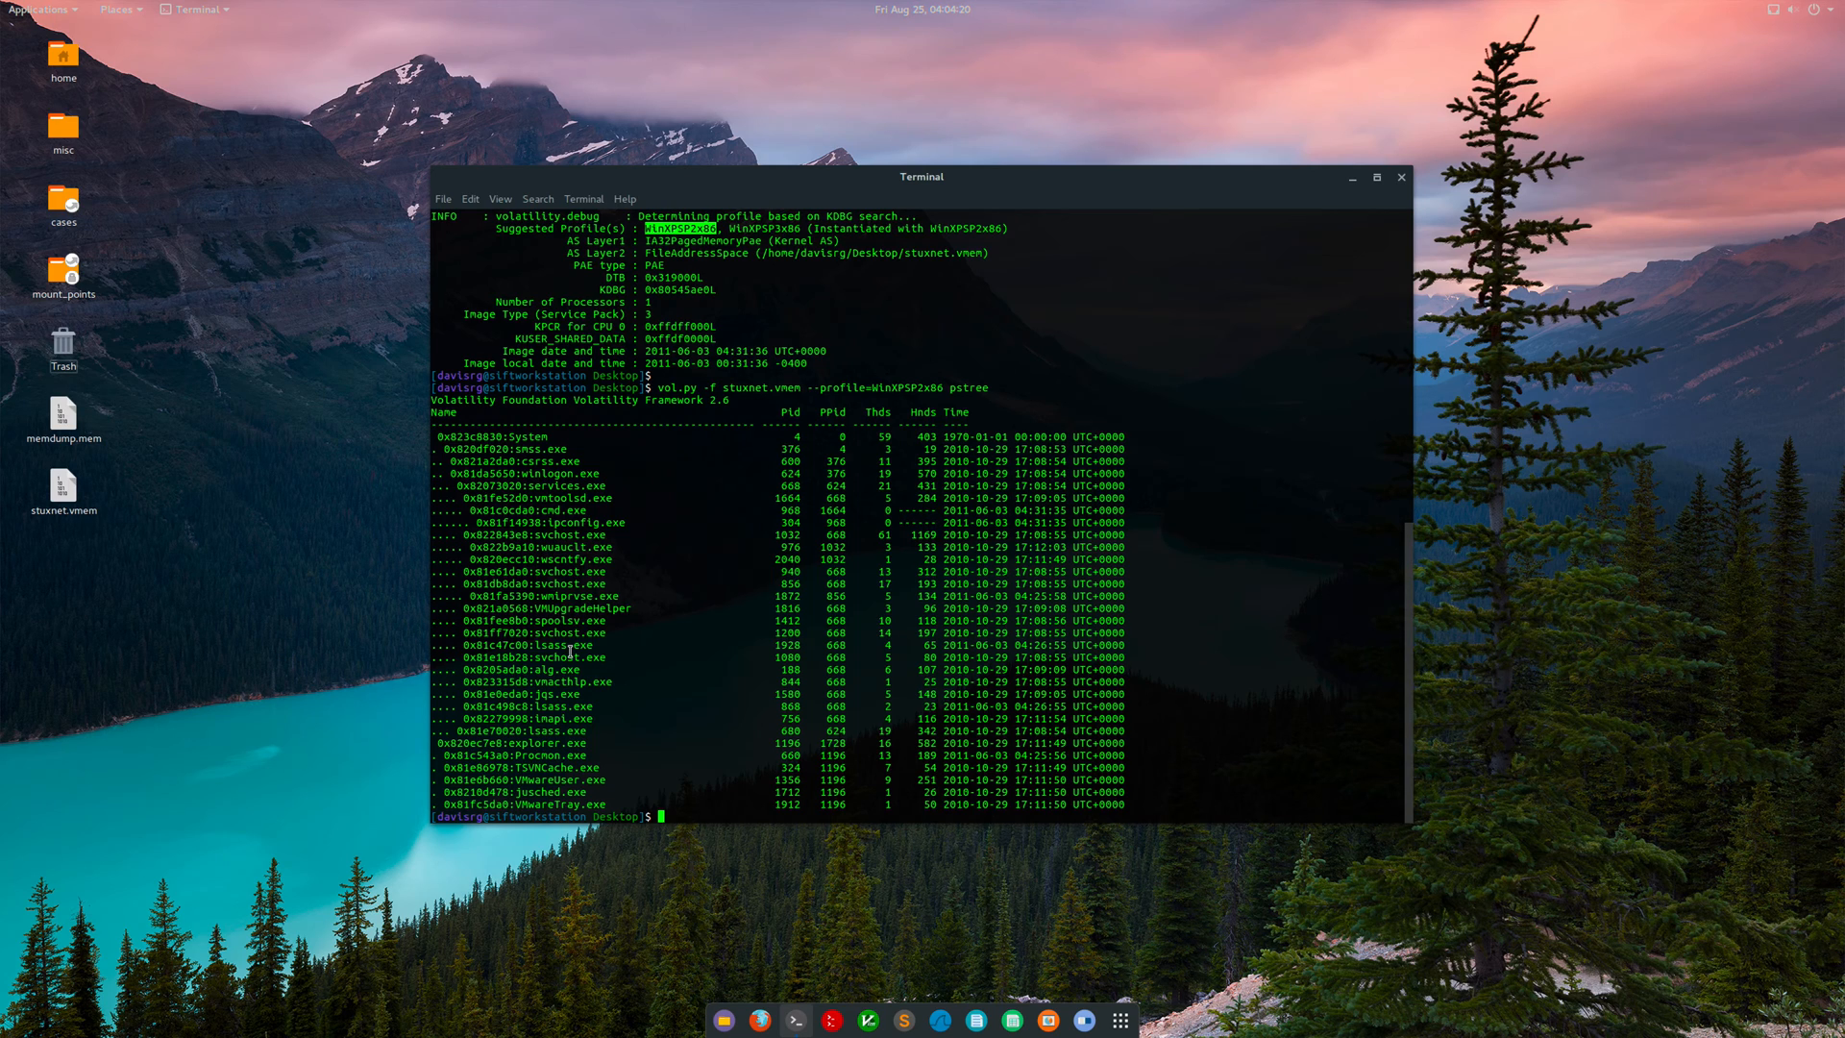
{"action": "mouse_move", "coordinate": [762, 476]}
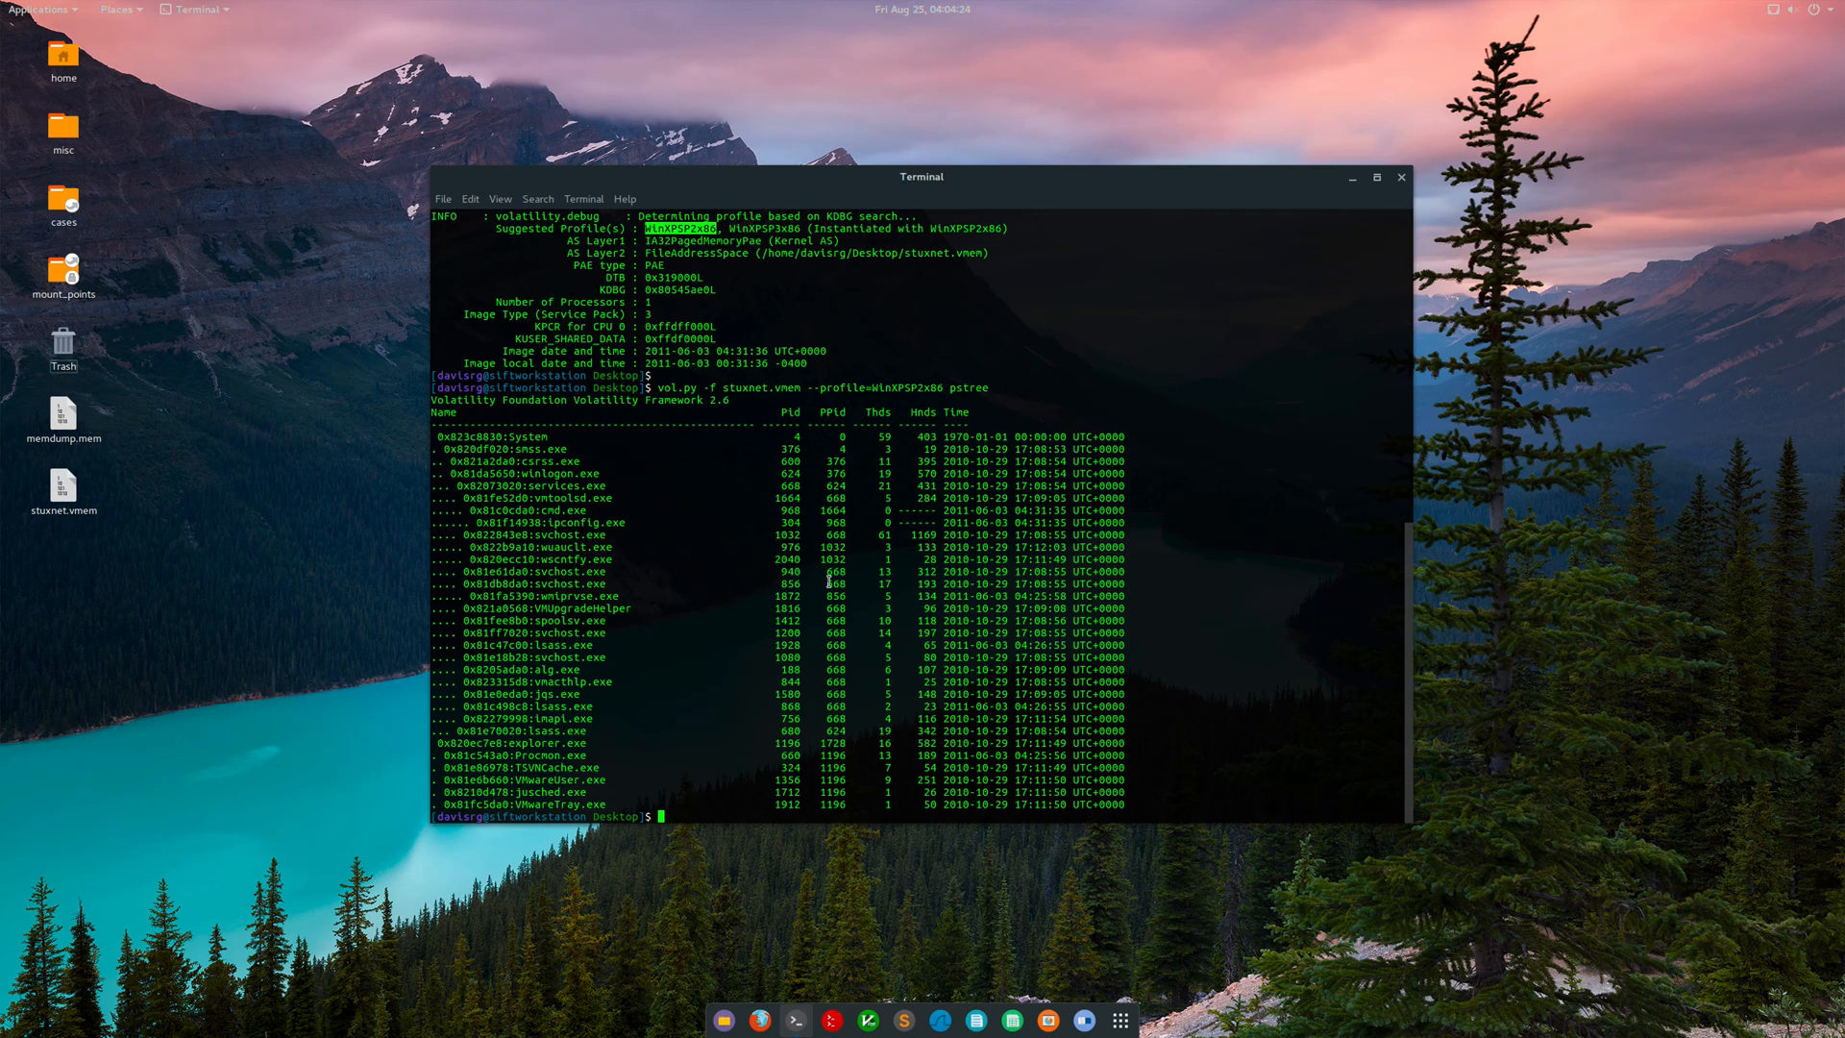
{"action": "double_click", "coordinate": [834, 583]}
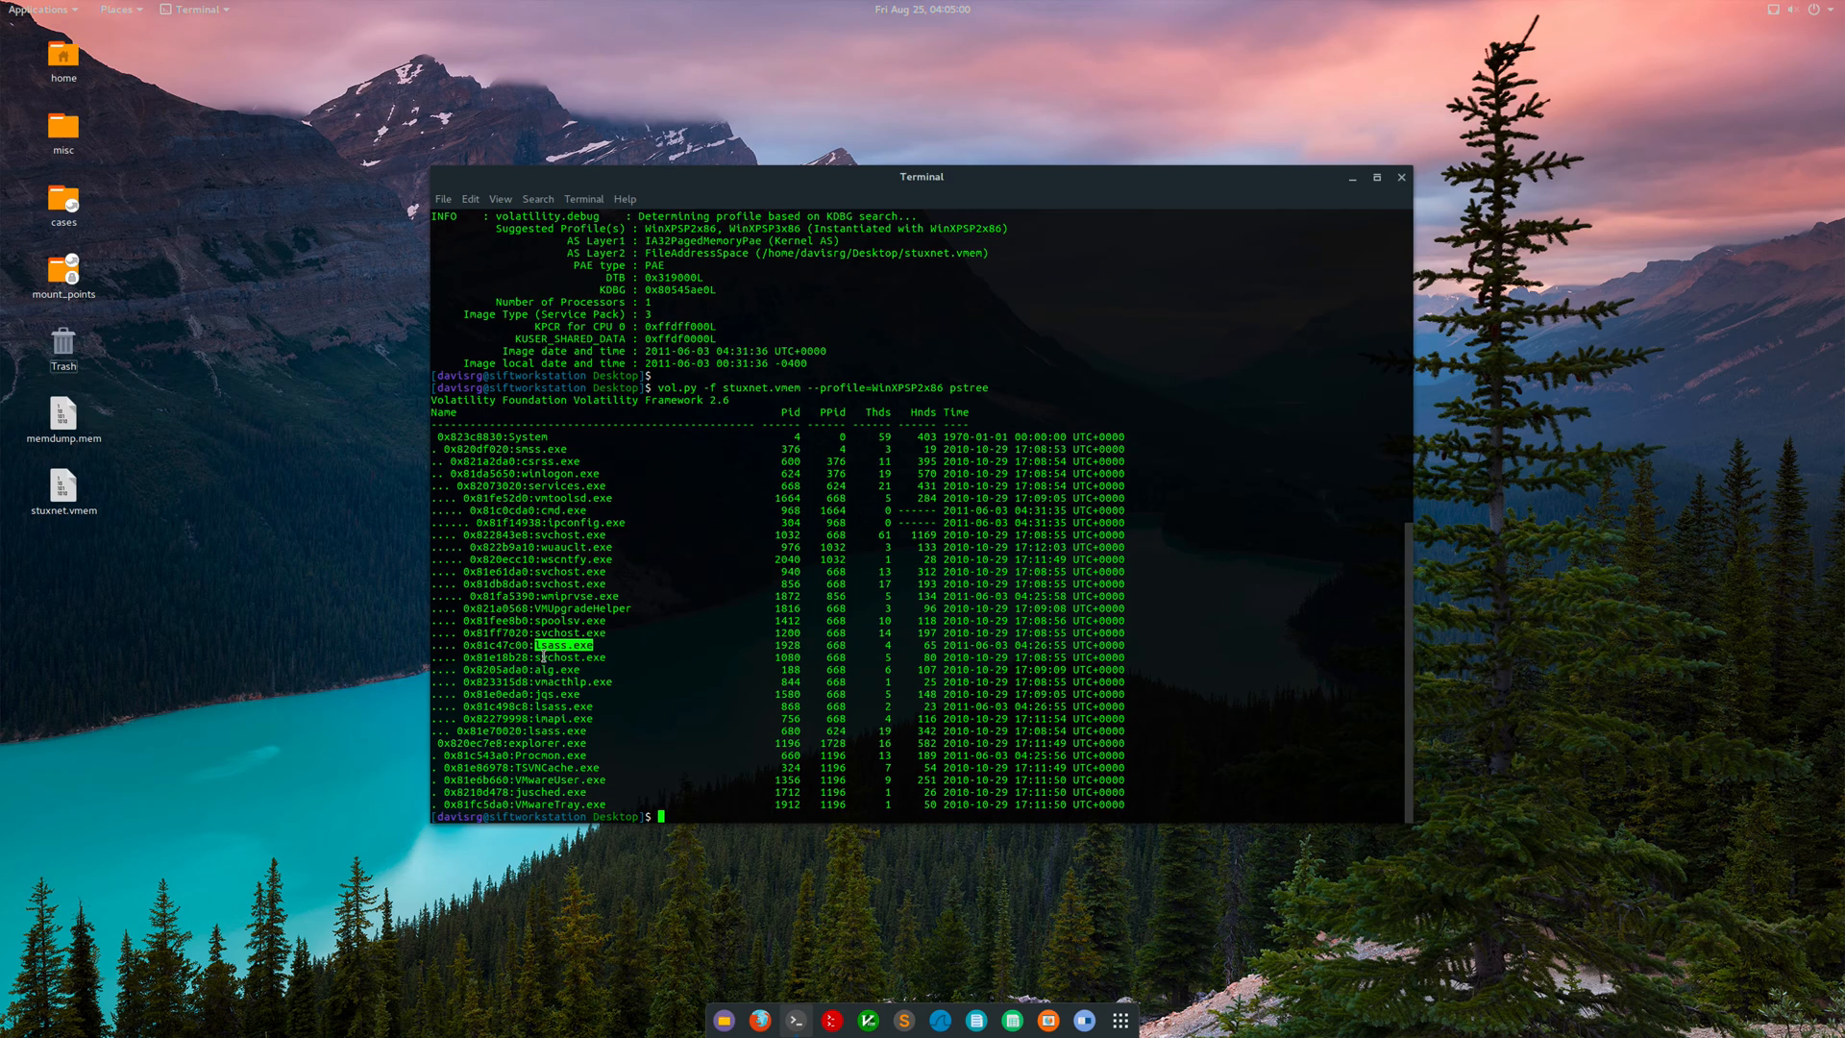
{"action": "mouse_move", "coordinate": [436, 703]}
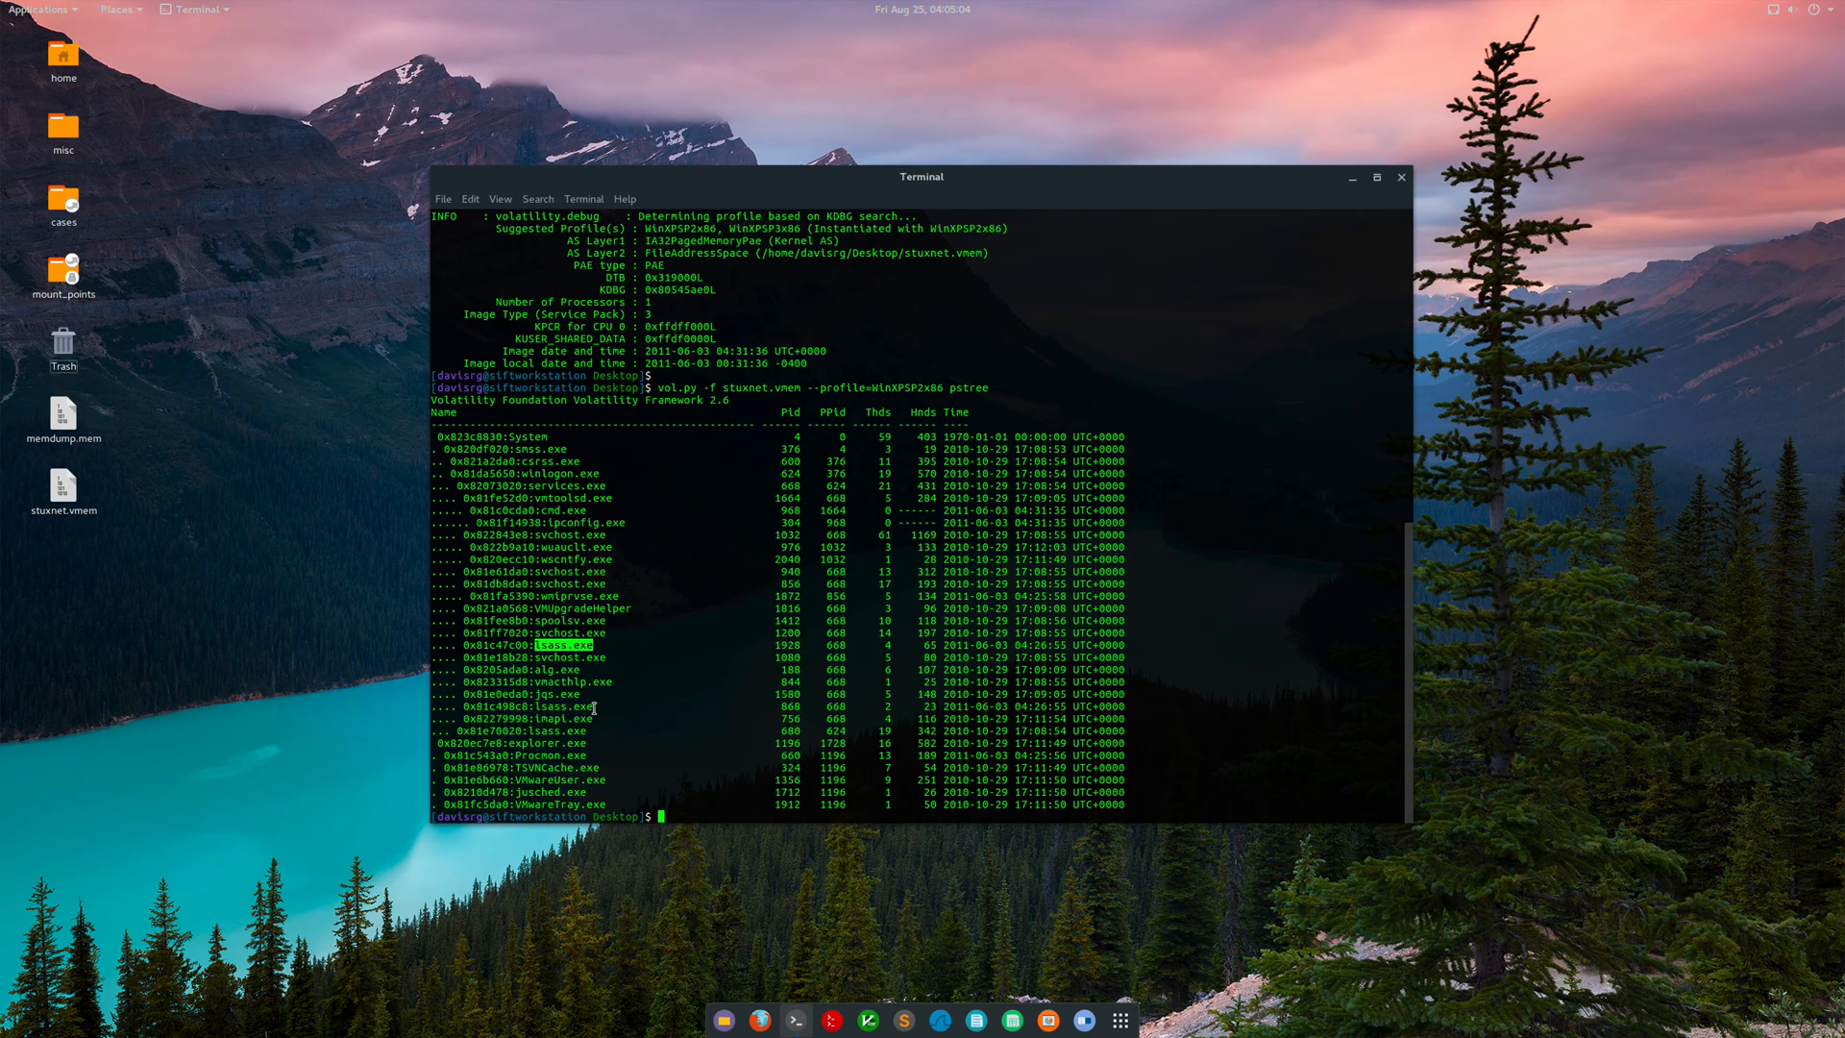
{"action": "double_click", "coordinate": [562, 707]}
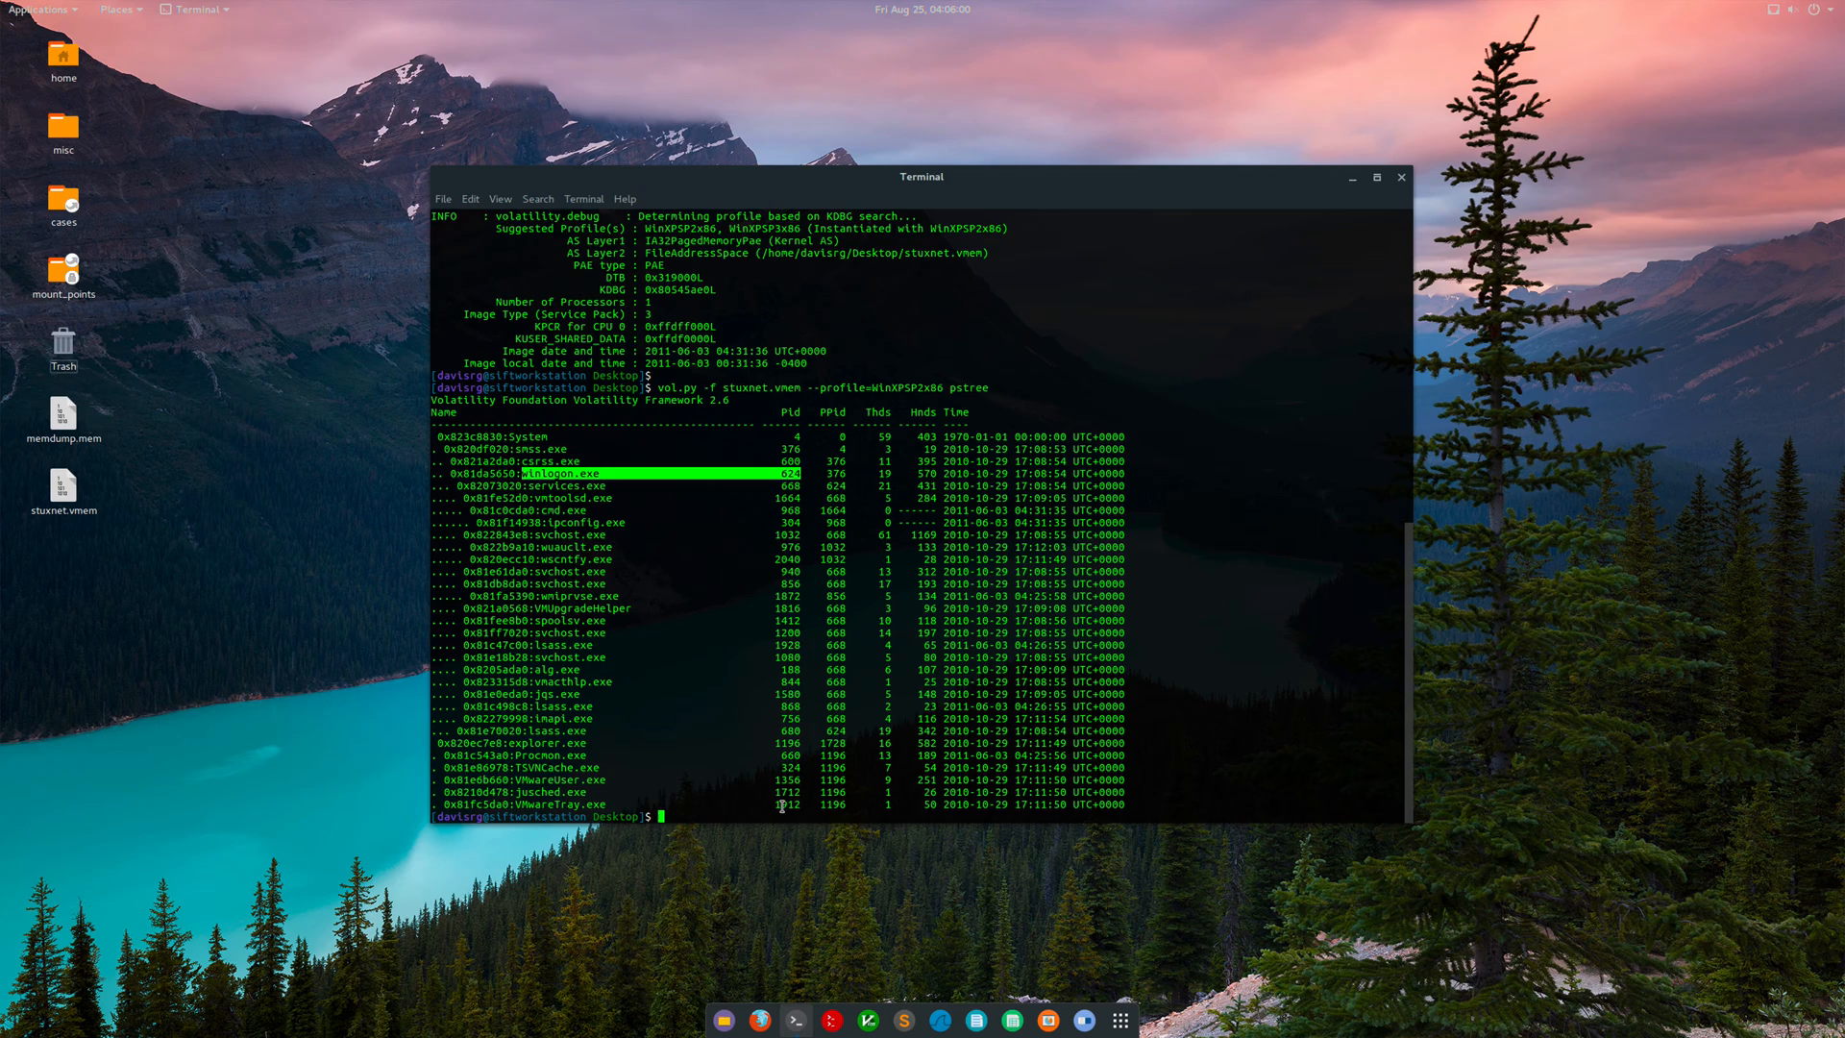
{"action": "mouse_move", "coordinate": [748, 885]}
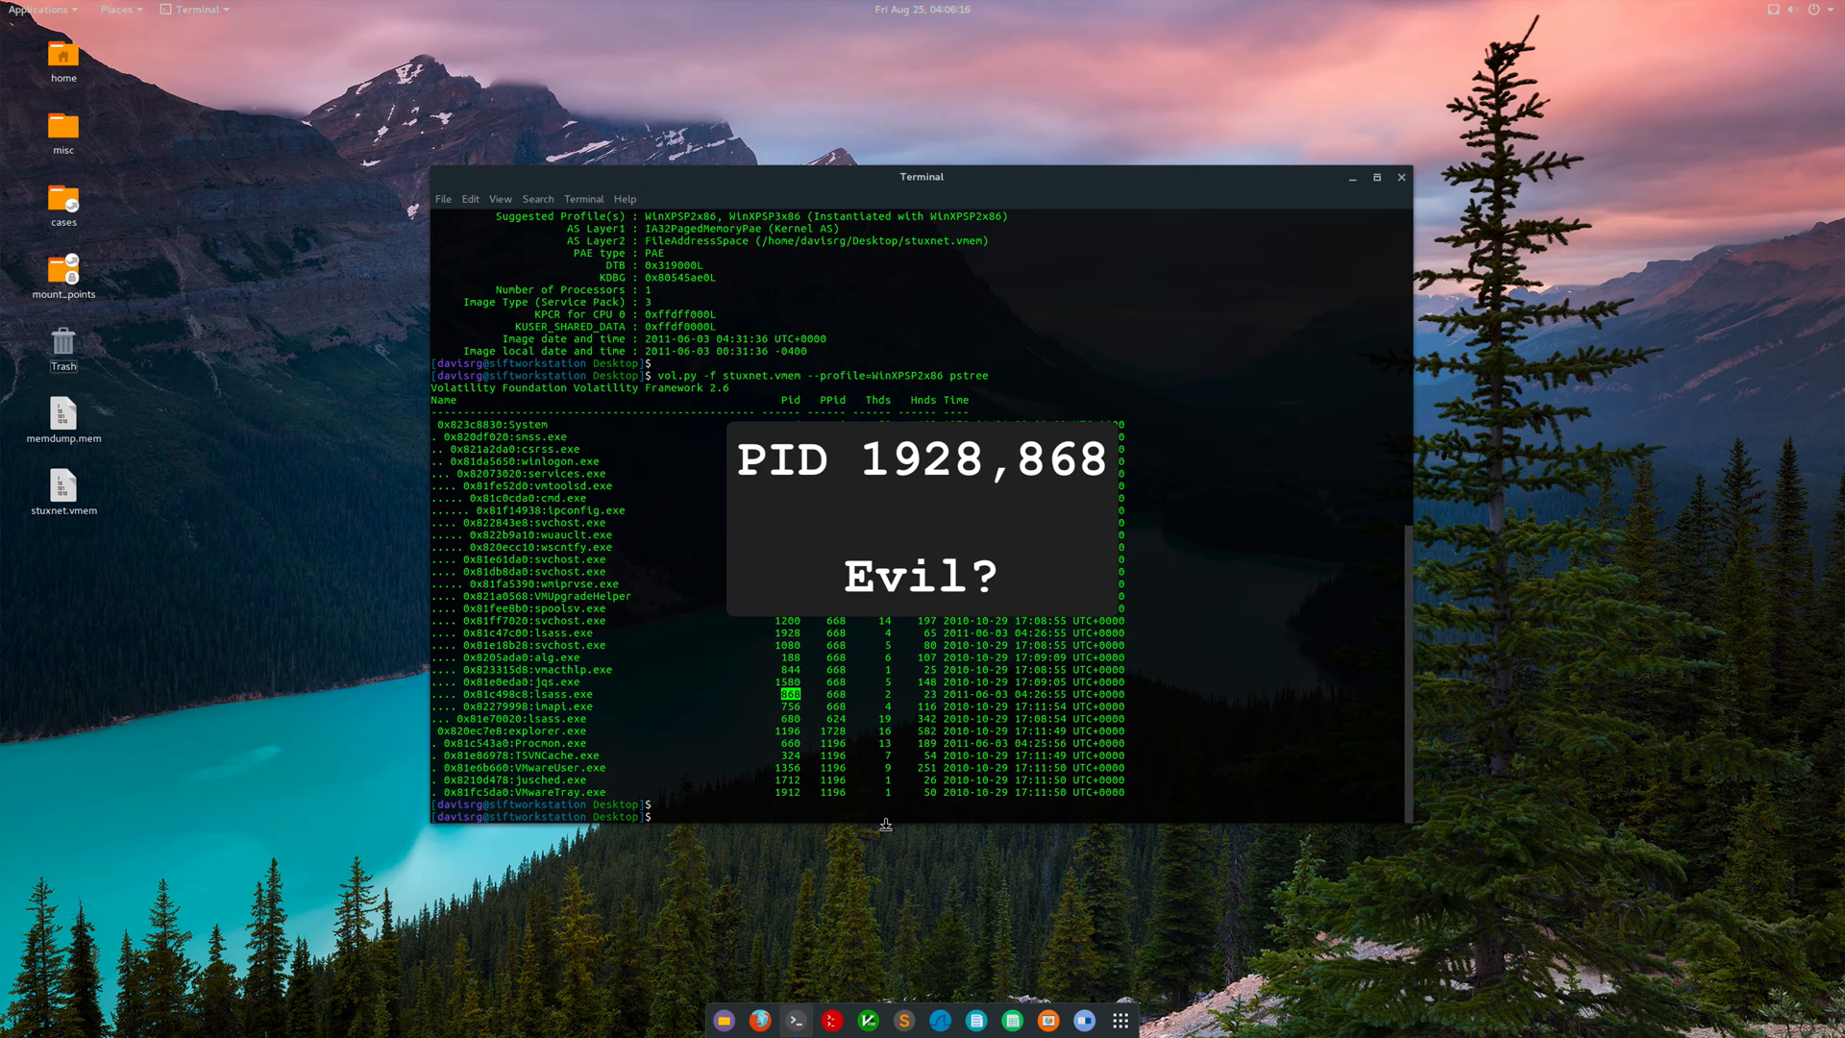
Pipe the WinXPSP2x86 pstree output through egrep 'lsass|winlogon|services' to show five processes.
{"action": "type", "text": "vol.py -f stuxnet.vmem --profile=WinXPSP2x86 pstree"}
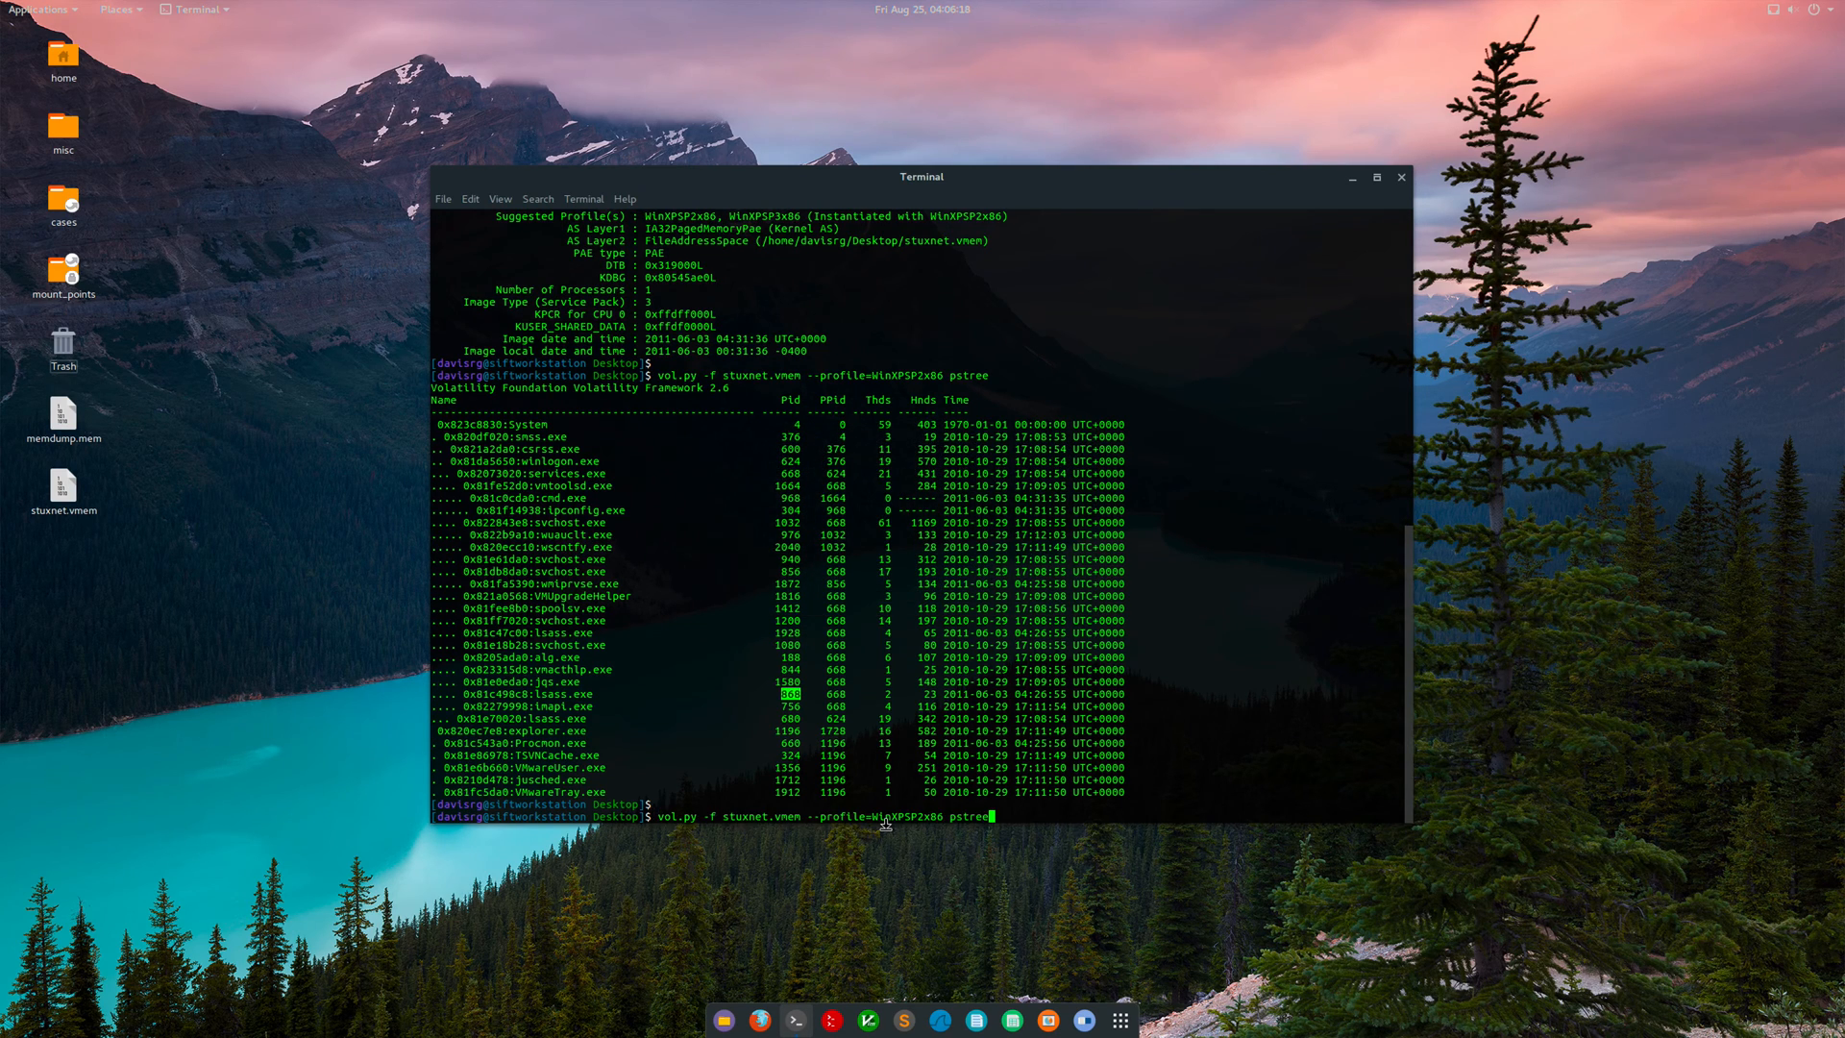
{"action": "type", "text": "|"}
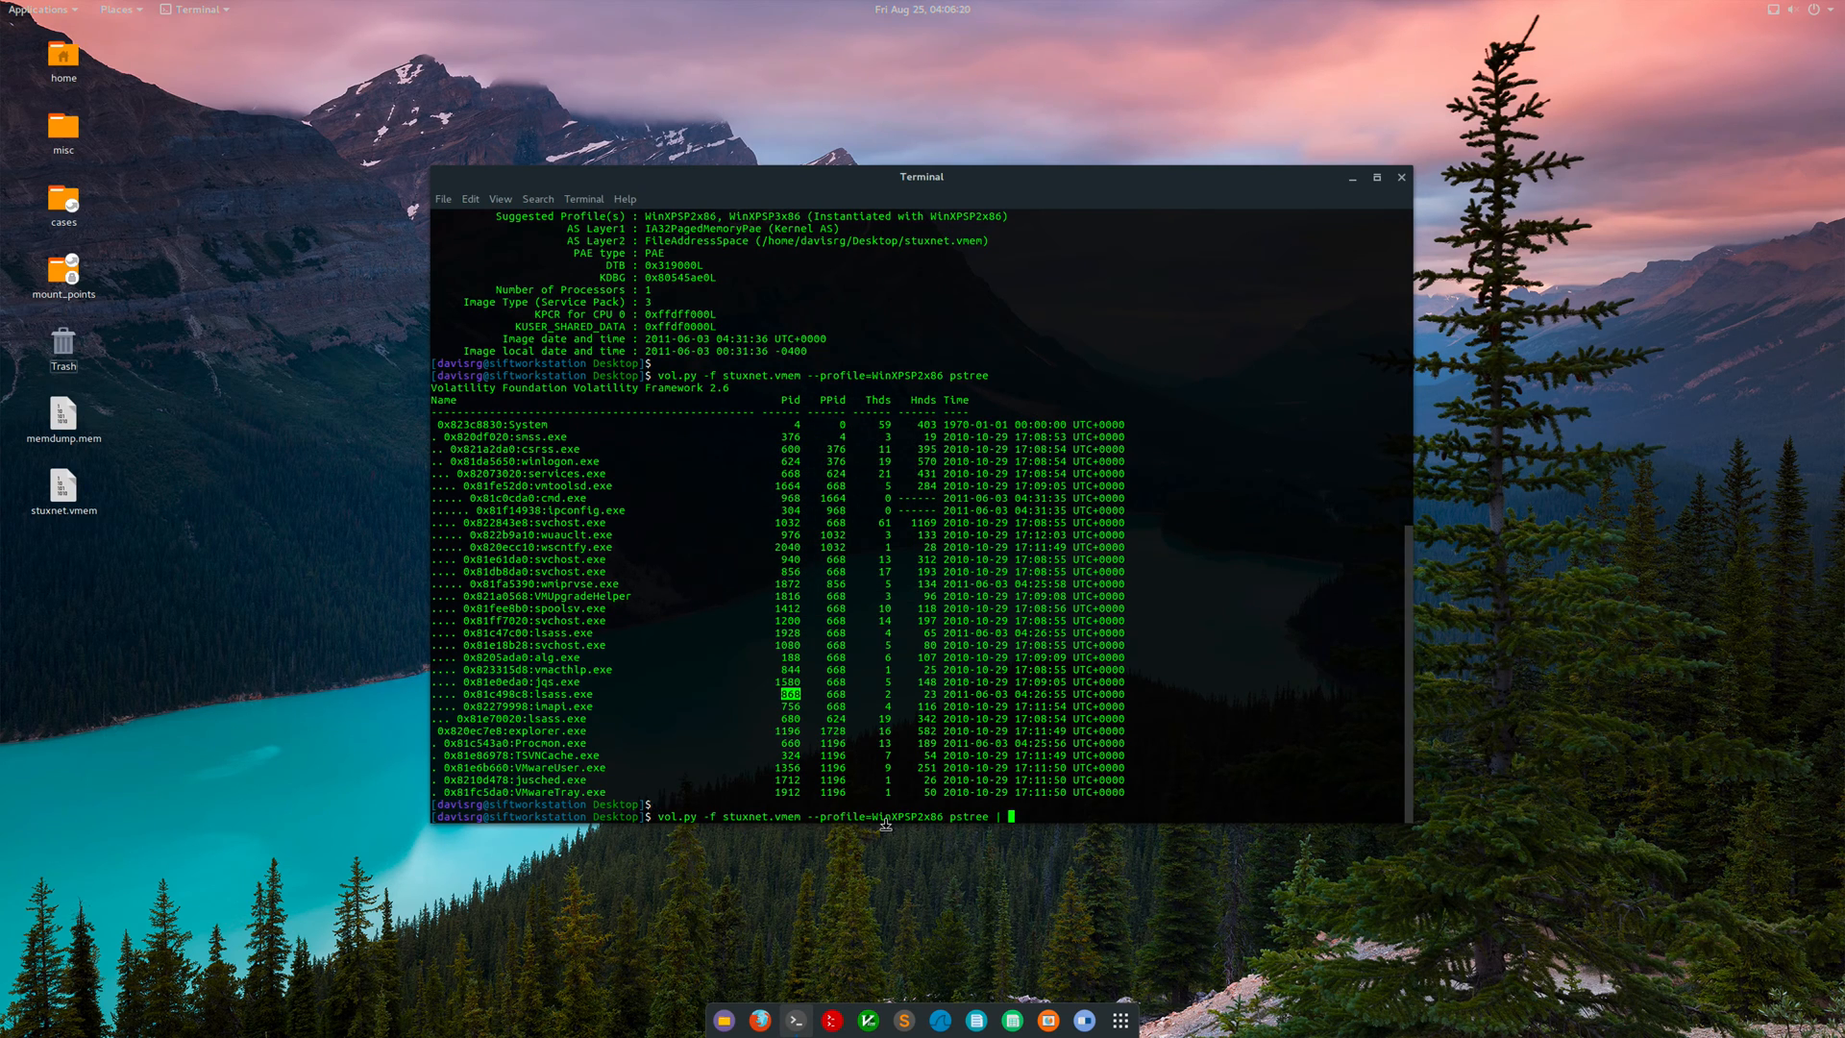
{"action": "type", "text": "egrep"}
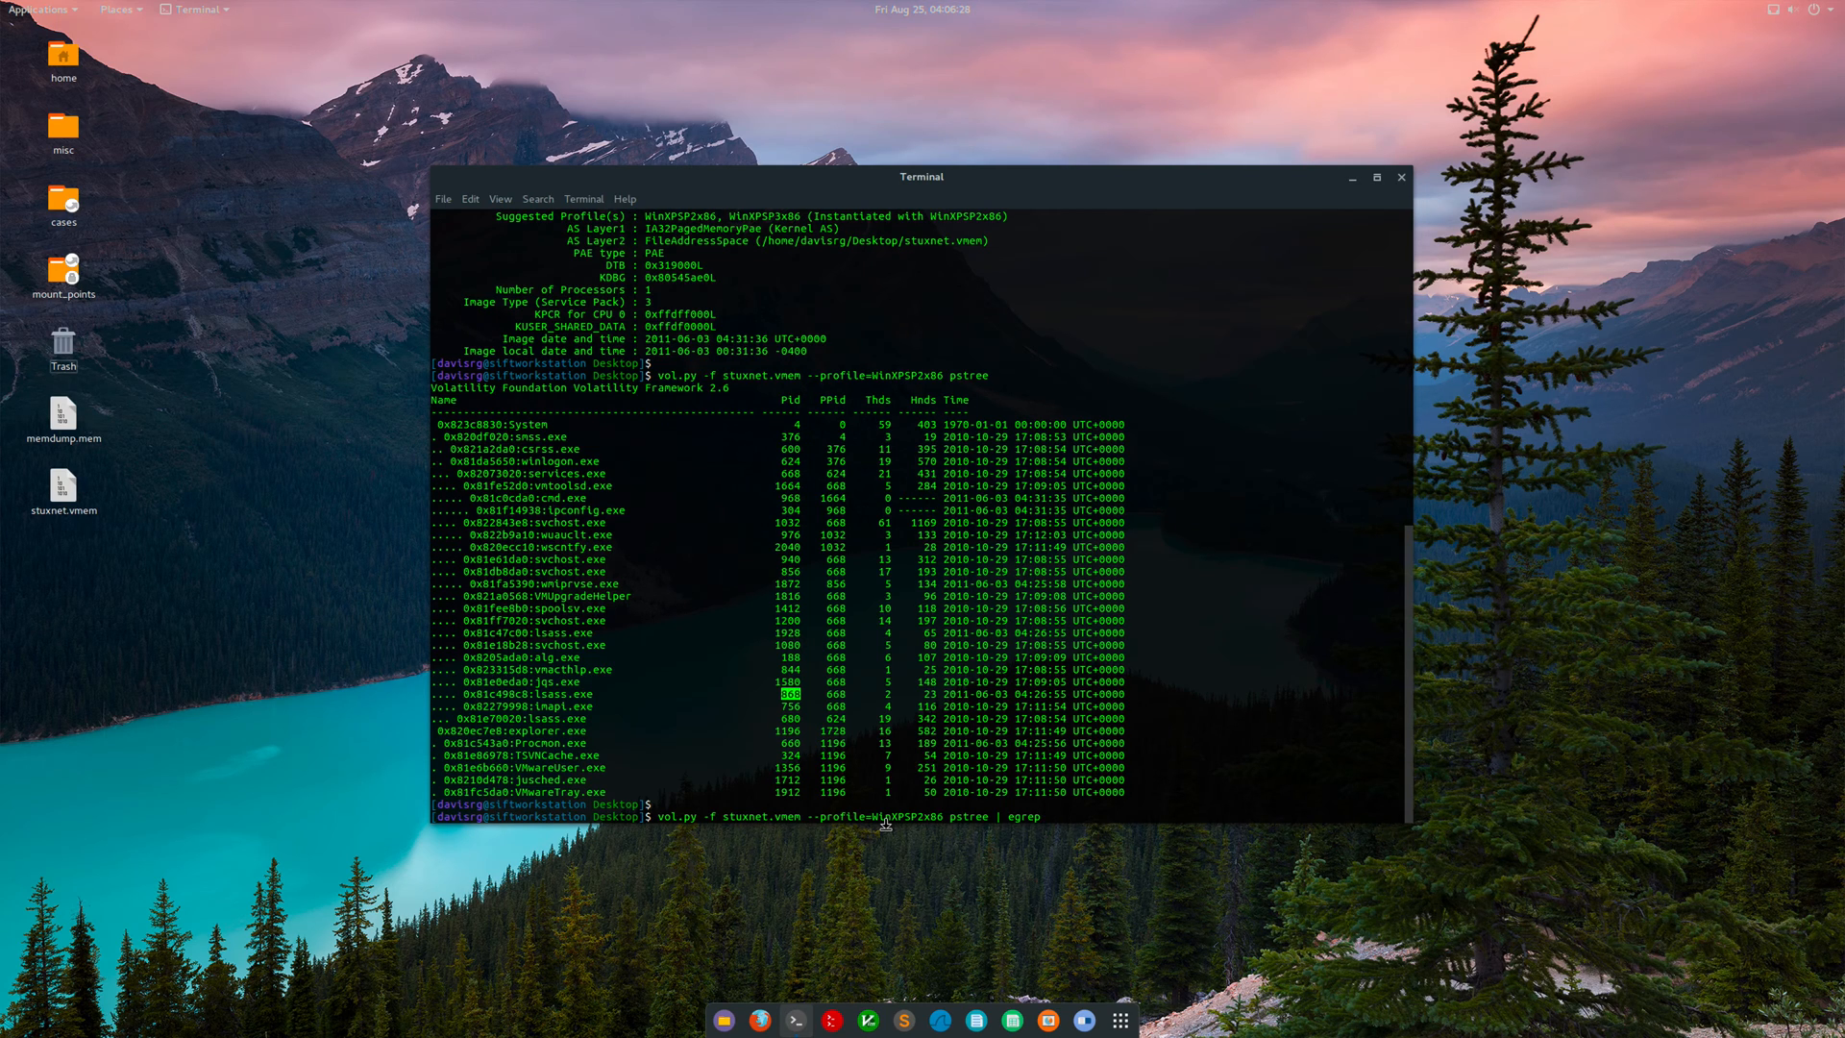
{"action": "type", "text": "'"}
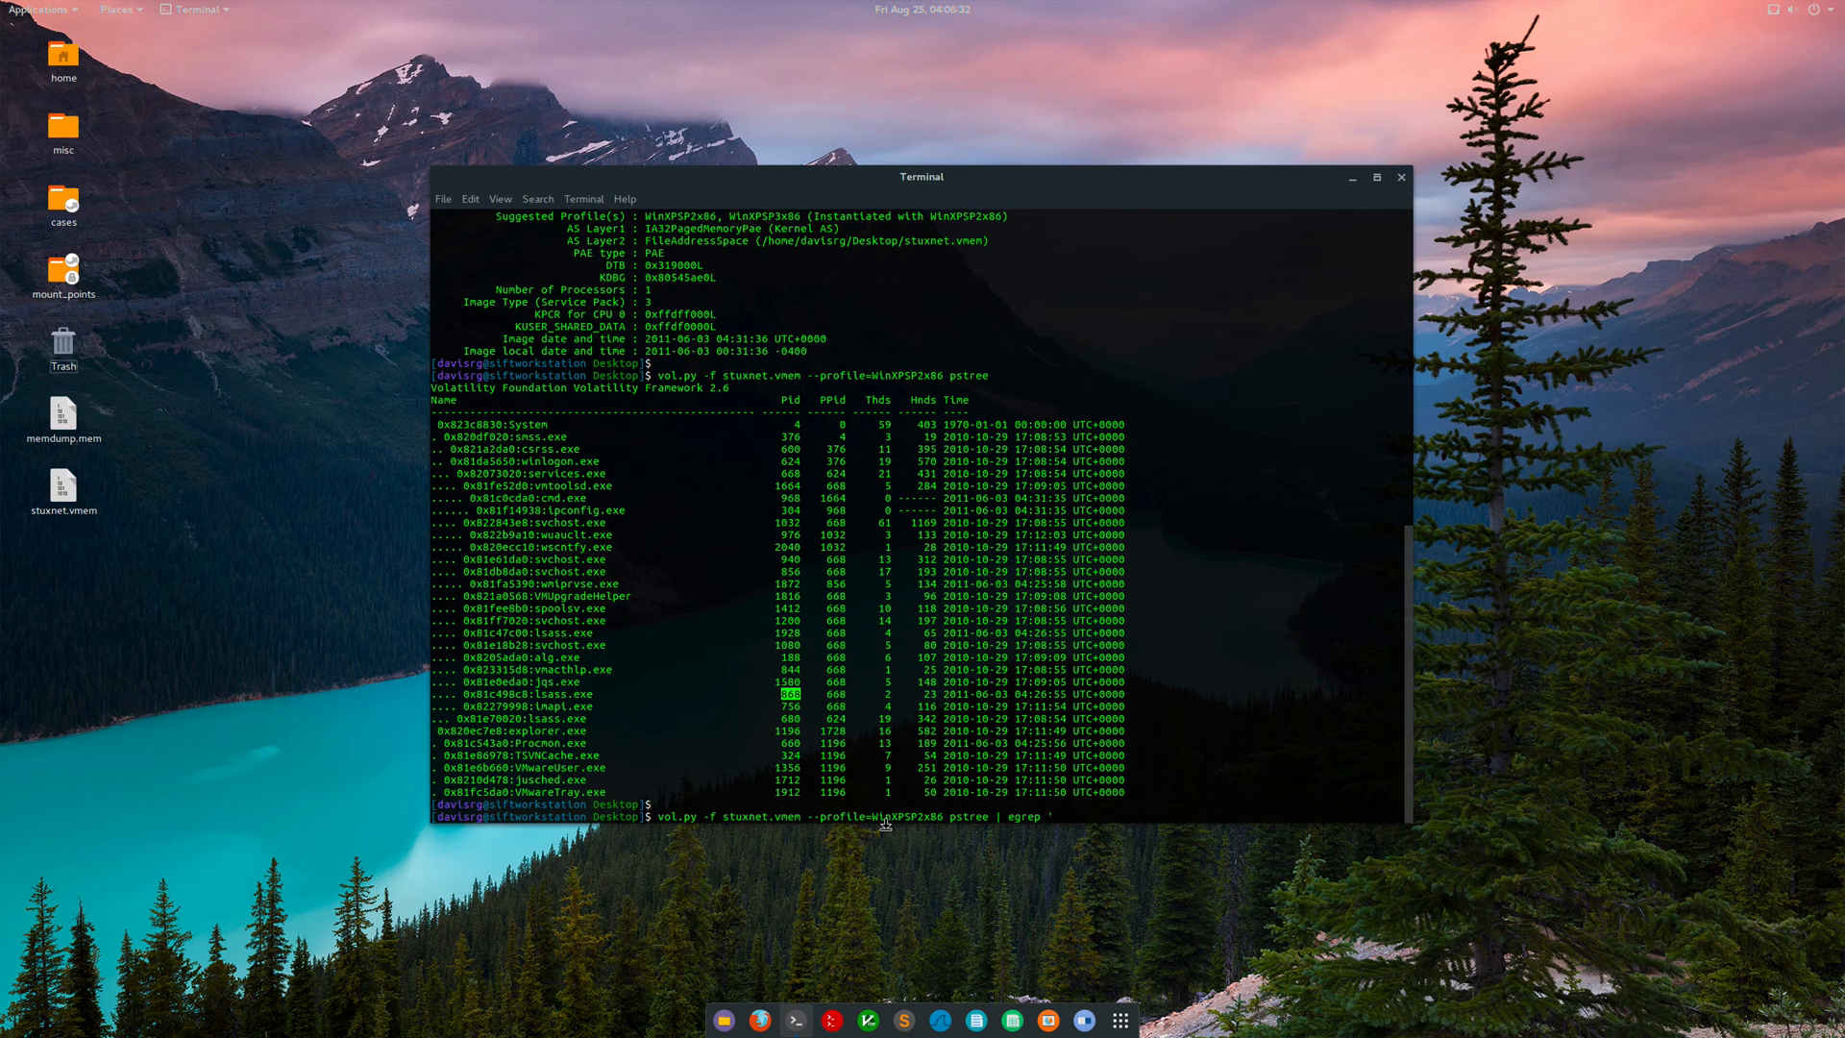
{"action": "type", "text": "lsass|winlogon|"}
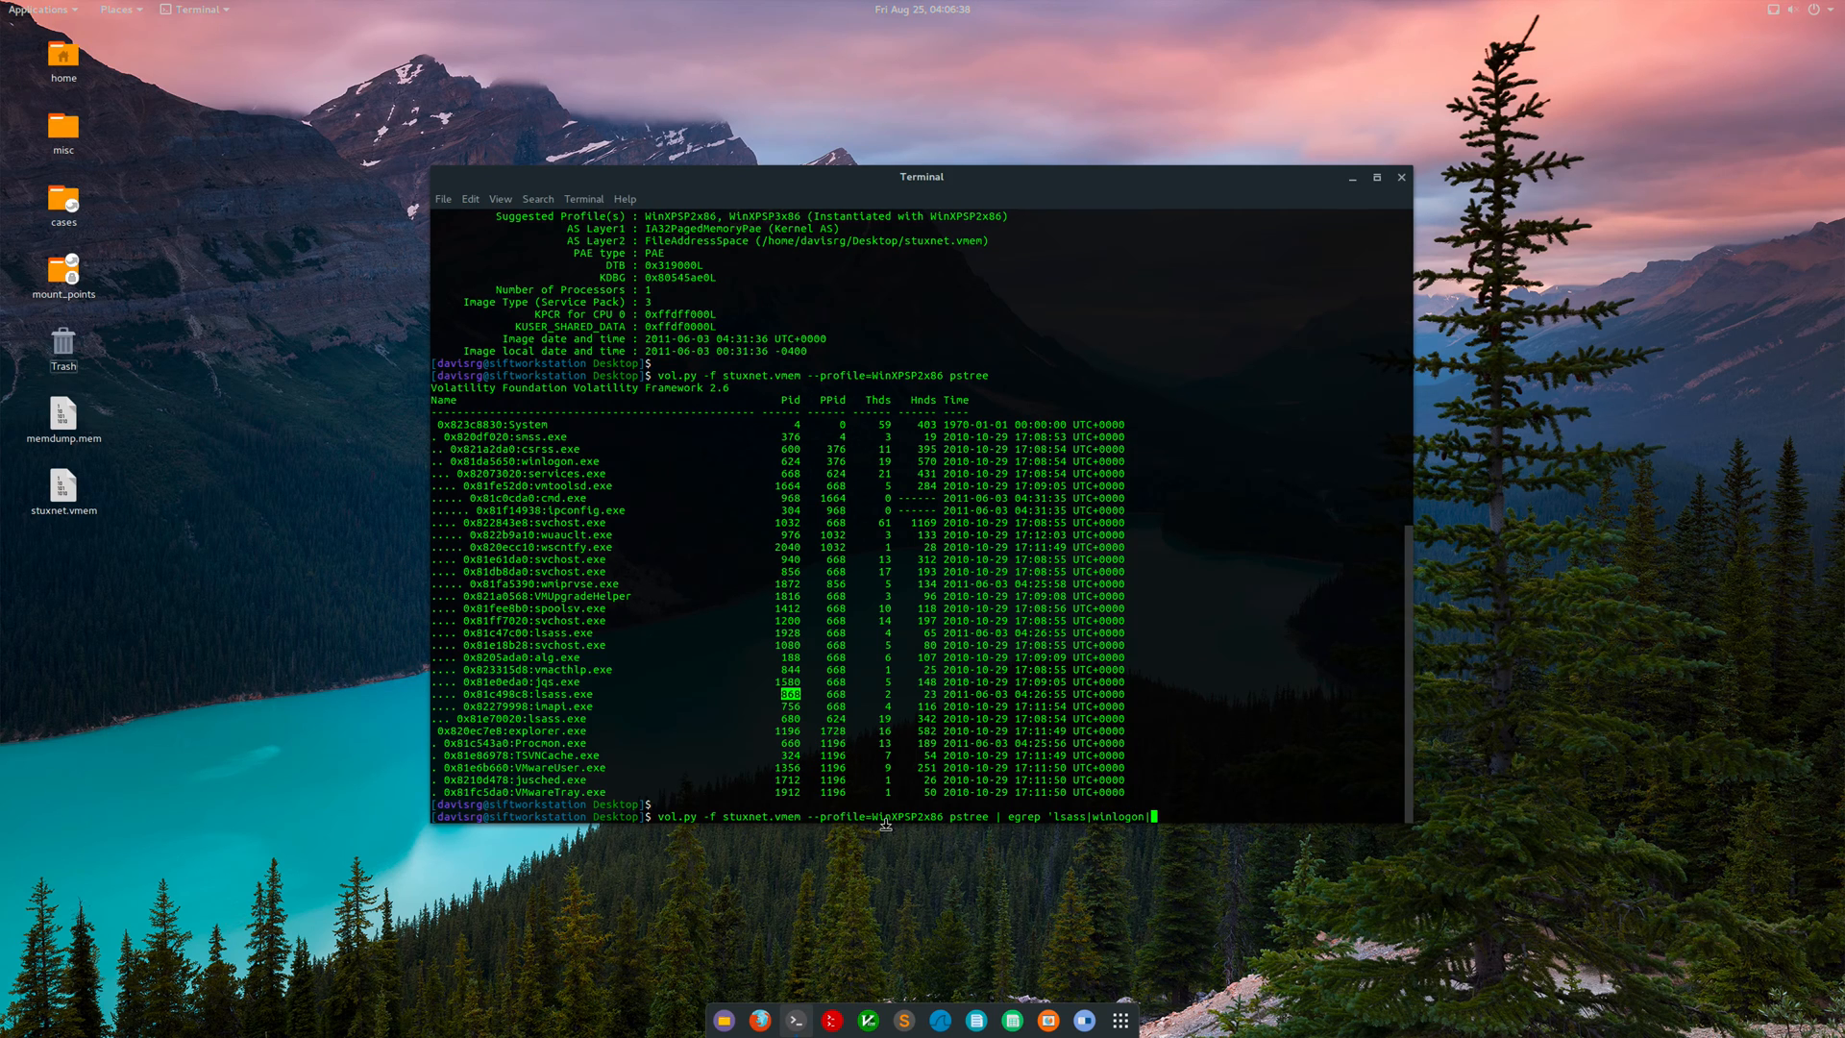
{"action": "type", "text": "services"}
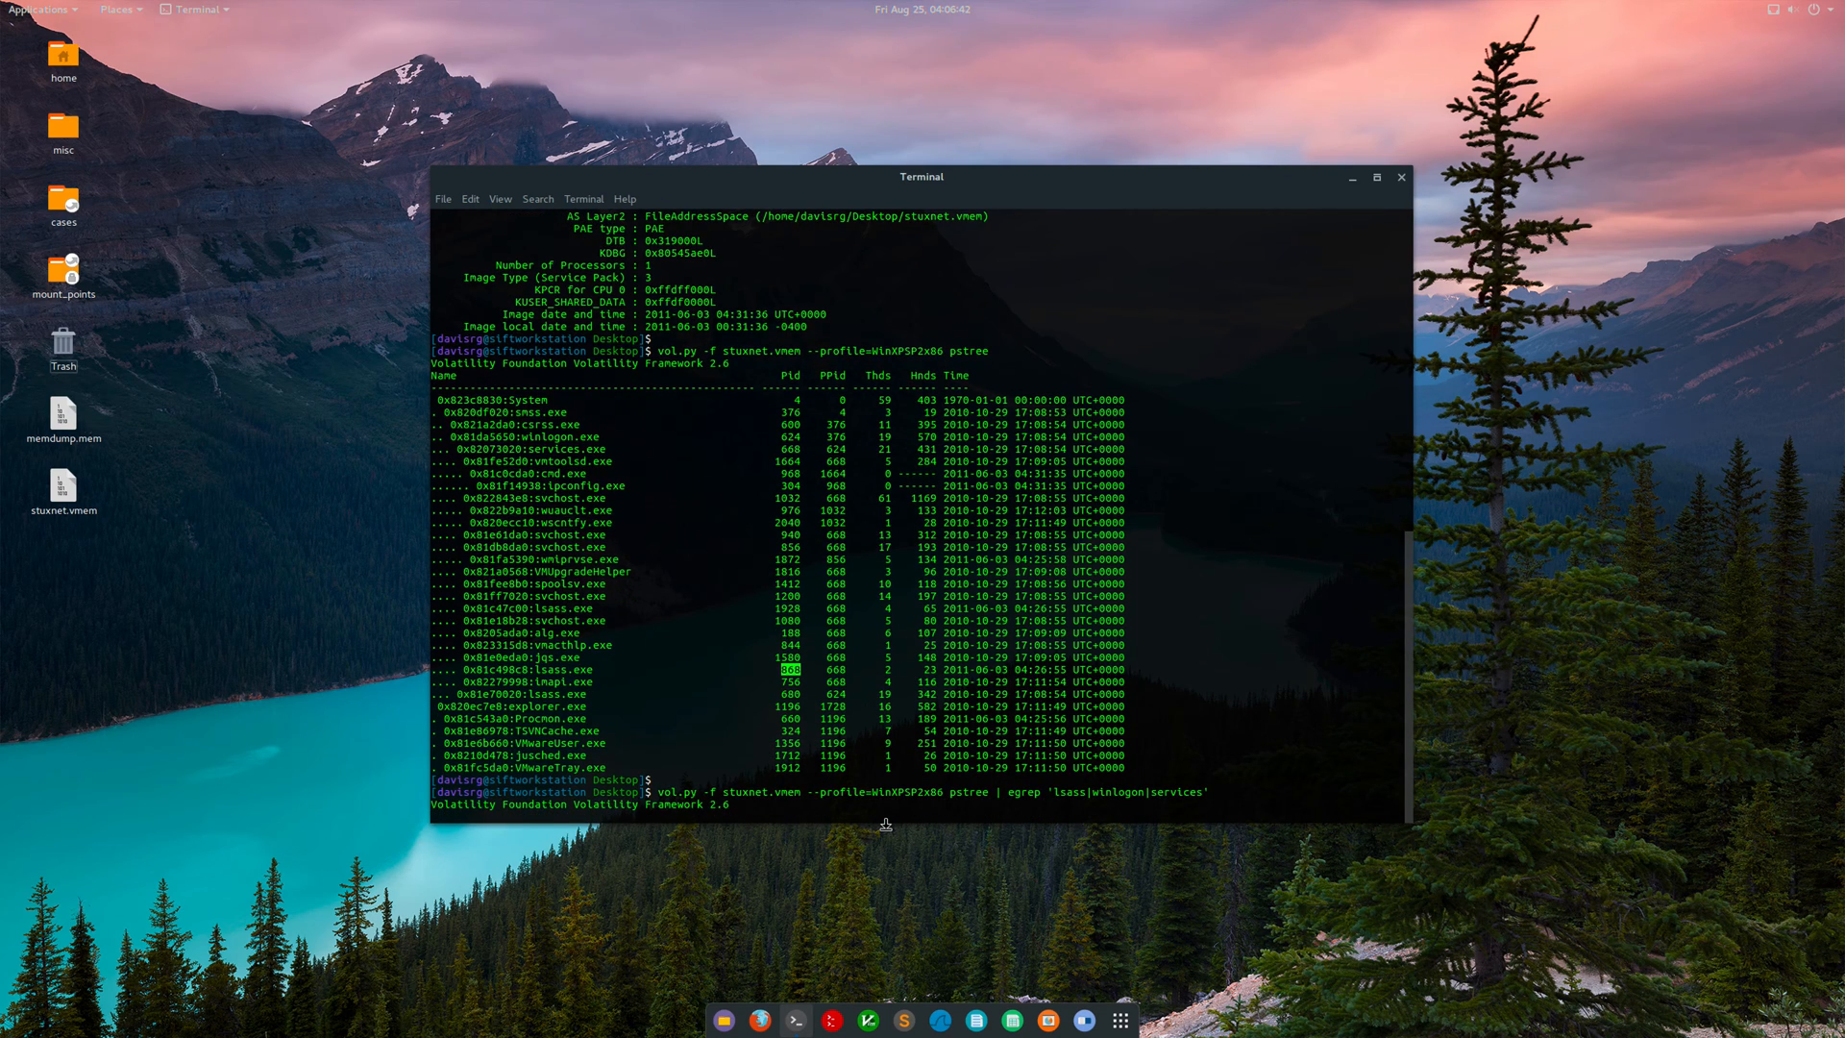
{"action": "key", "text": "Return"}
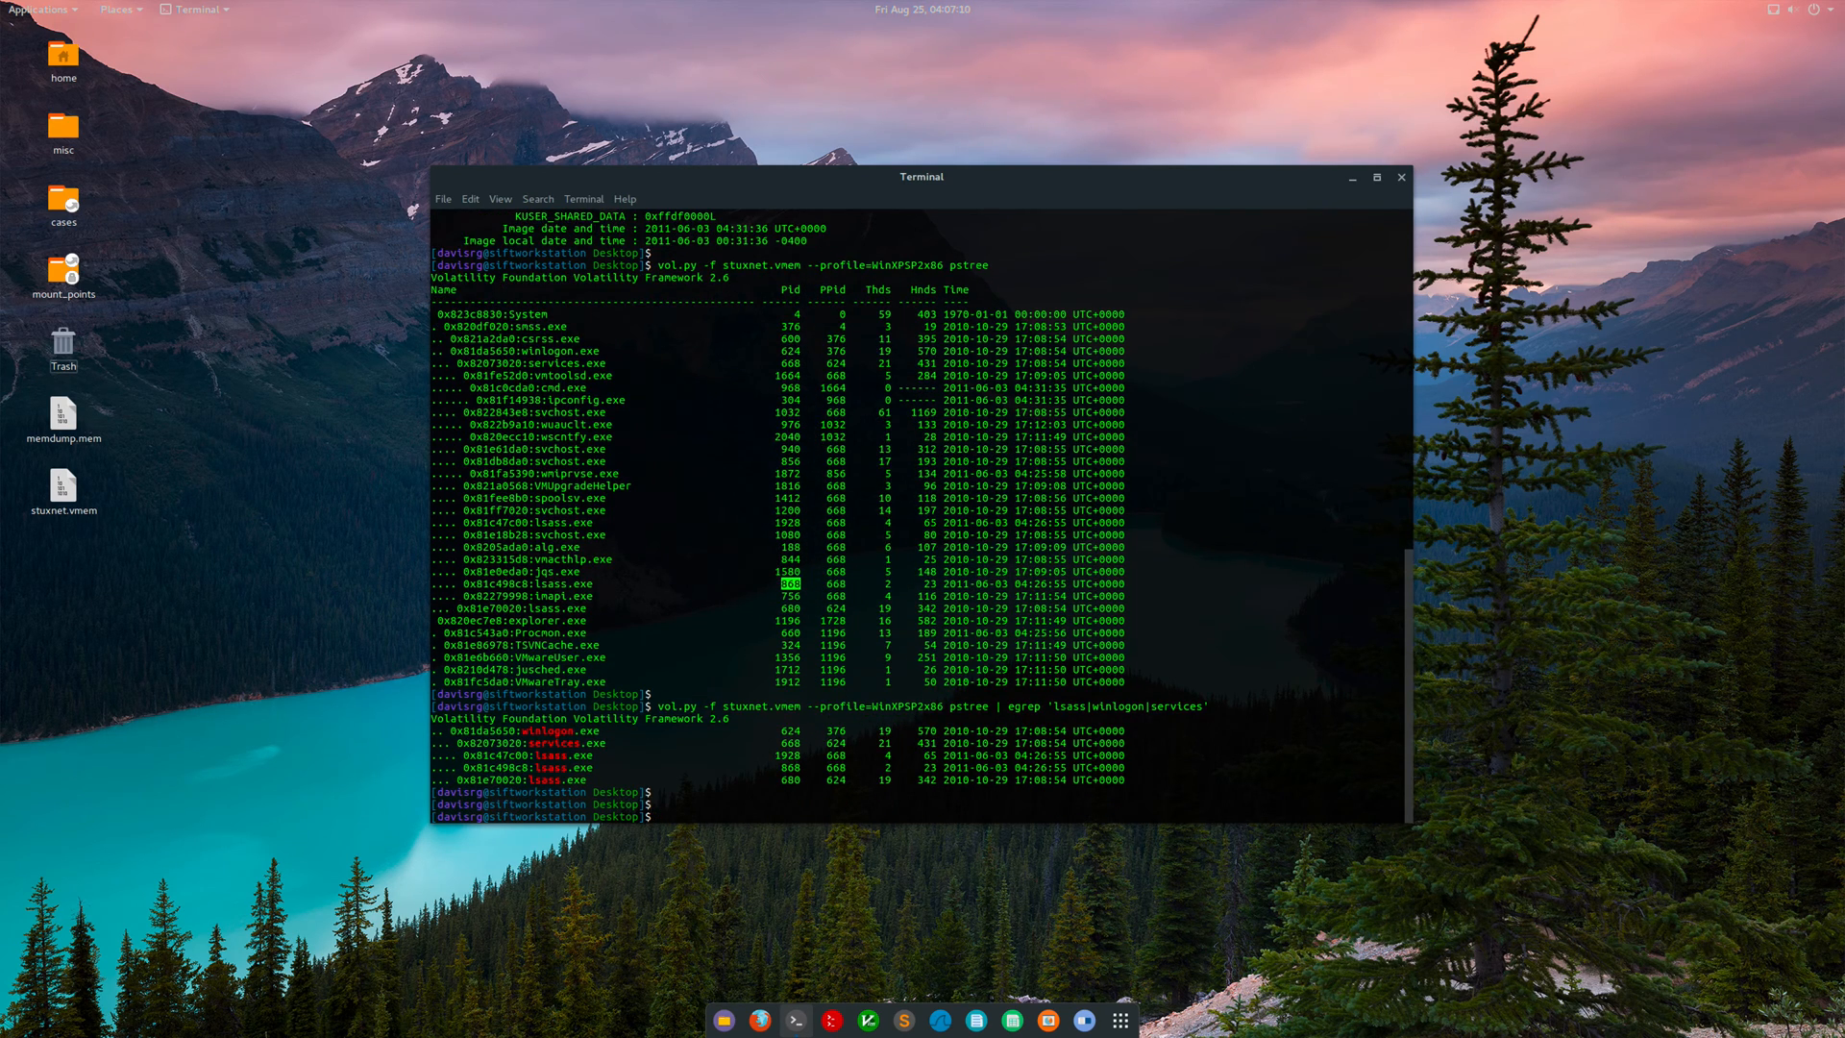
Turn the previous command into a WinXPSP2x86 pslist run on stuxnet.vmem.
{"action": "type", "text": "vol.py -f stuxnet.vmem --profile=WinXPSP2x86 pstree | egrep 'lsass|winlogon|services'"}
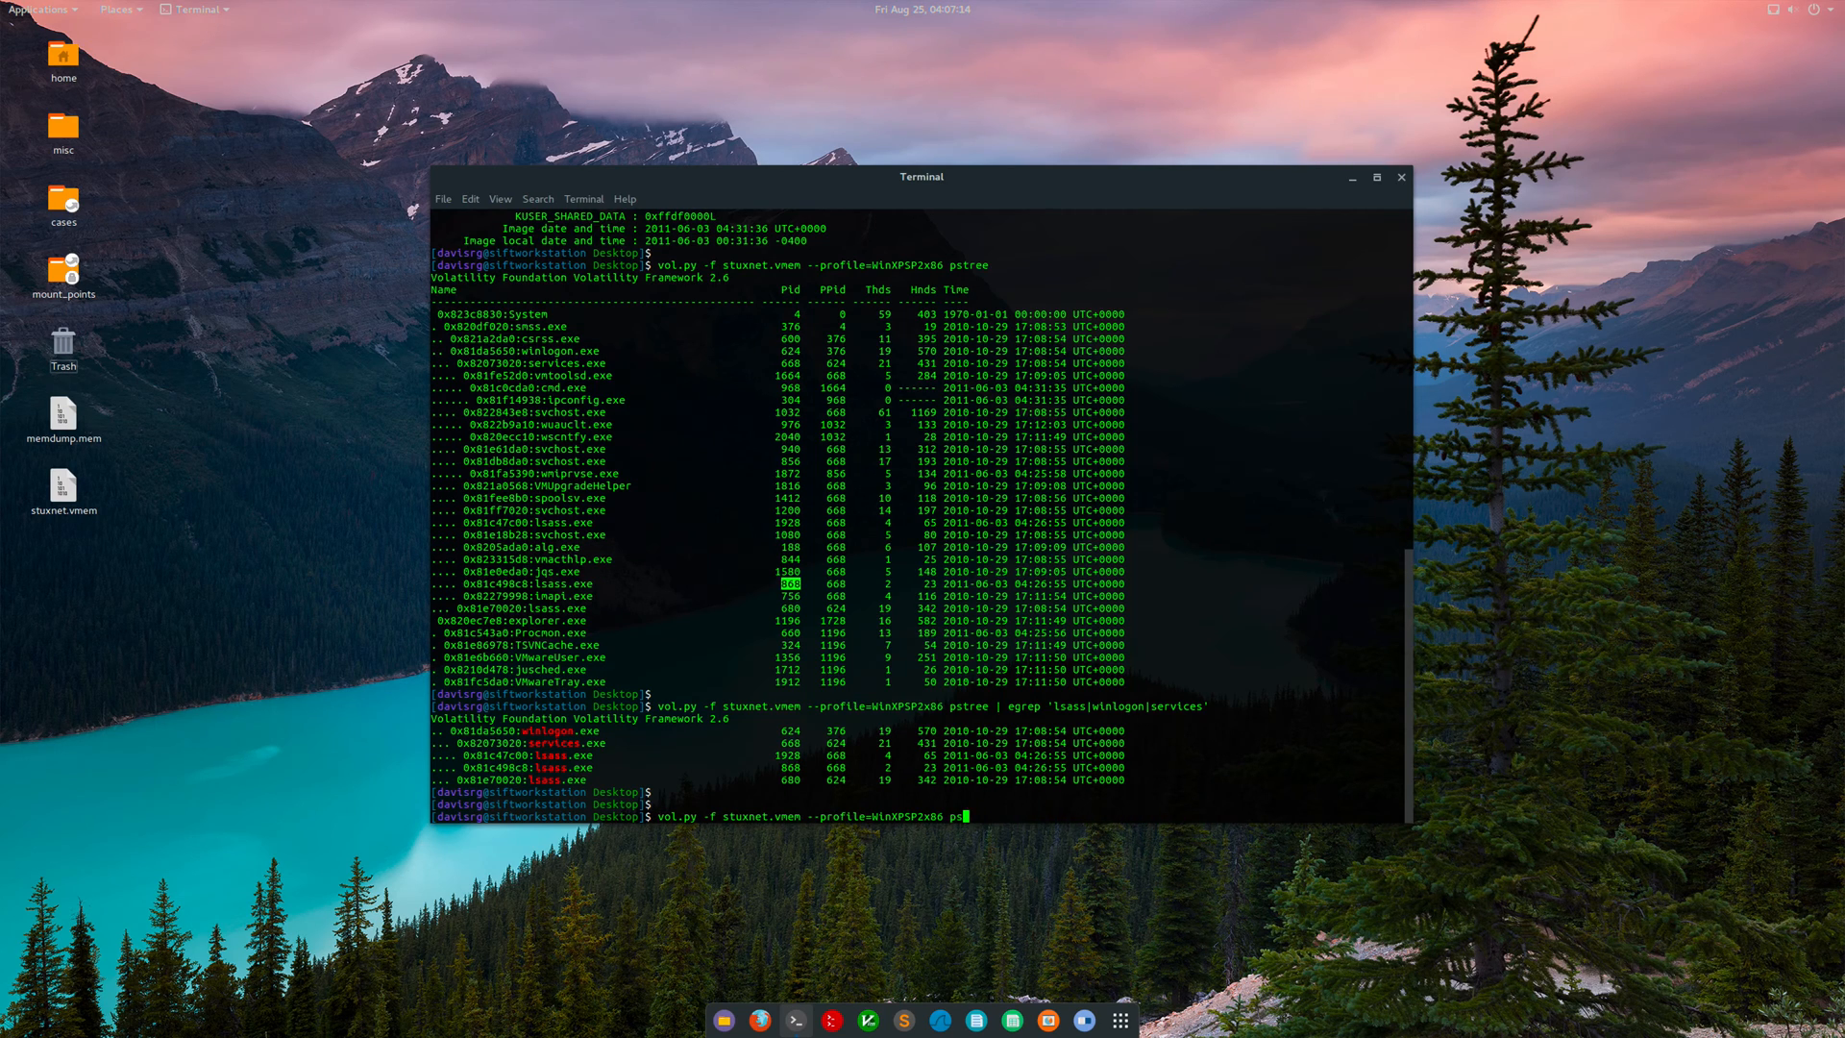
{"action": "type", "text": "list"}
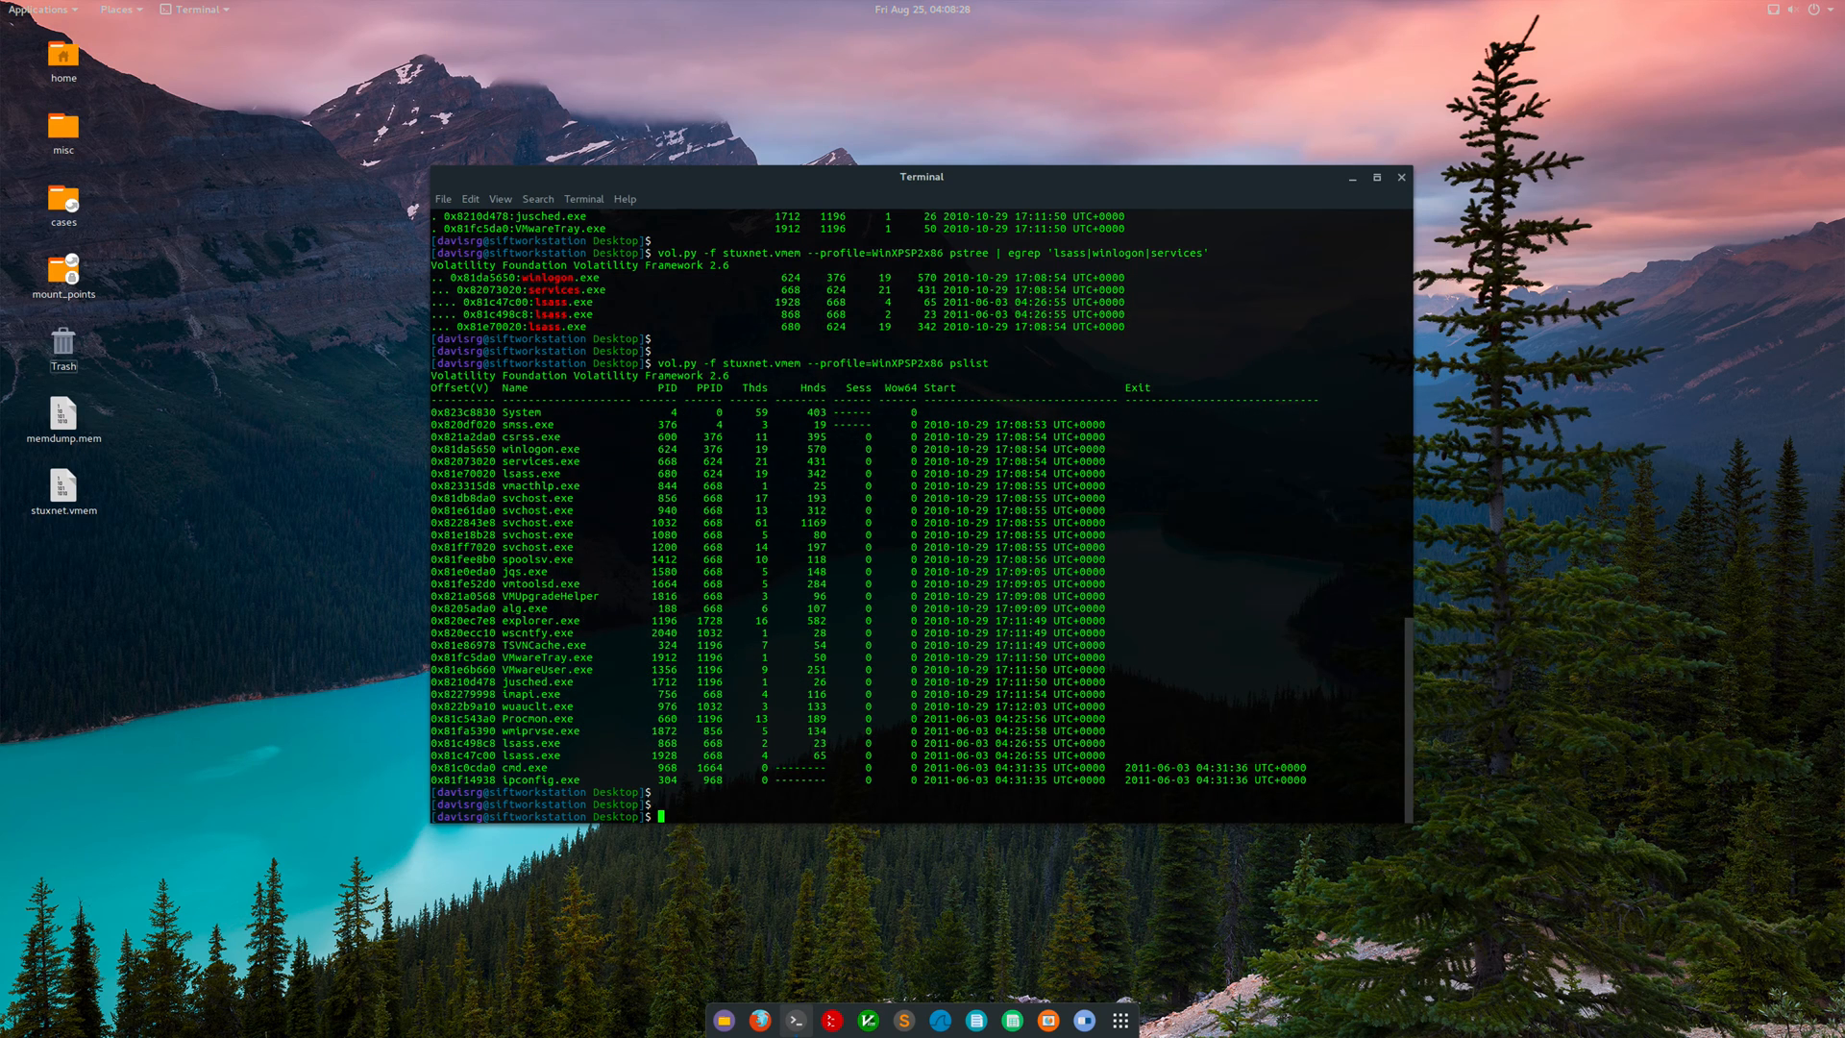
Run psscan on stuxnet.vmem to list process structures, including exited processes.
{"action": "type", "text": "vol.py -f stuxnet.vmem --profile=WinXPSP2x86 psl"}
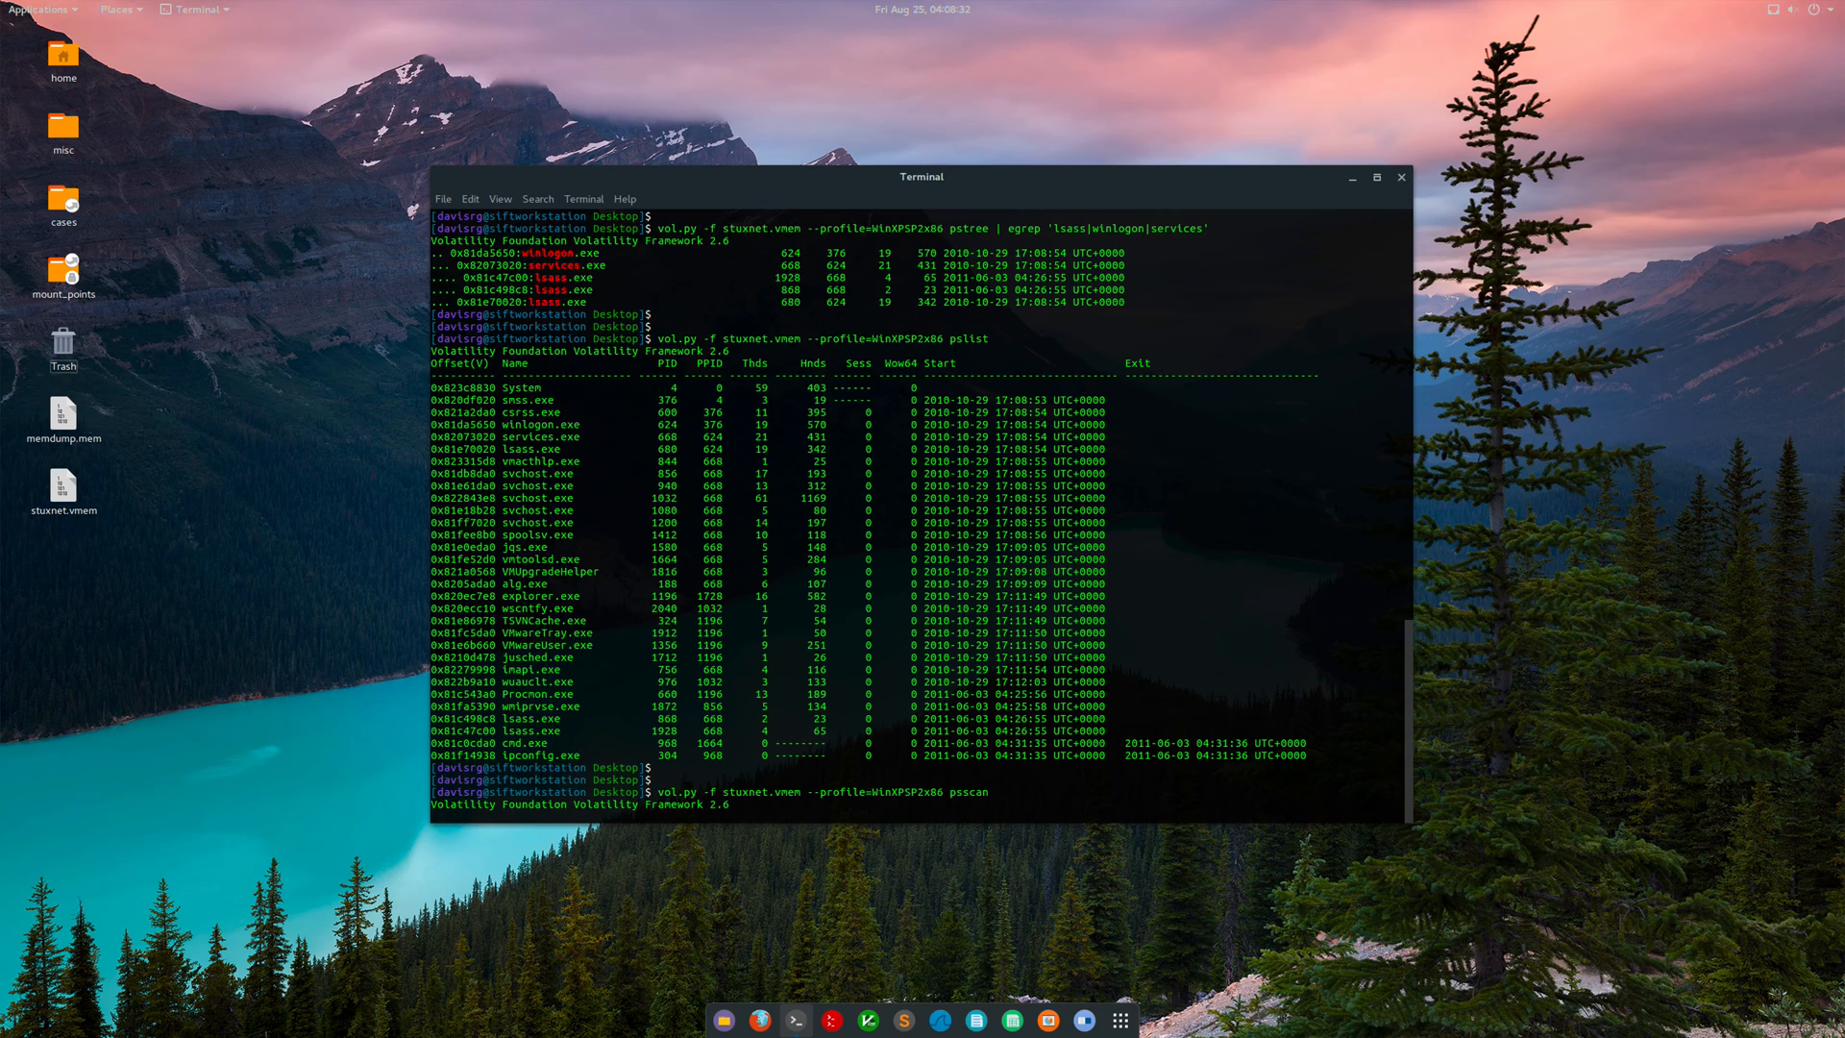
{"action": "key", "text": "Return"}
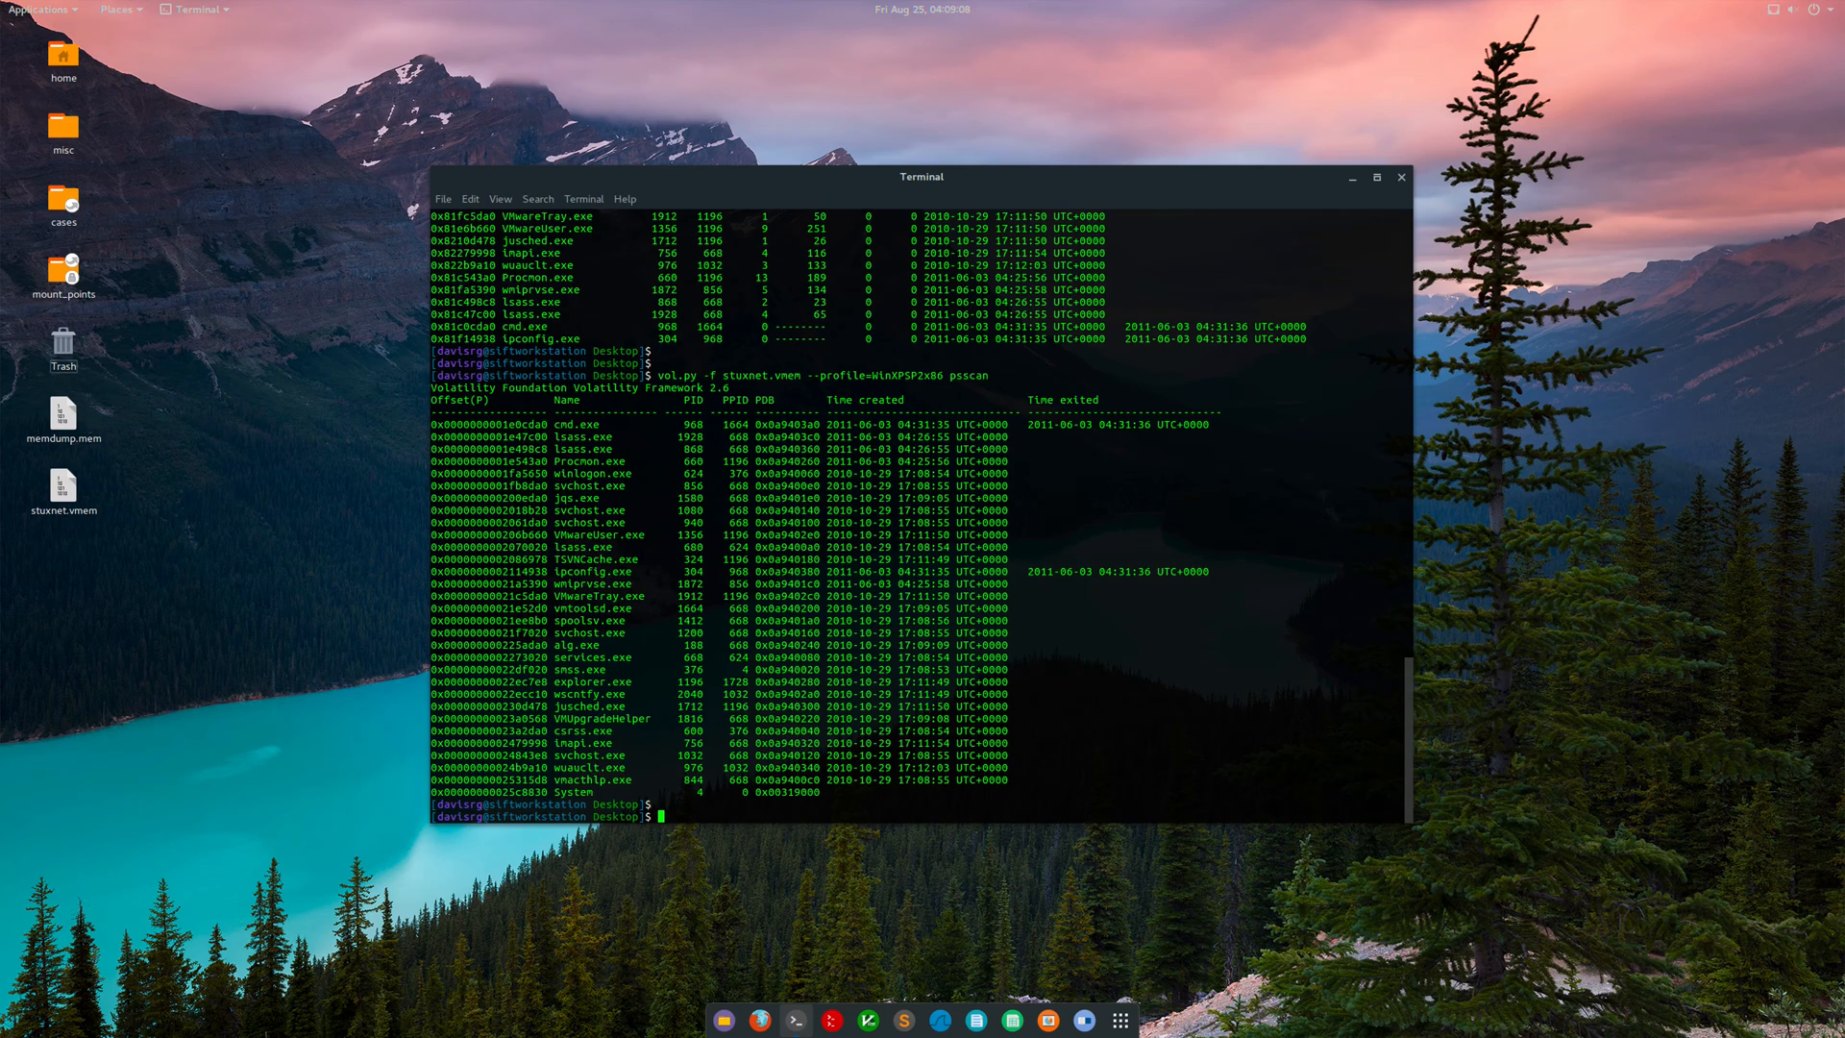
Run malfind -p 1928,868 on stuxnet.vmem, piped through more.
{"action": "type", "text": "vol.py -f stuxnet.vmem --profile=WinXPSP2x86 psscan"}
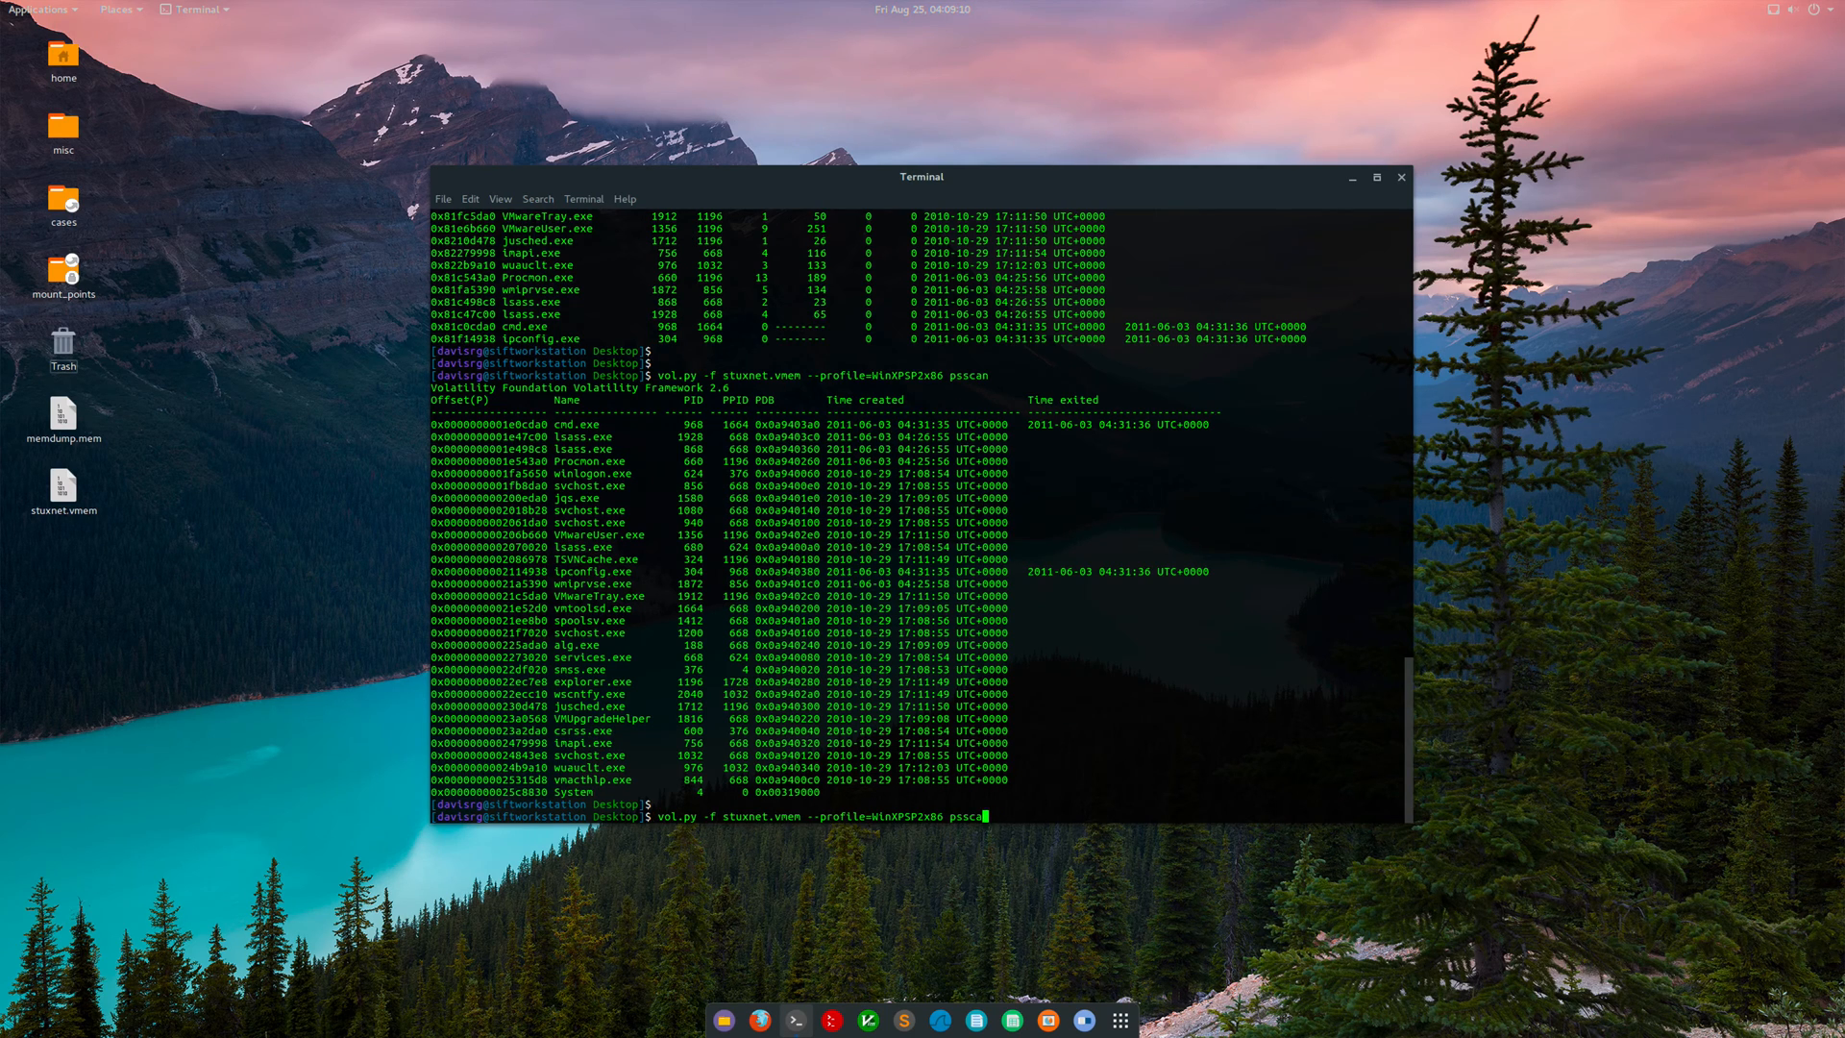
{"action": "type", "text": "malfind"}
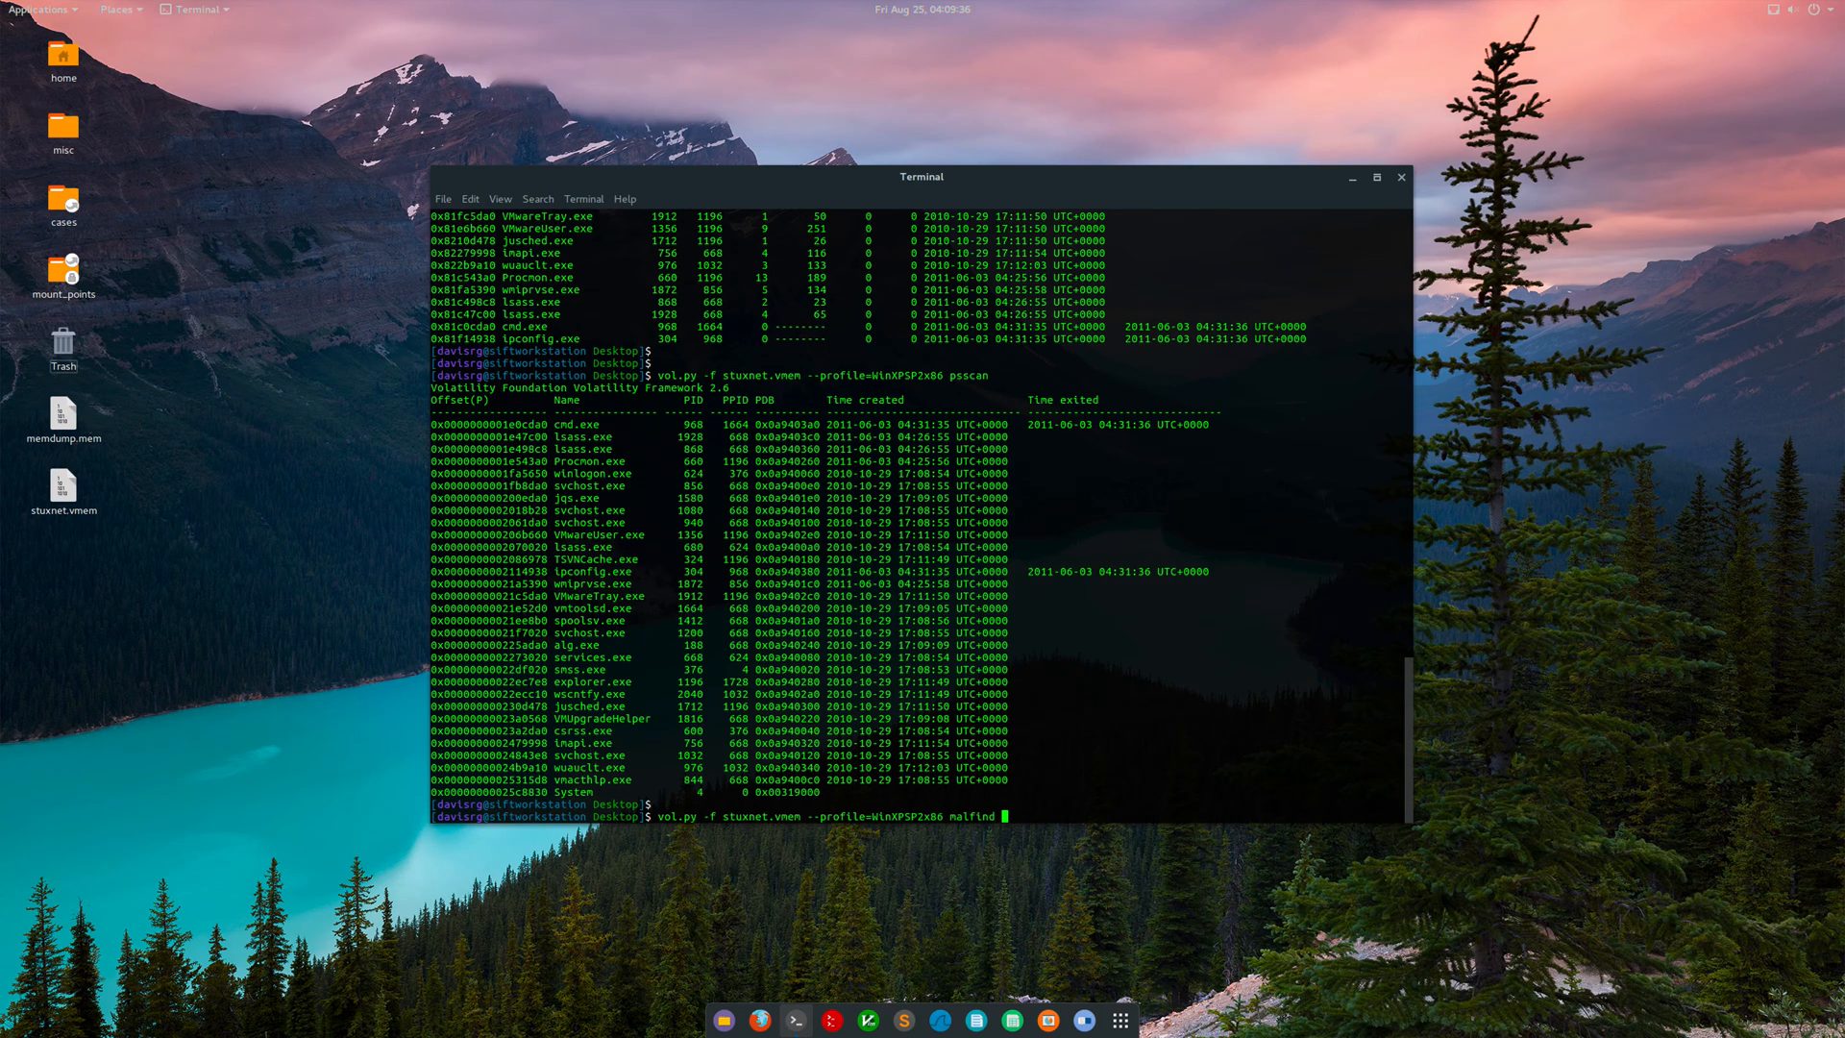
{"action": "type", "text": "-p 1928,"}
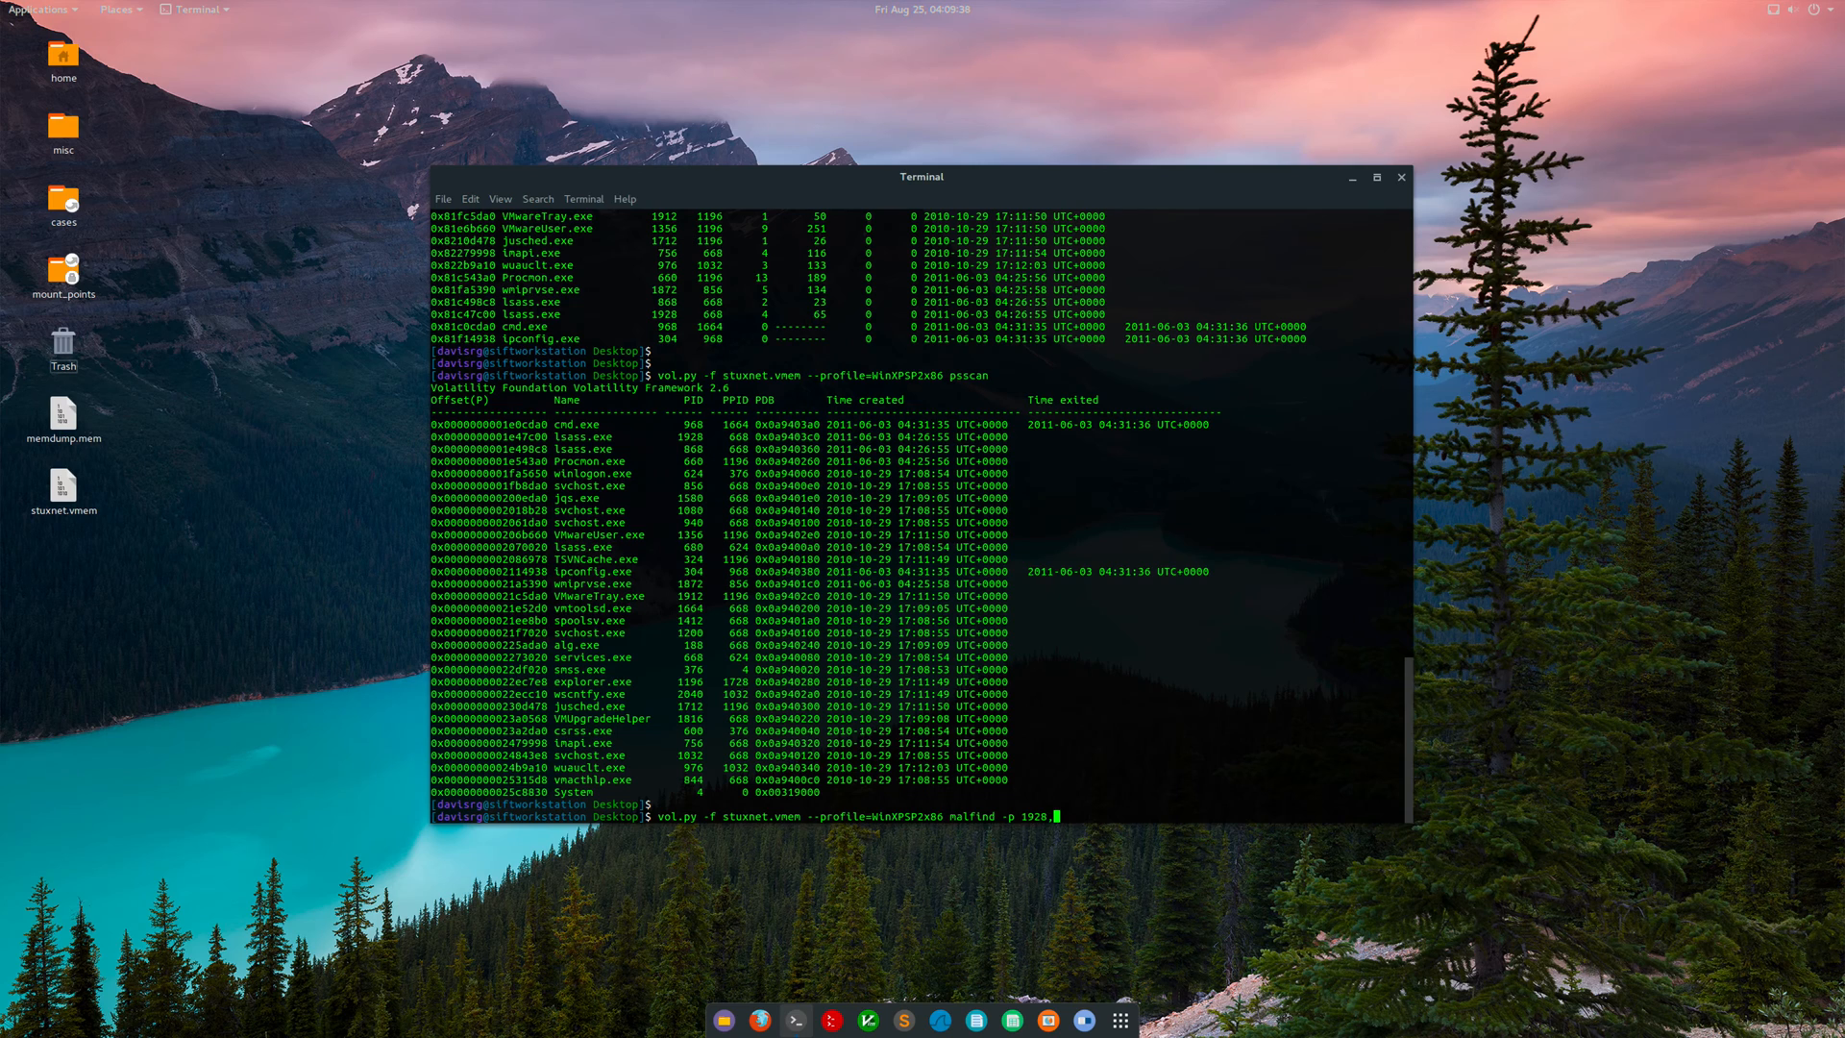
{"action": "key", "text": "Return"}
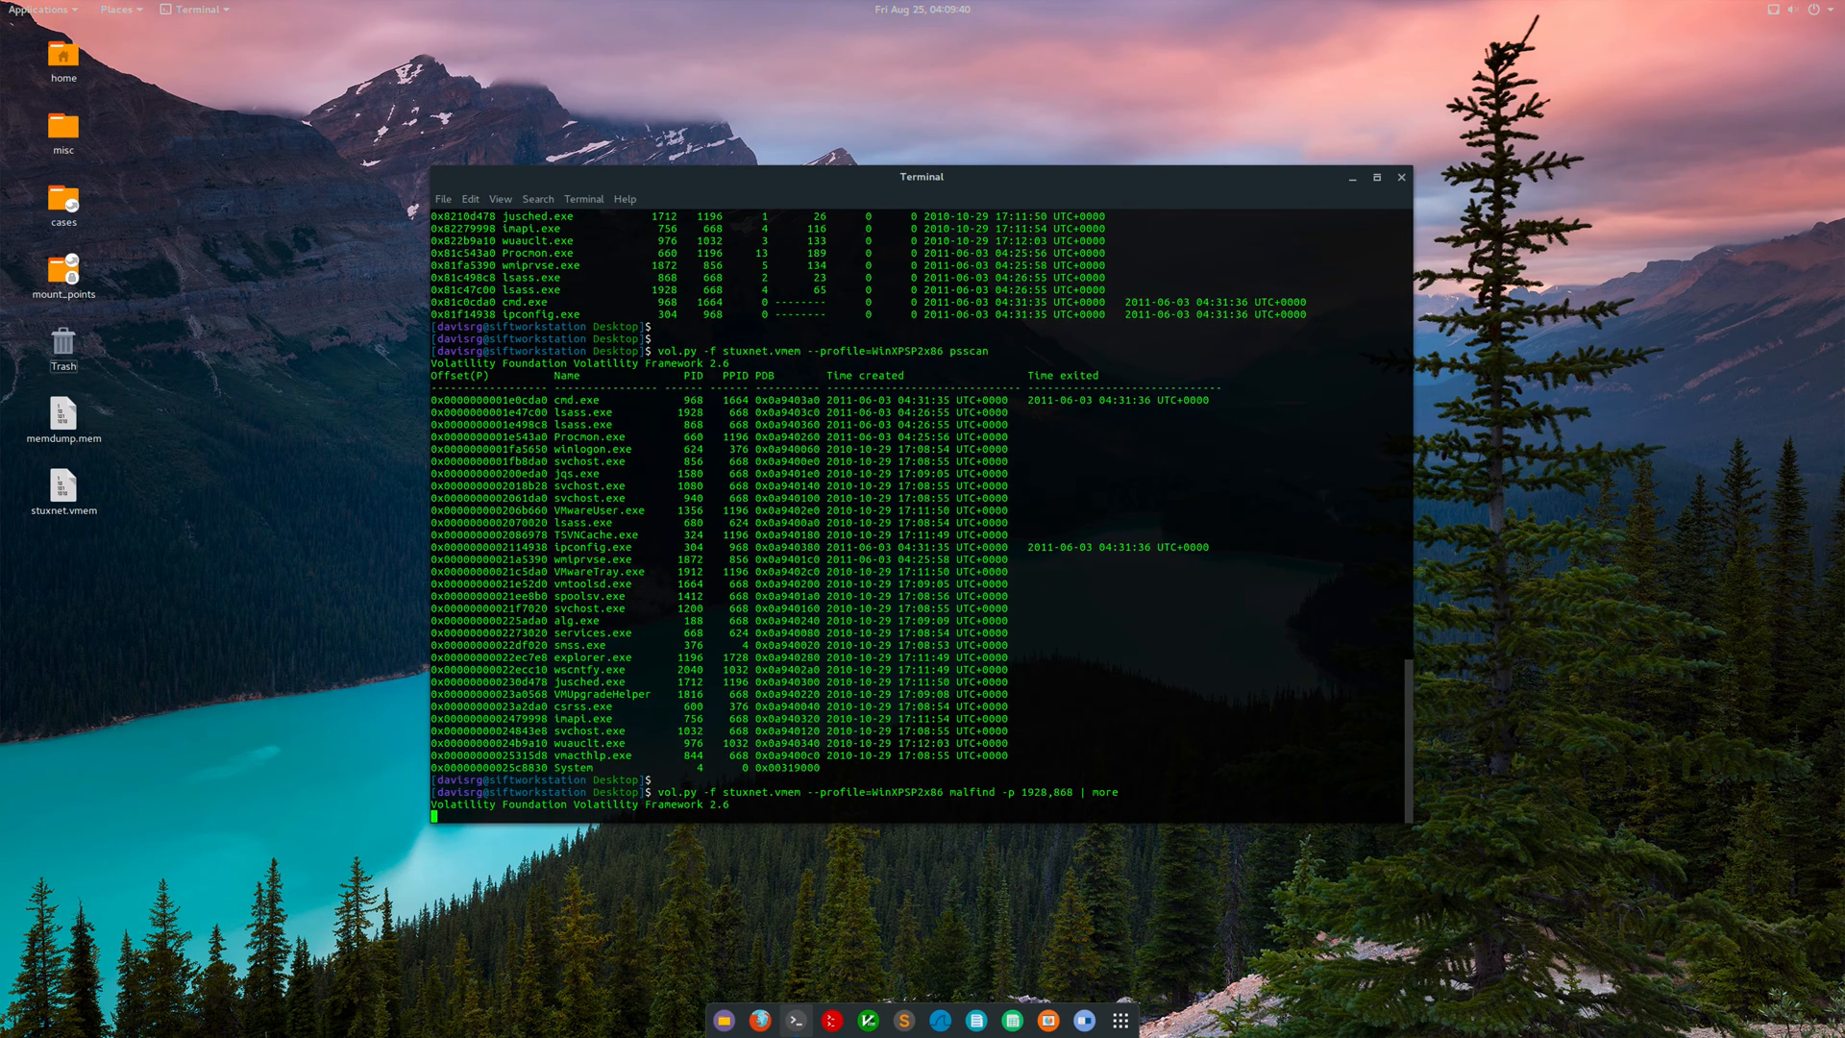
Page through malfind, highlighting MZ-headed PAGE_EXECUTE_READWRITE regions in lsass 868 and 1928.
{"action": "key", "text": "Return"}
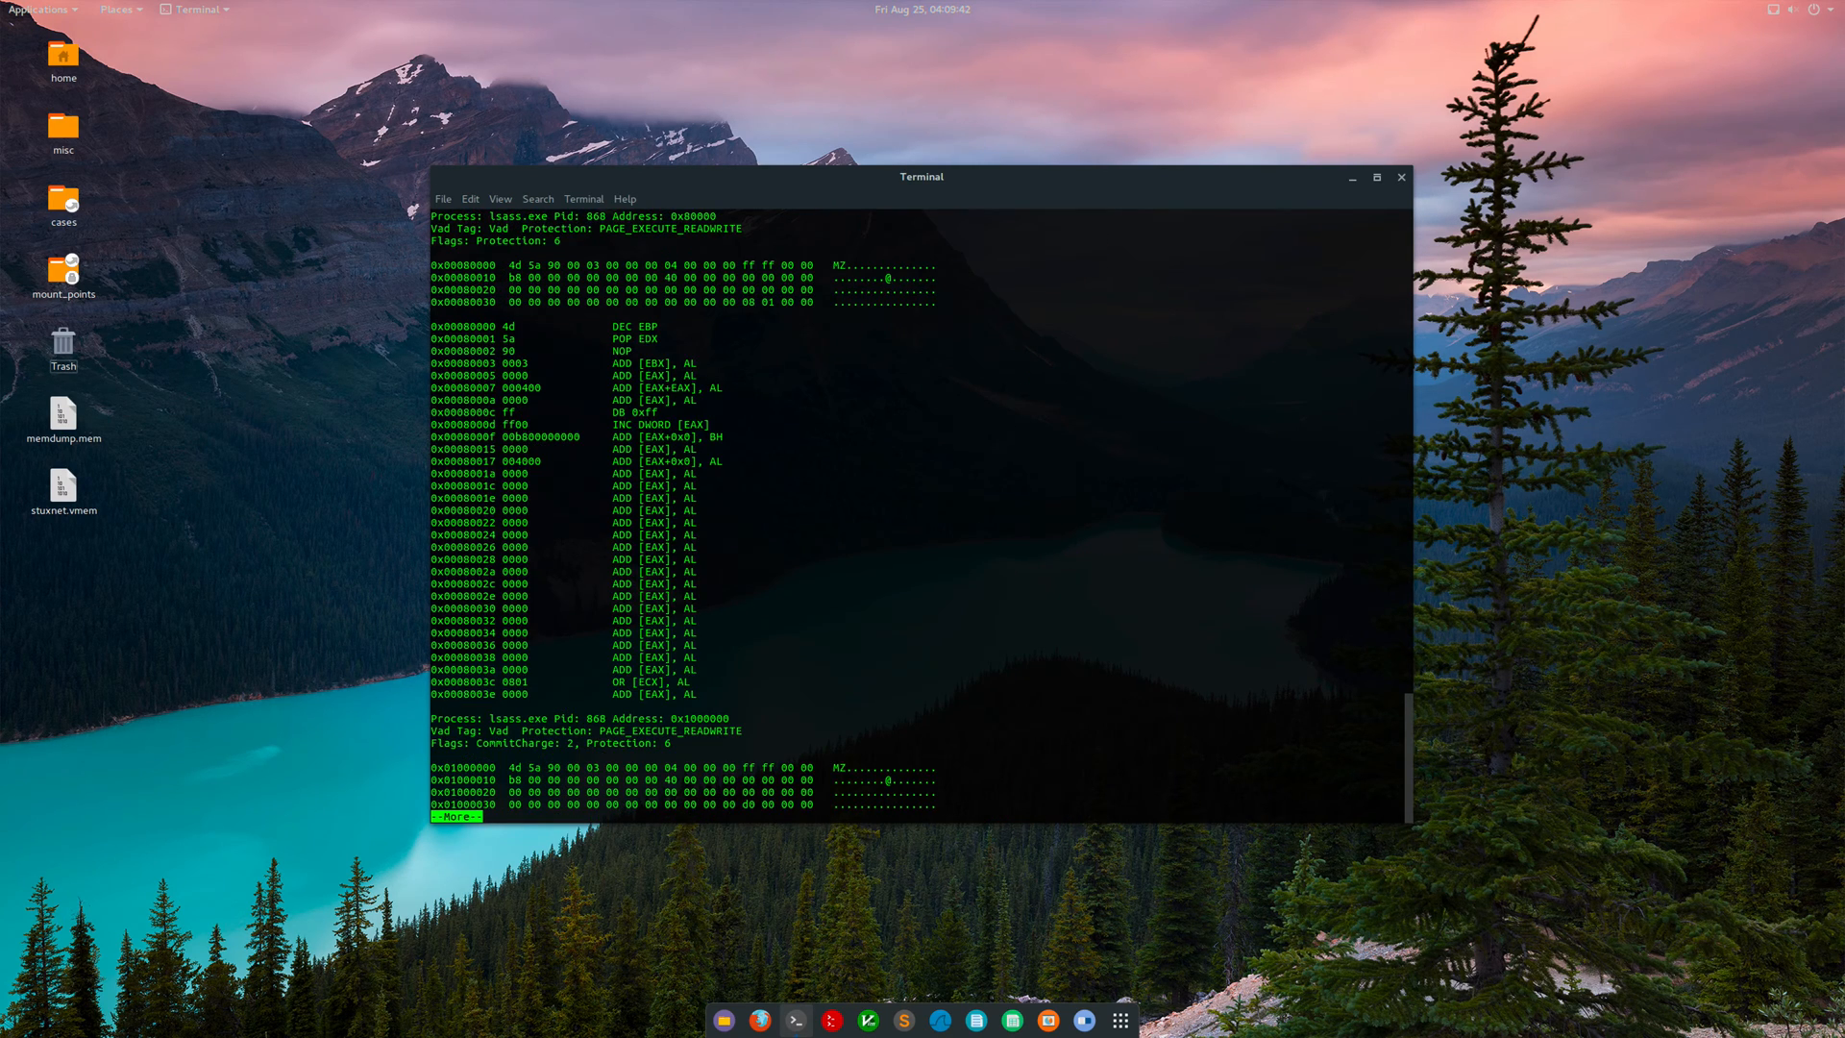
{"action": "mouse_move", "coordinate": [629, 292]}
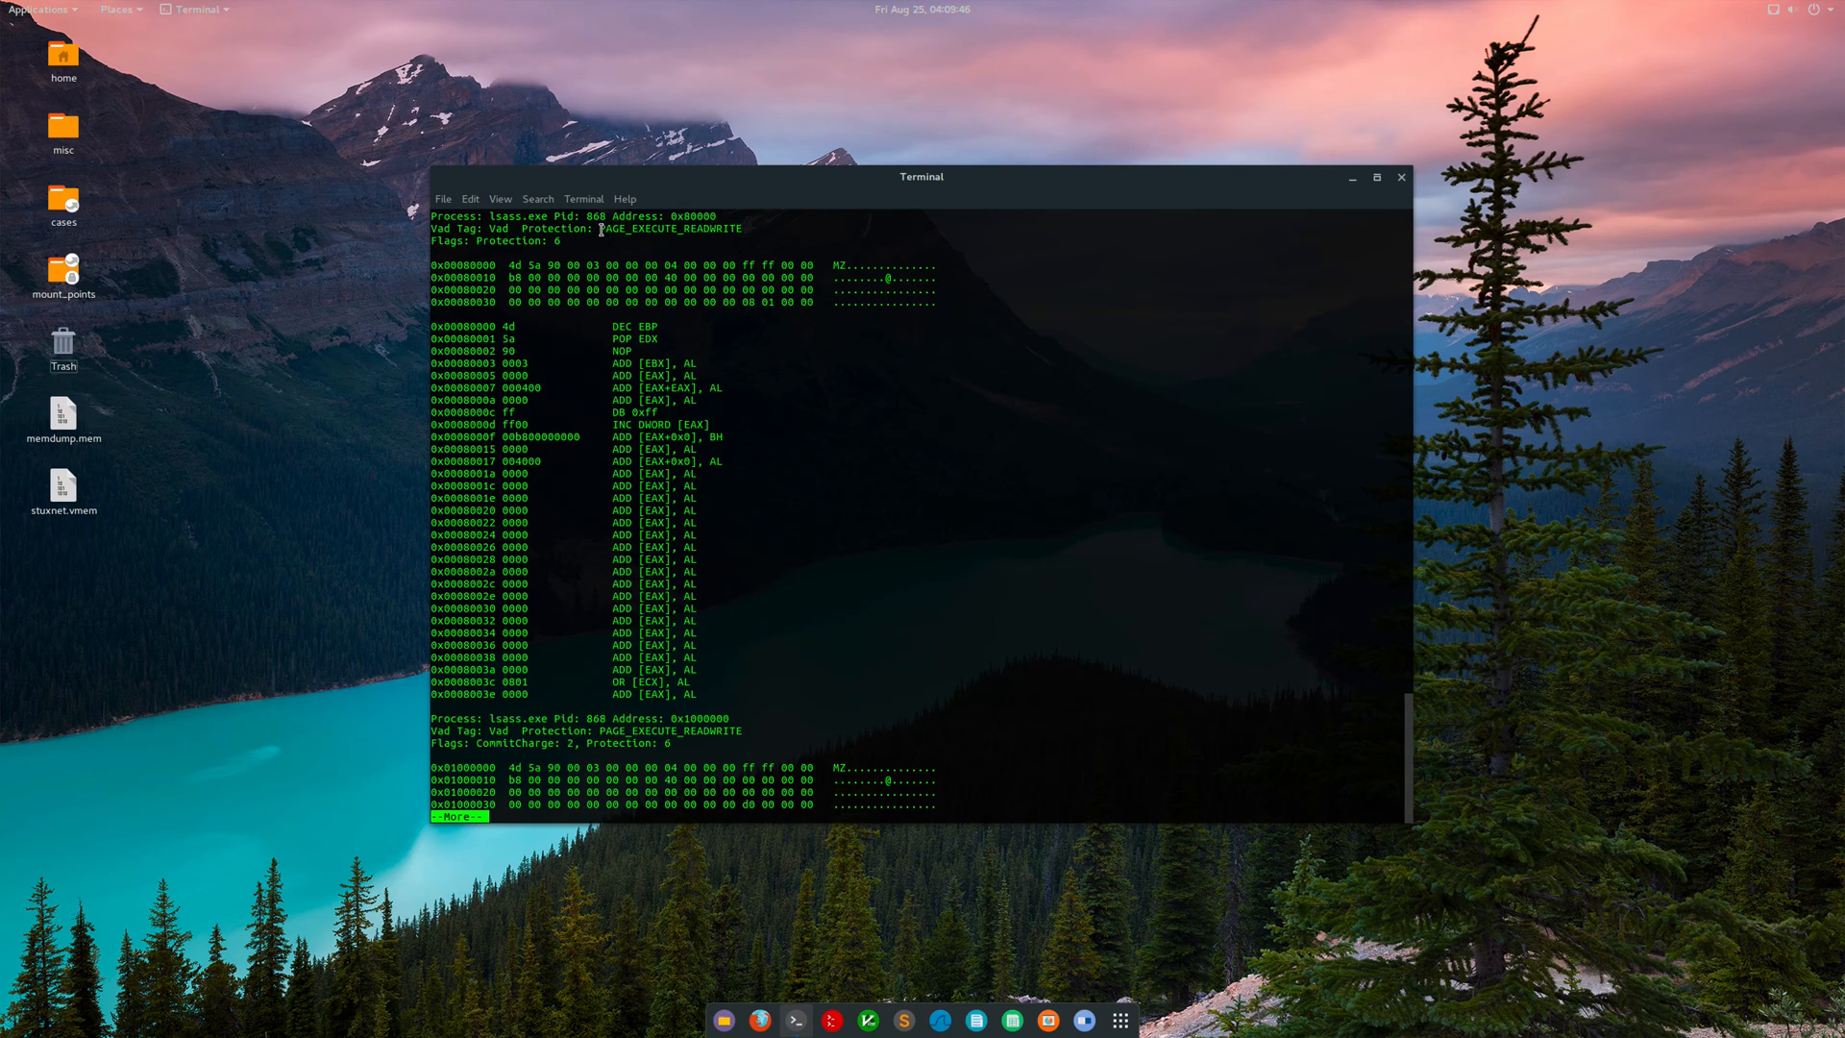
{"action": "double_click", "coordinate": [671, 229]}
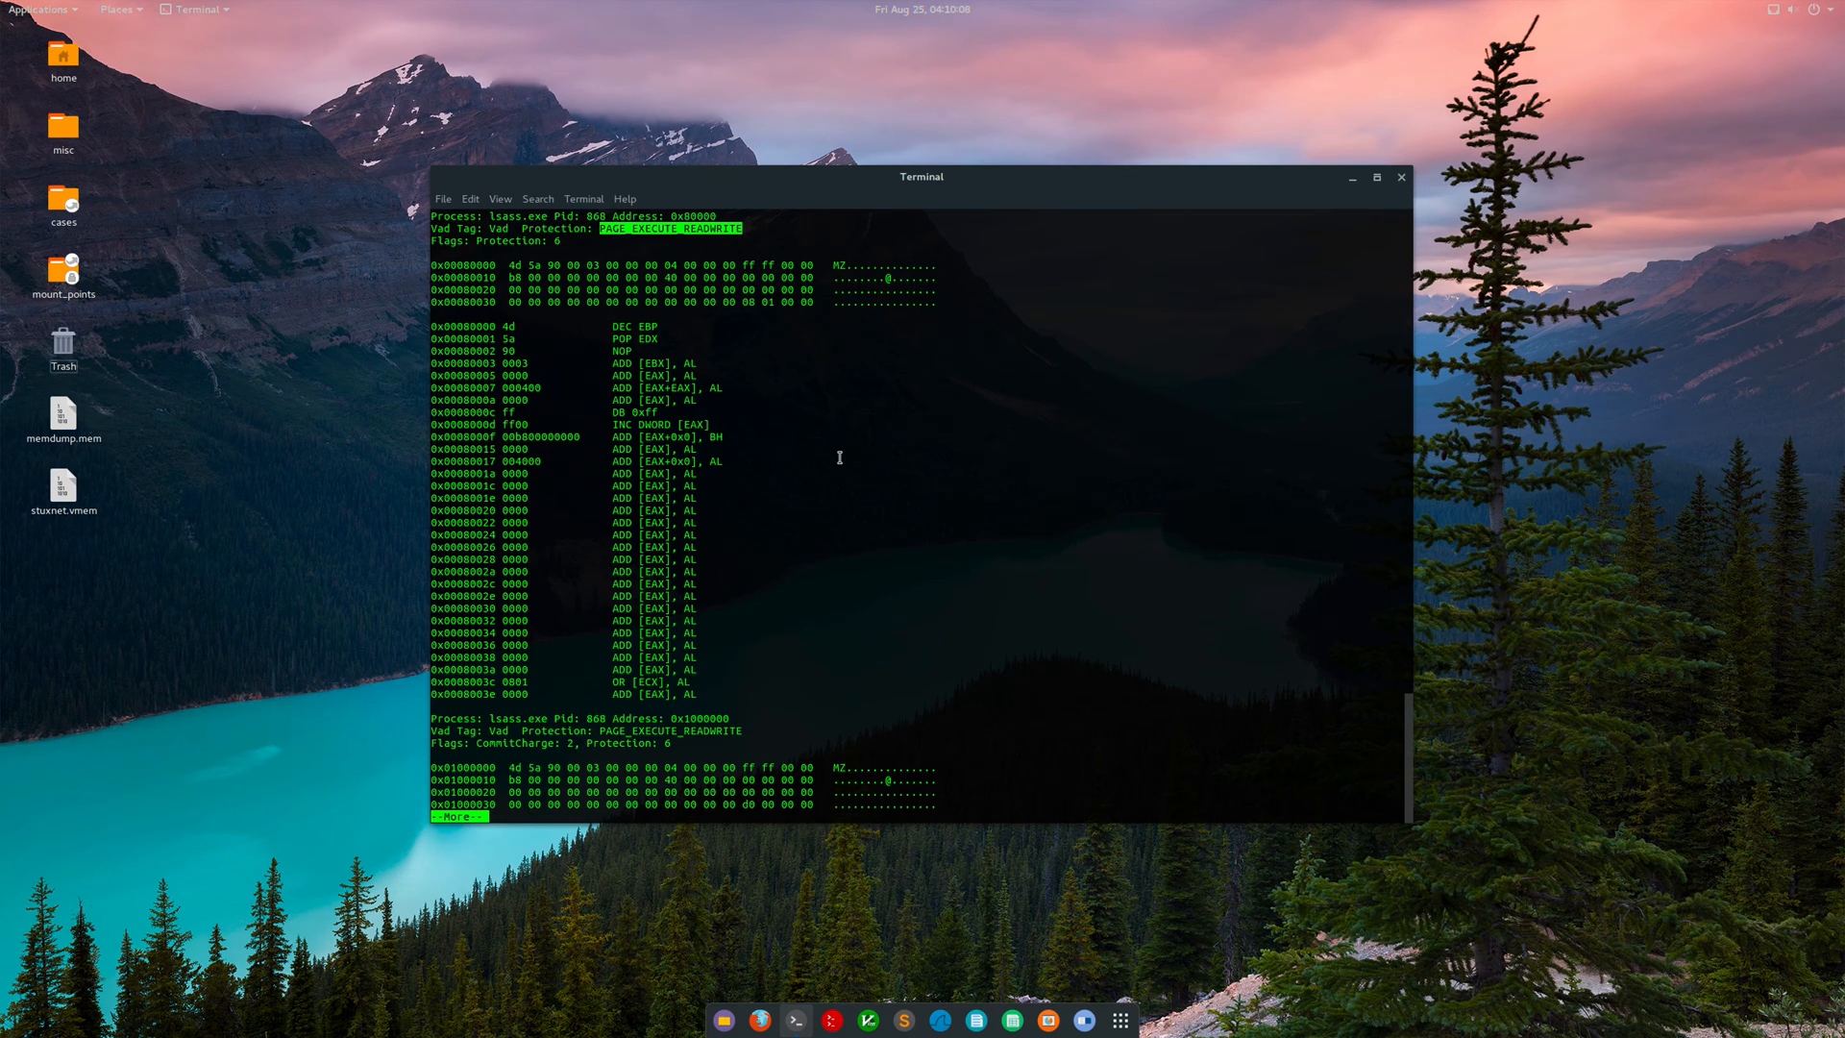
{"action": "mouse_move", "coordinate": [745, 586]}
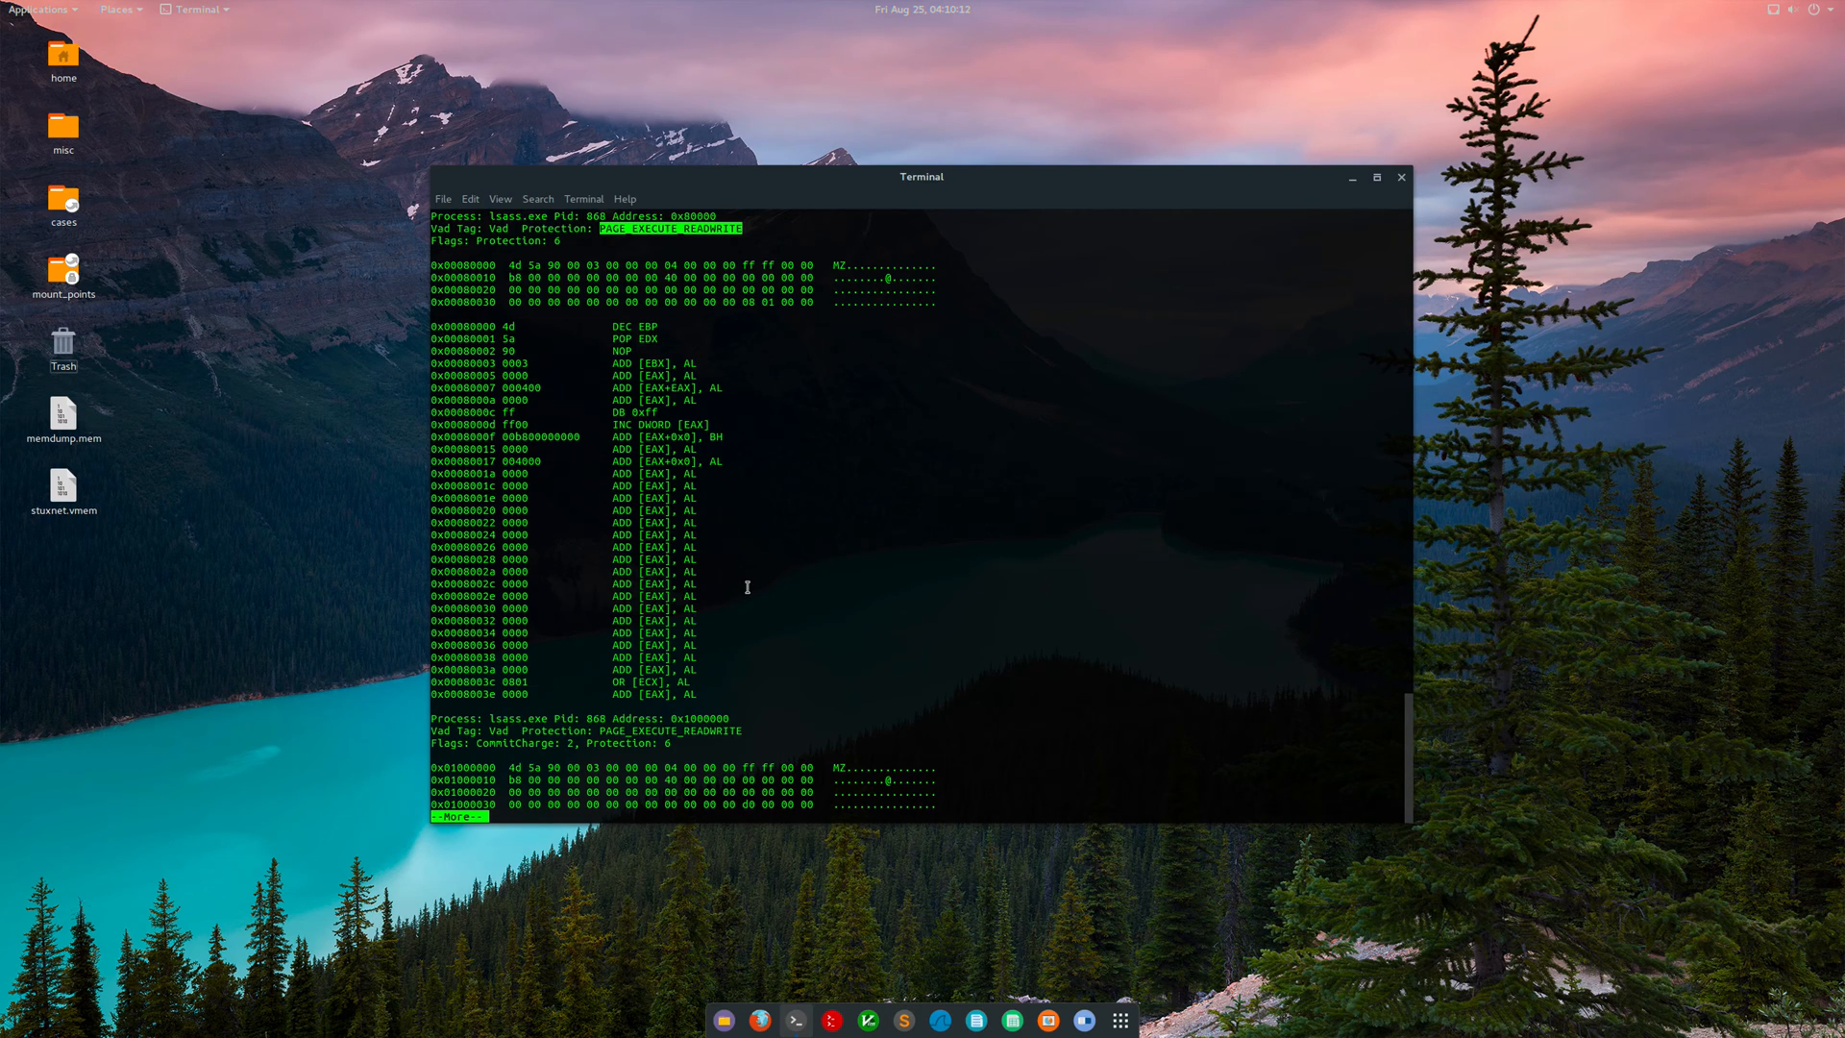
{"action": "mouse_move", "coordinate": [654, 485]}
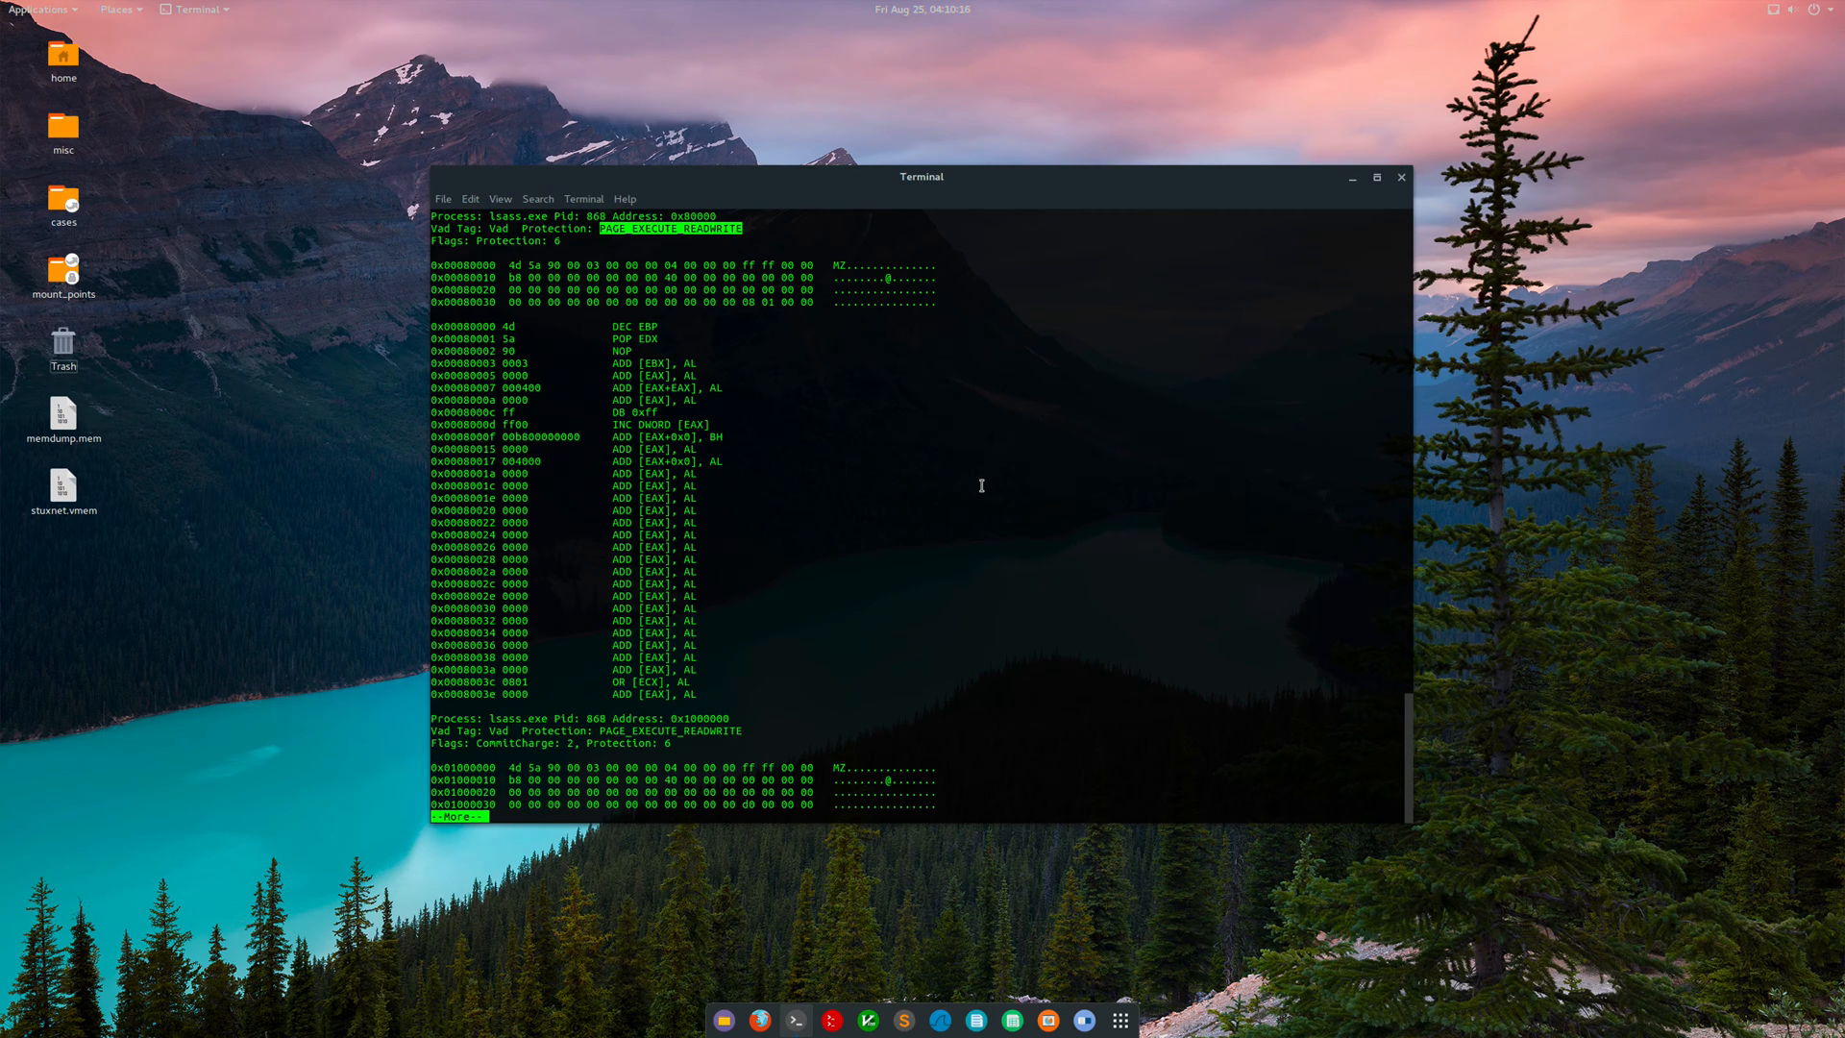
{"action": "mouse_move", "coordinate": [843, 441]}
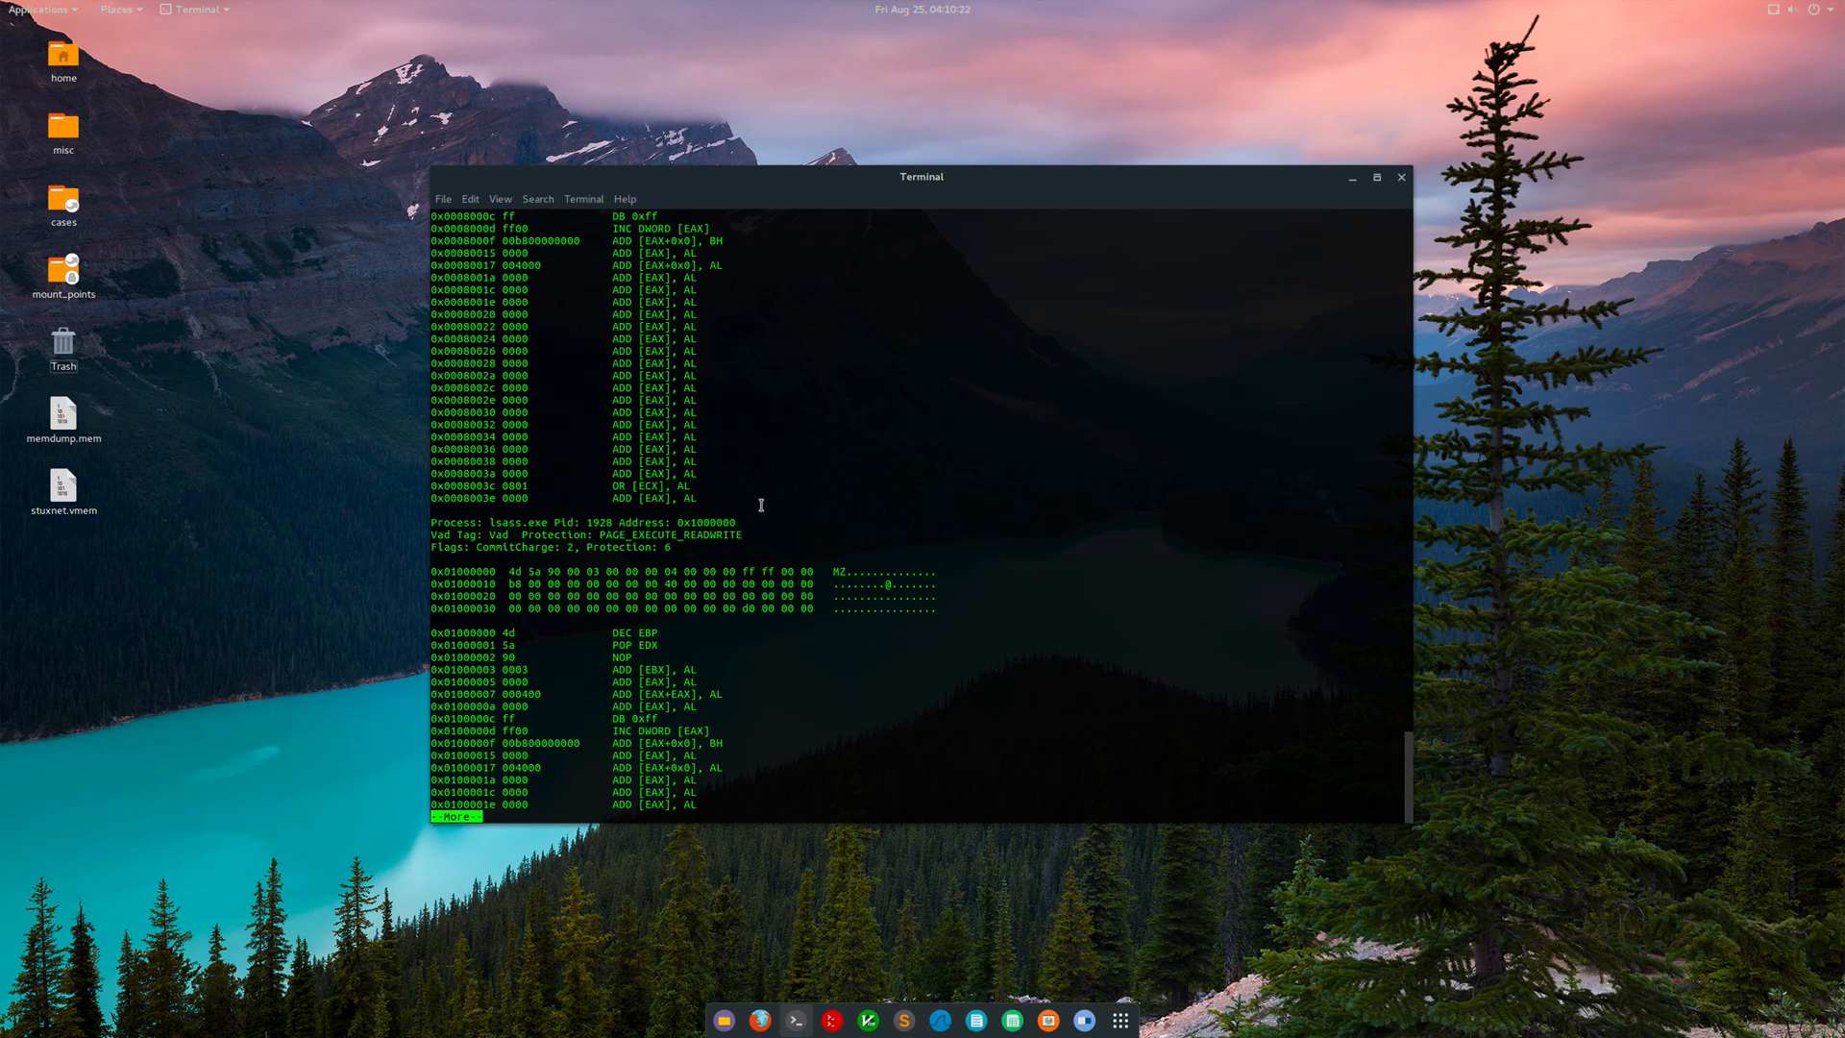
{"action": "left_click_drag", "start_coordinate": [594, 539], "coordinate": [1403, 539]}
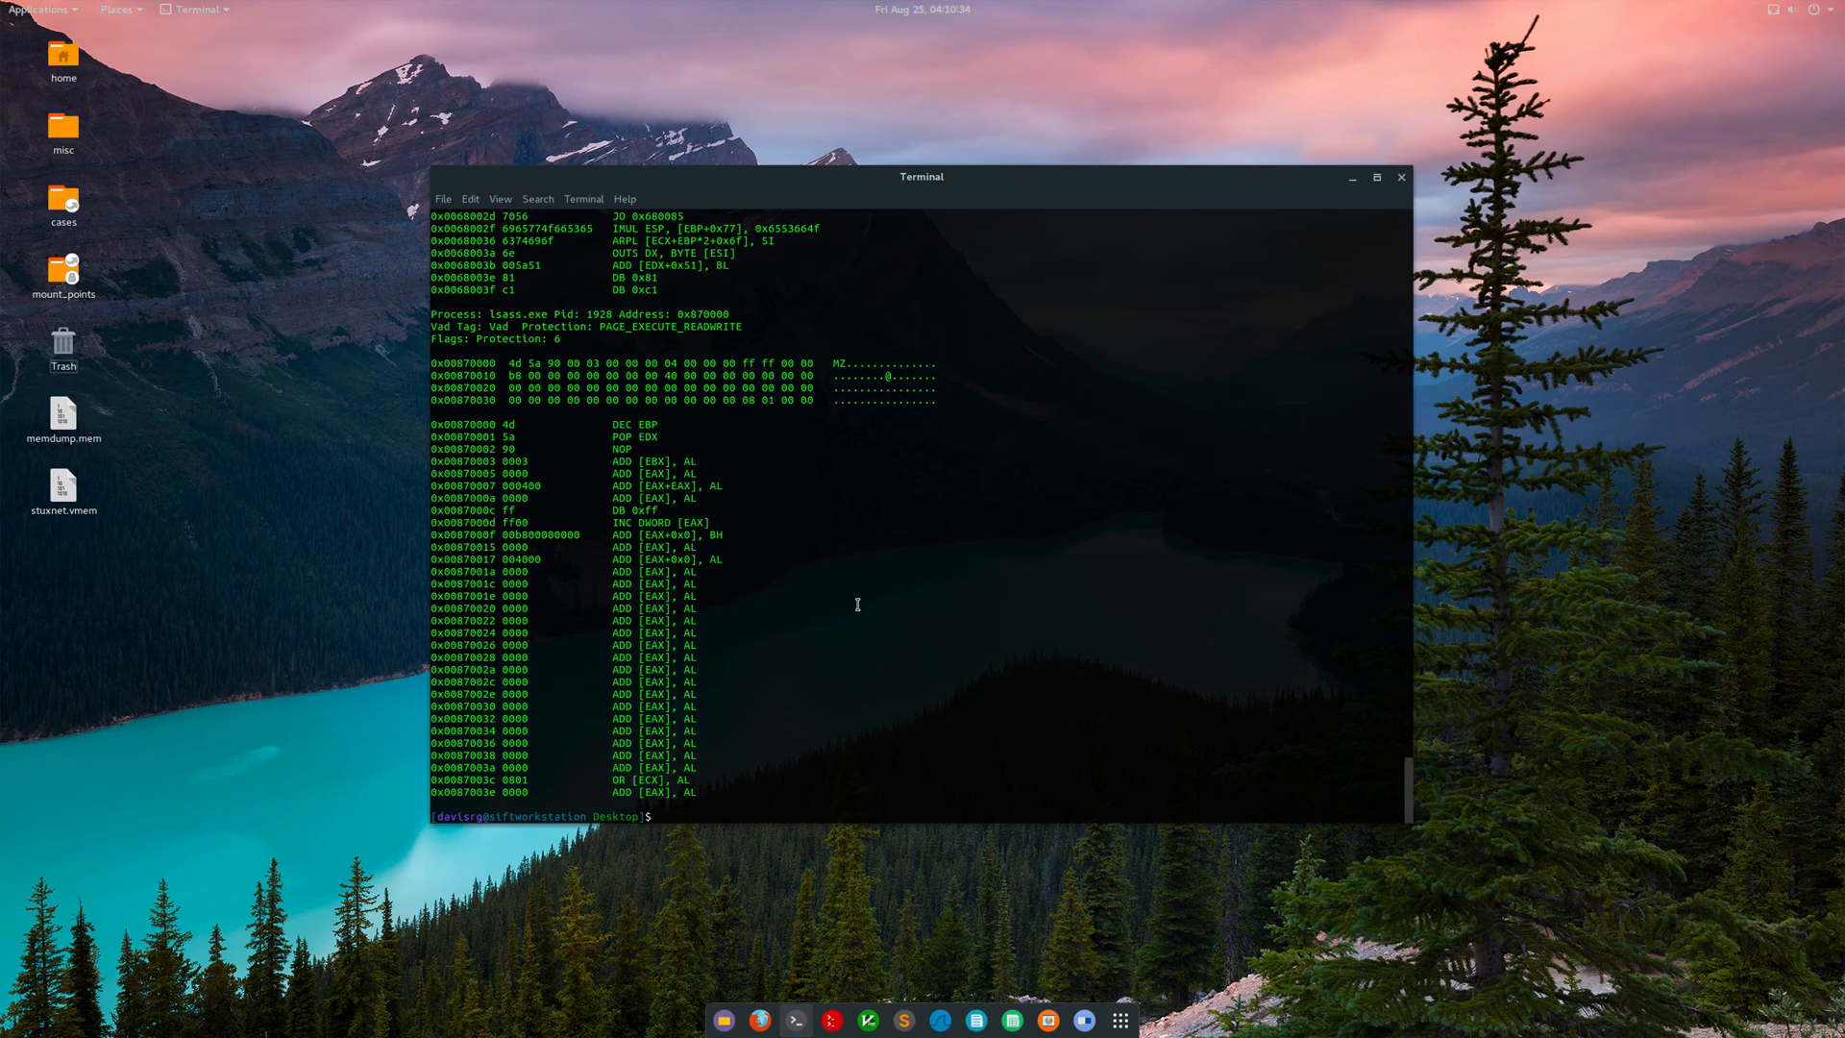
{"action": "type", "text": "vol.py -f stuxnet.vmem --profile=WinXPSP2x86 psscan"}
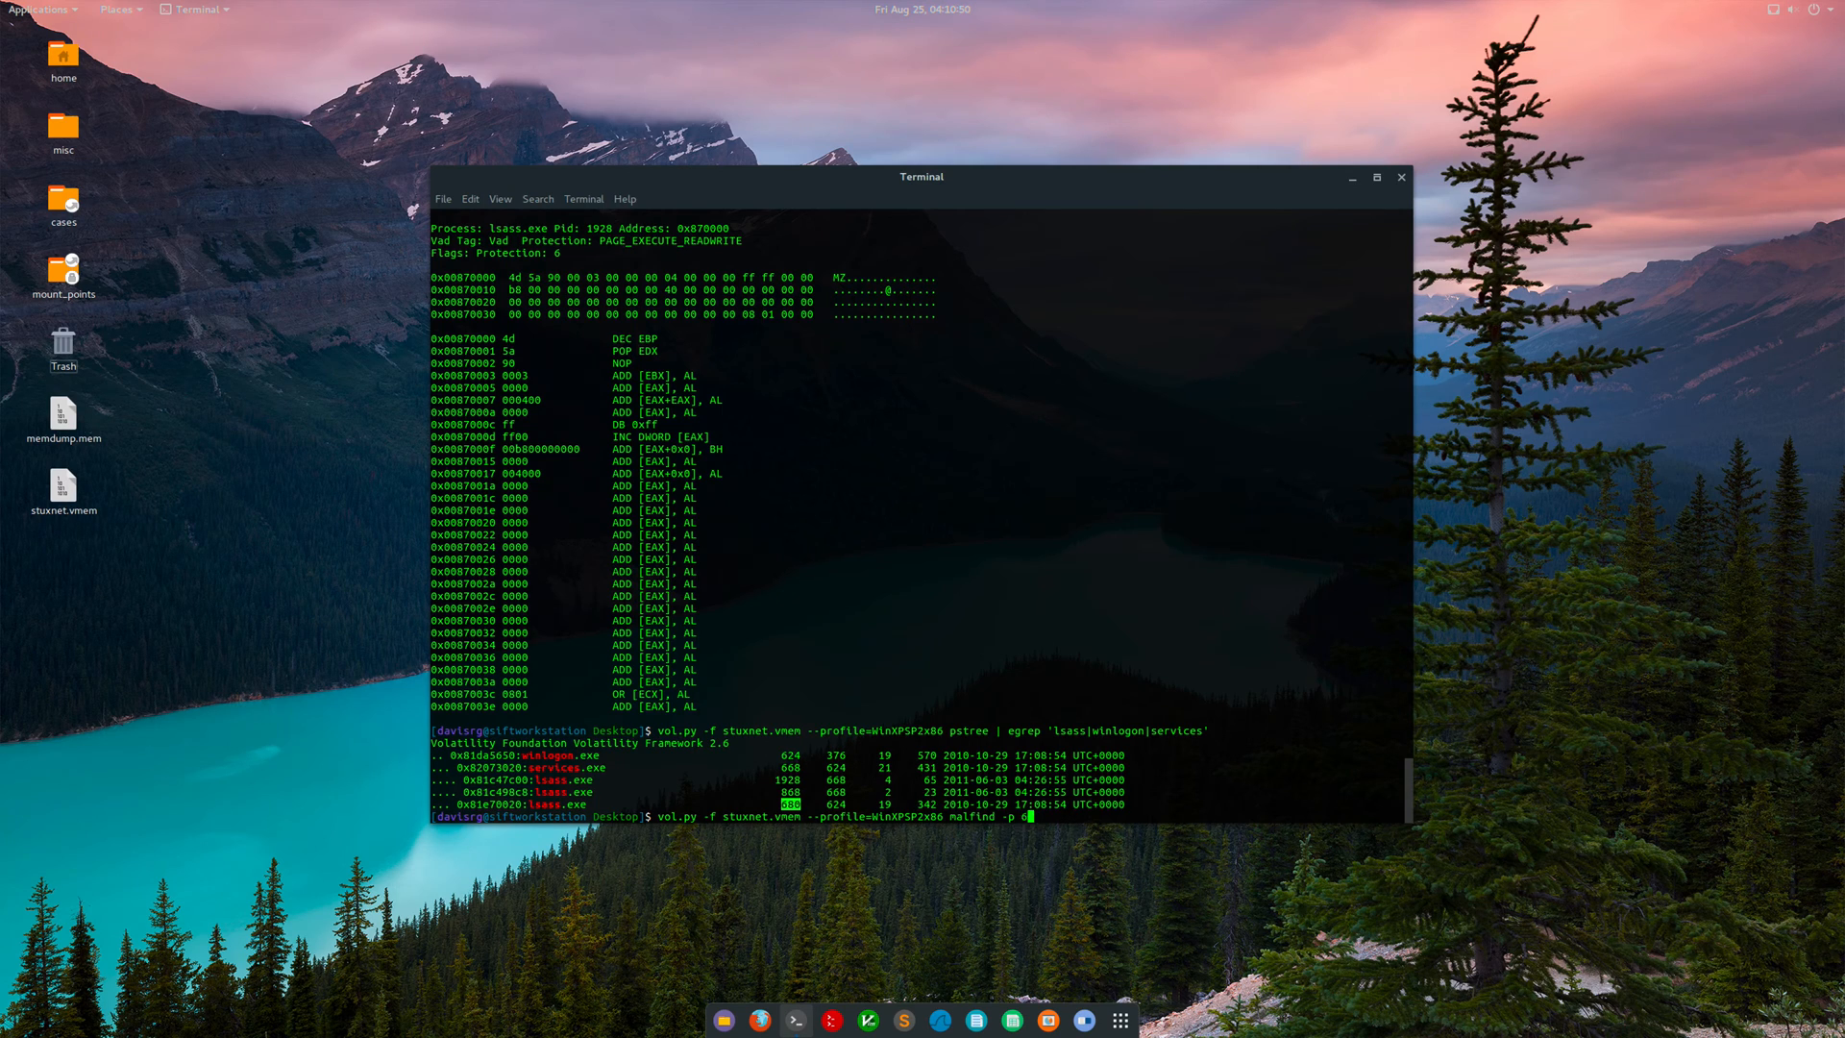
Rerun the filtered lsass tree and run malfind -p 680, which reports nothing.
{"action": "key", "text": "Return"}
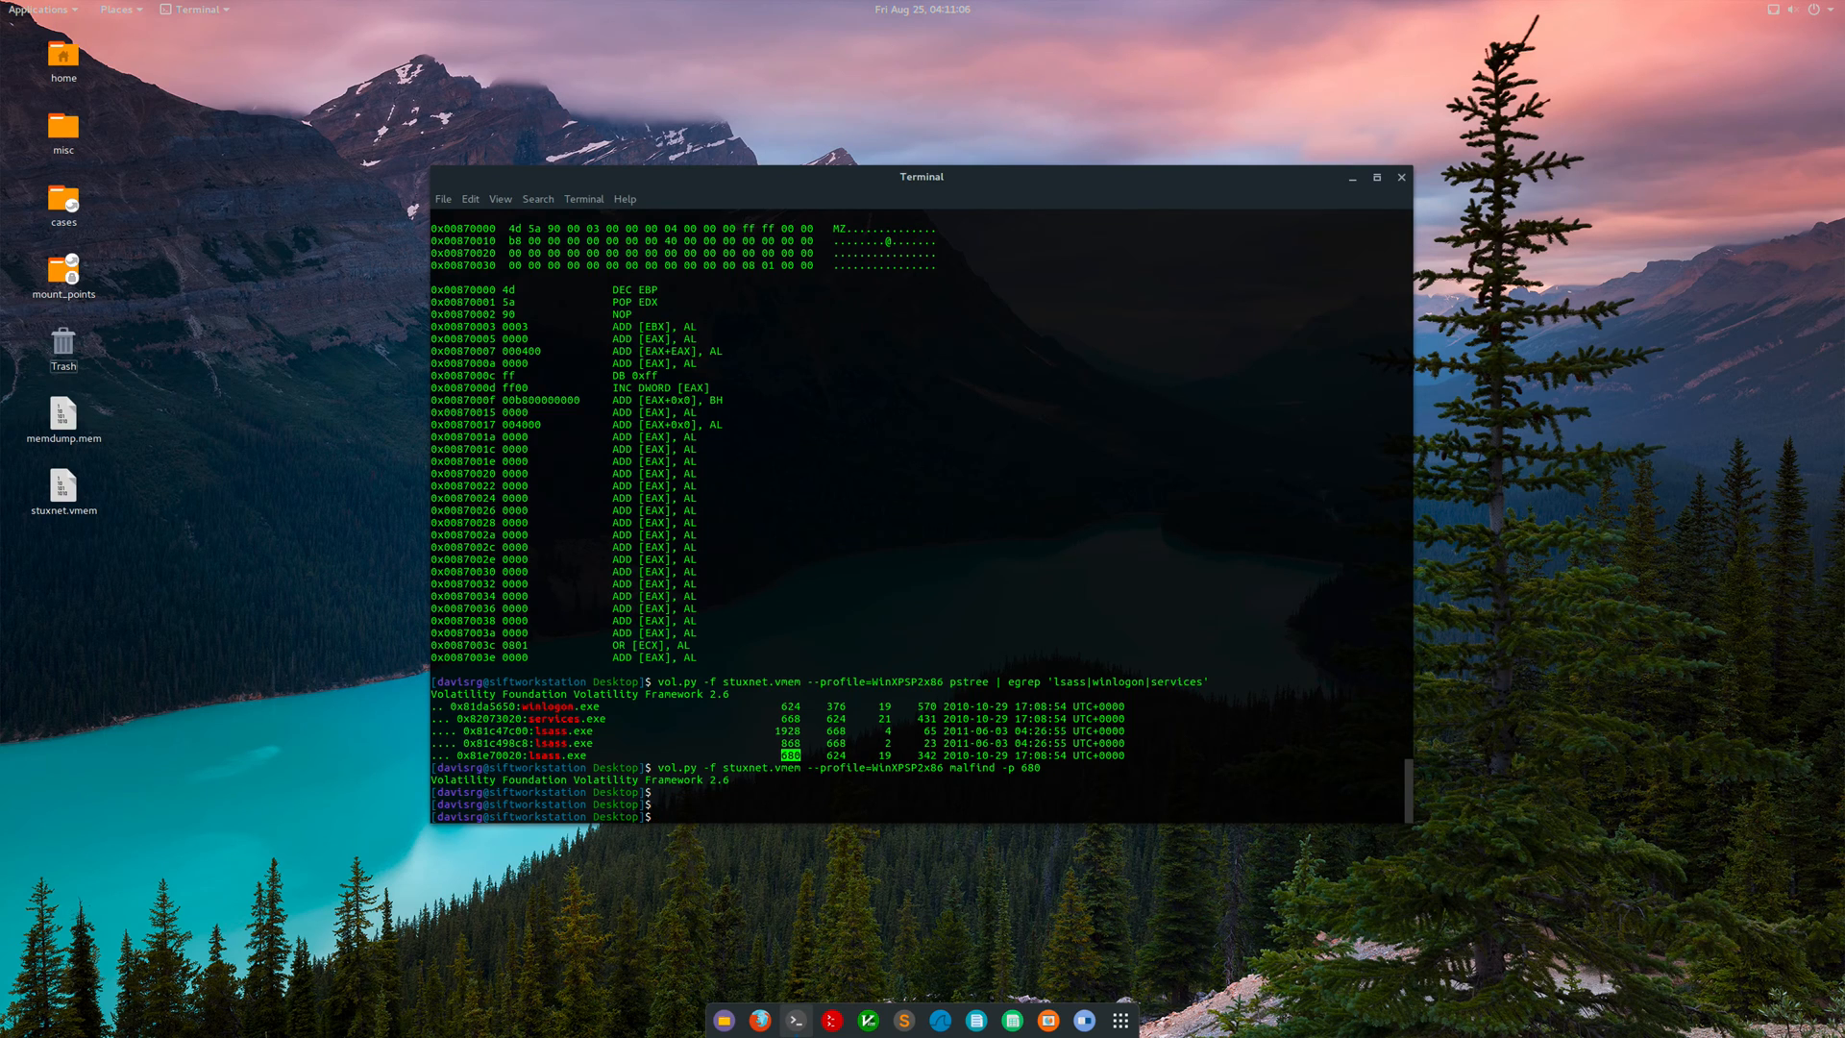
{"action": "type", "text": "vol.py -f stuxnet.vmem --profile=WinXPSP2x86 malfind -p 680"}
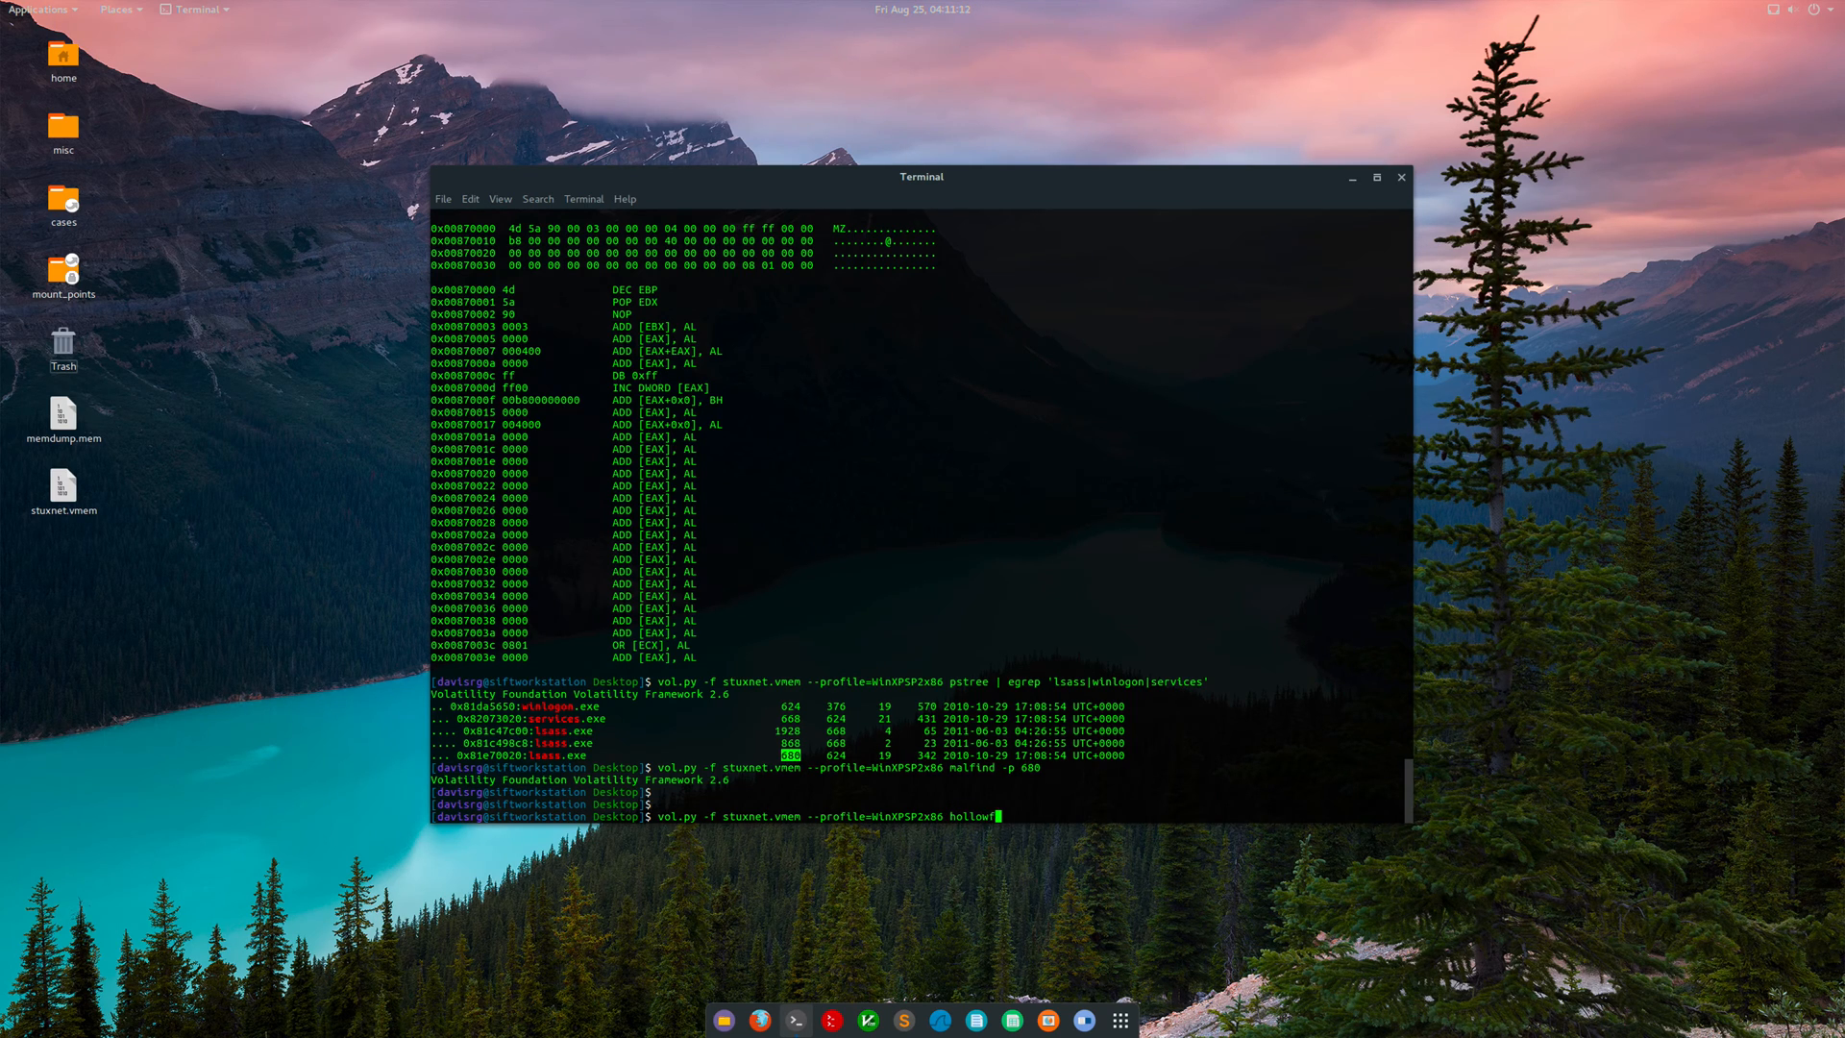
Run hollowfind page by page, flagging lsass.exe PID 1928 with invalid EXE protection and path discrepancy.
{"action": "type", "text": "ind"}
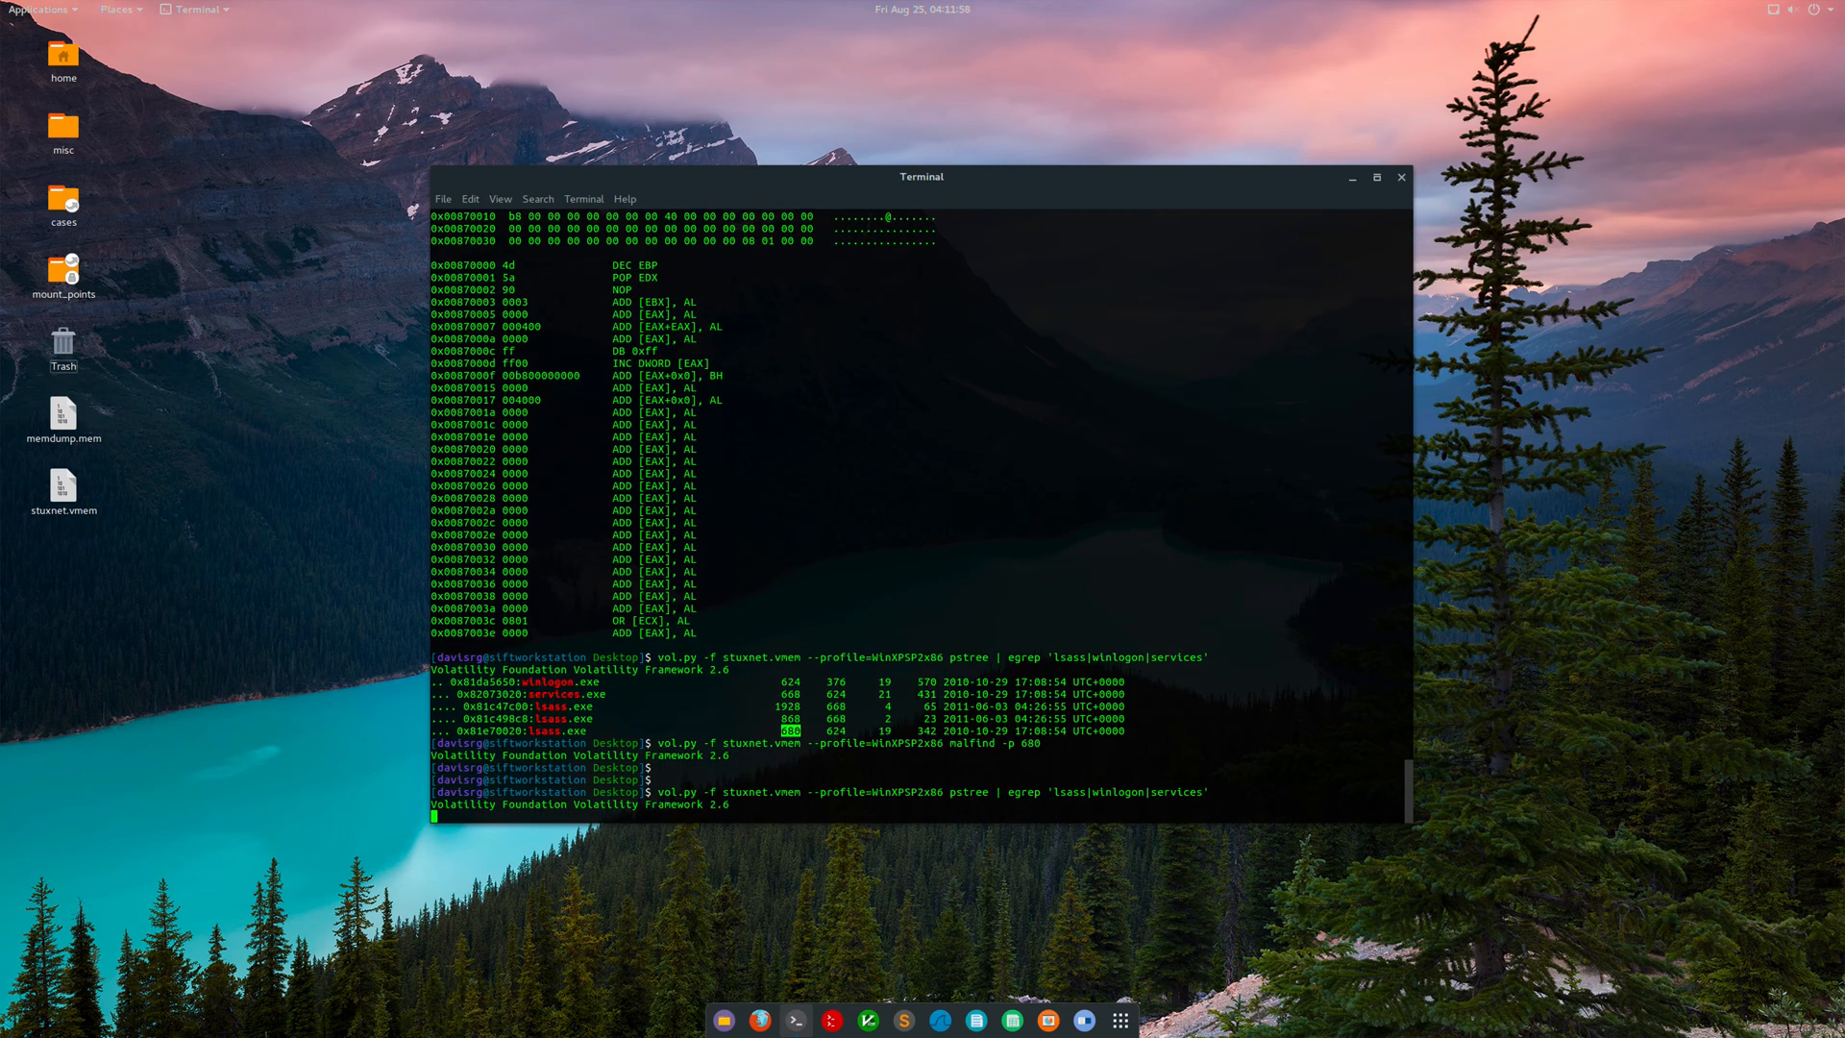
{"action": "key", "text": "Return"}
{"action": "type", "text": "vol.py -f stuxnet.vmem --profile=WinXPSP2x86 hollowfind | more"}
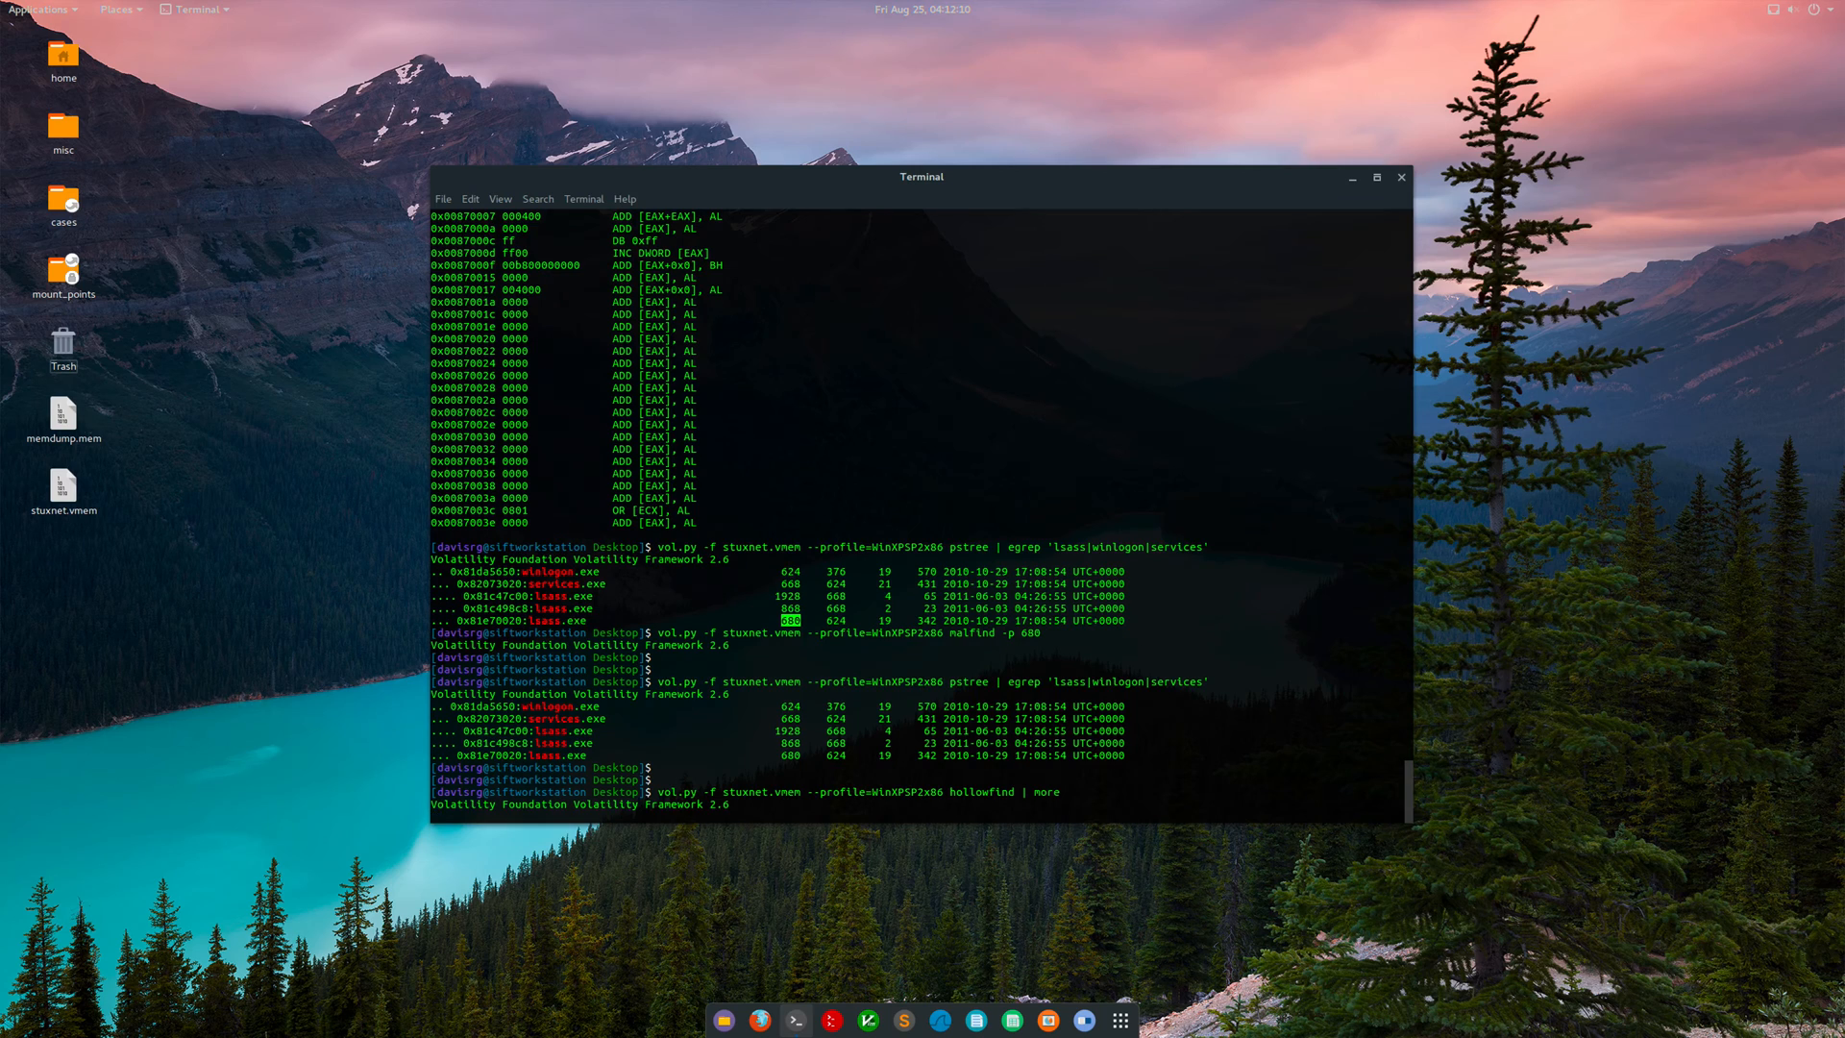
{"action": "key", "text": "Return"}
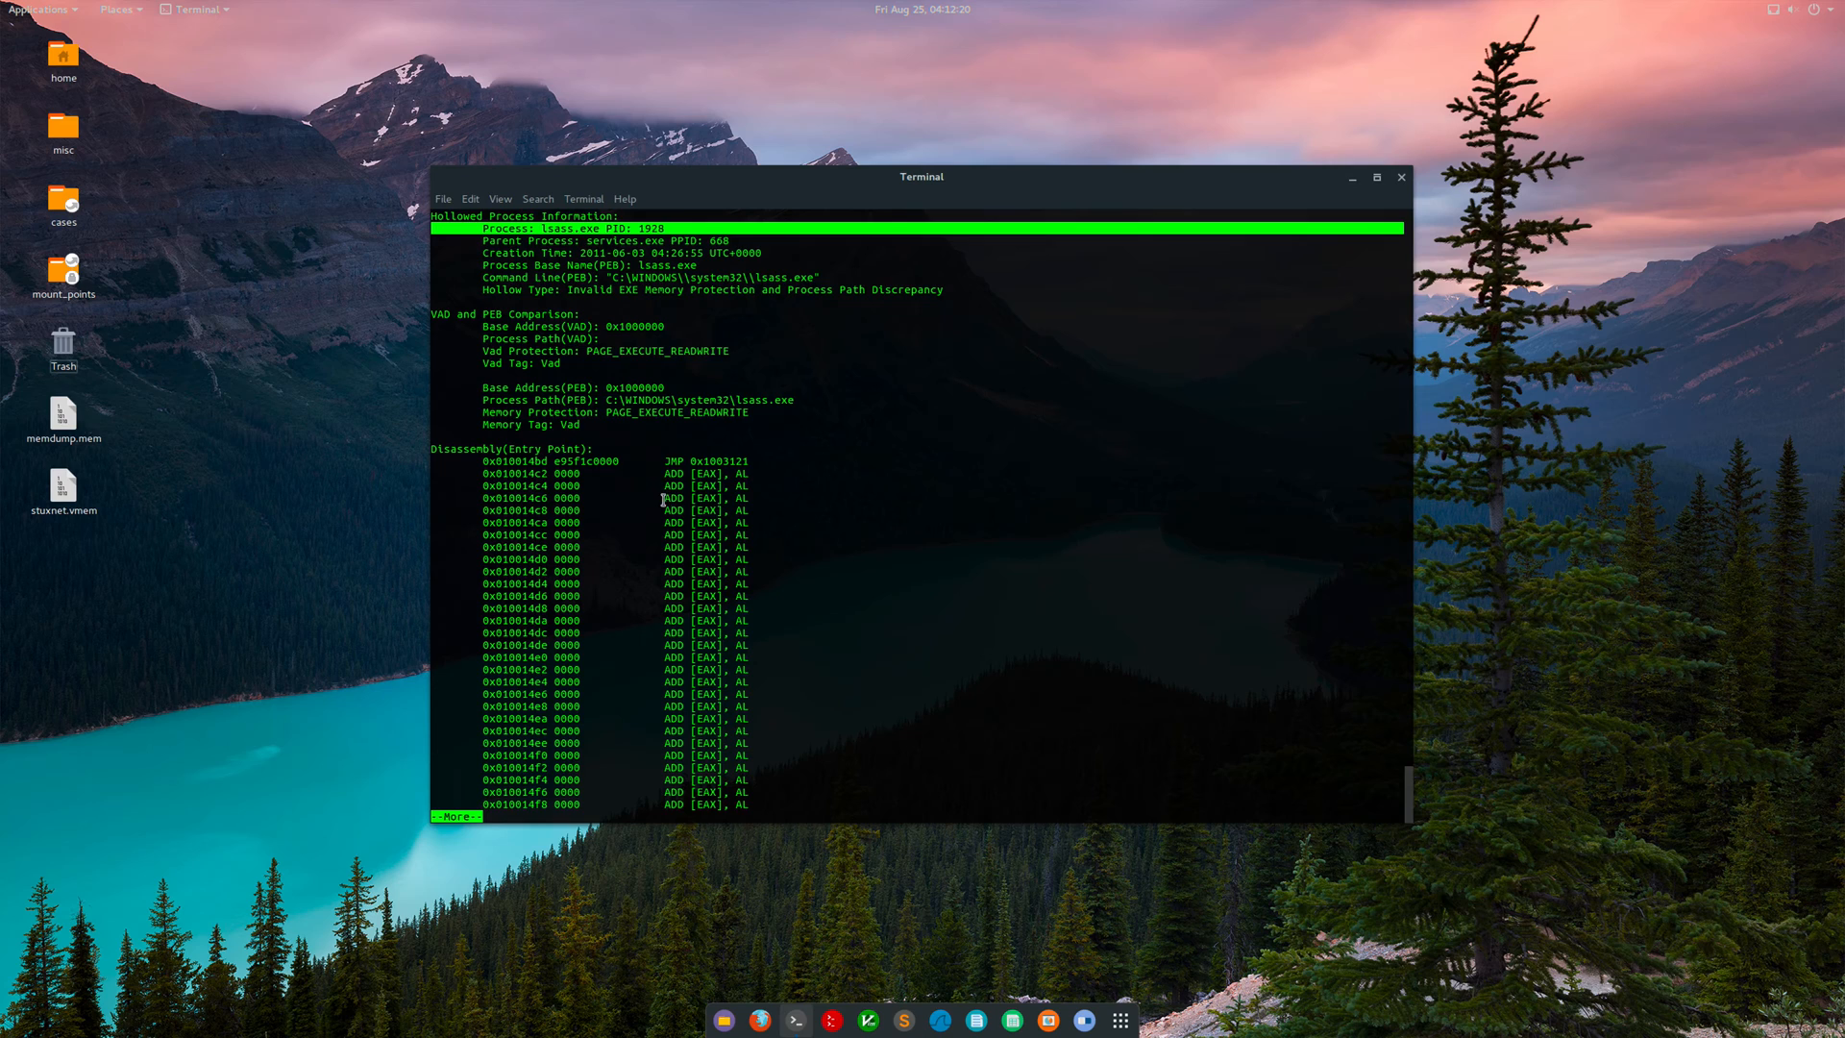
{"action": "mouse_move", "coordinate": [643, 553]}
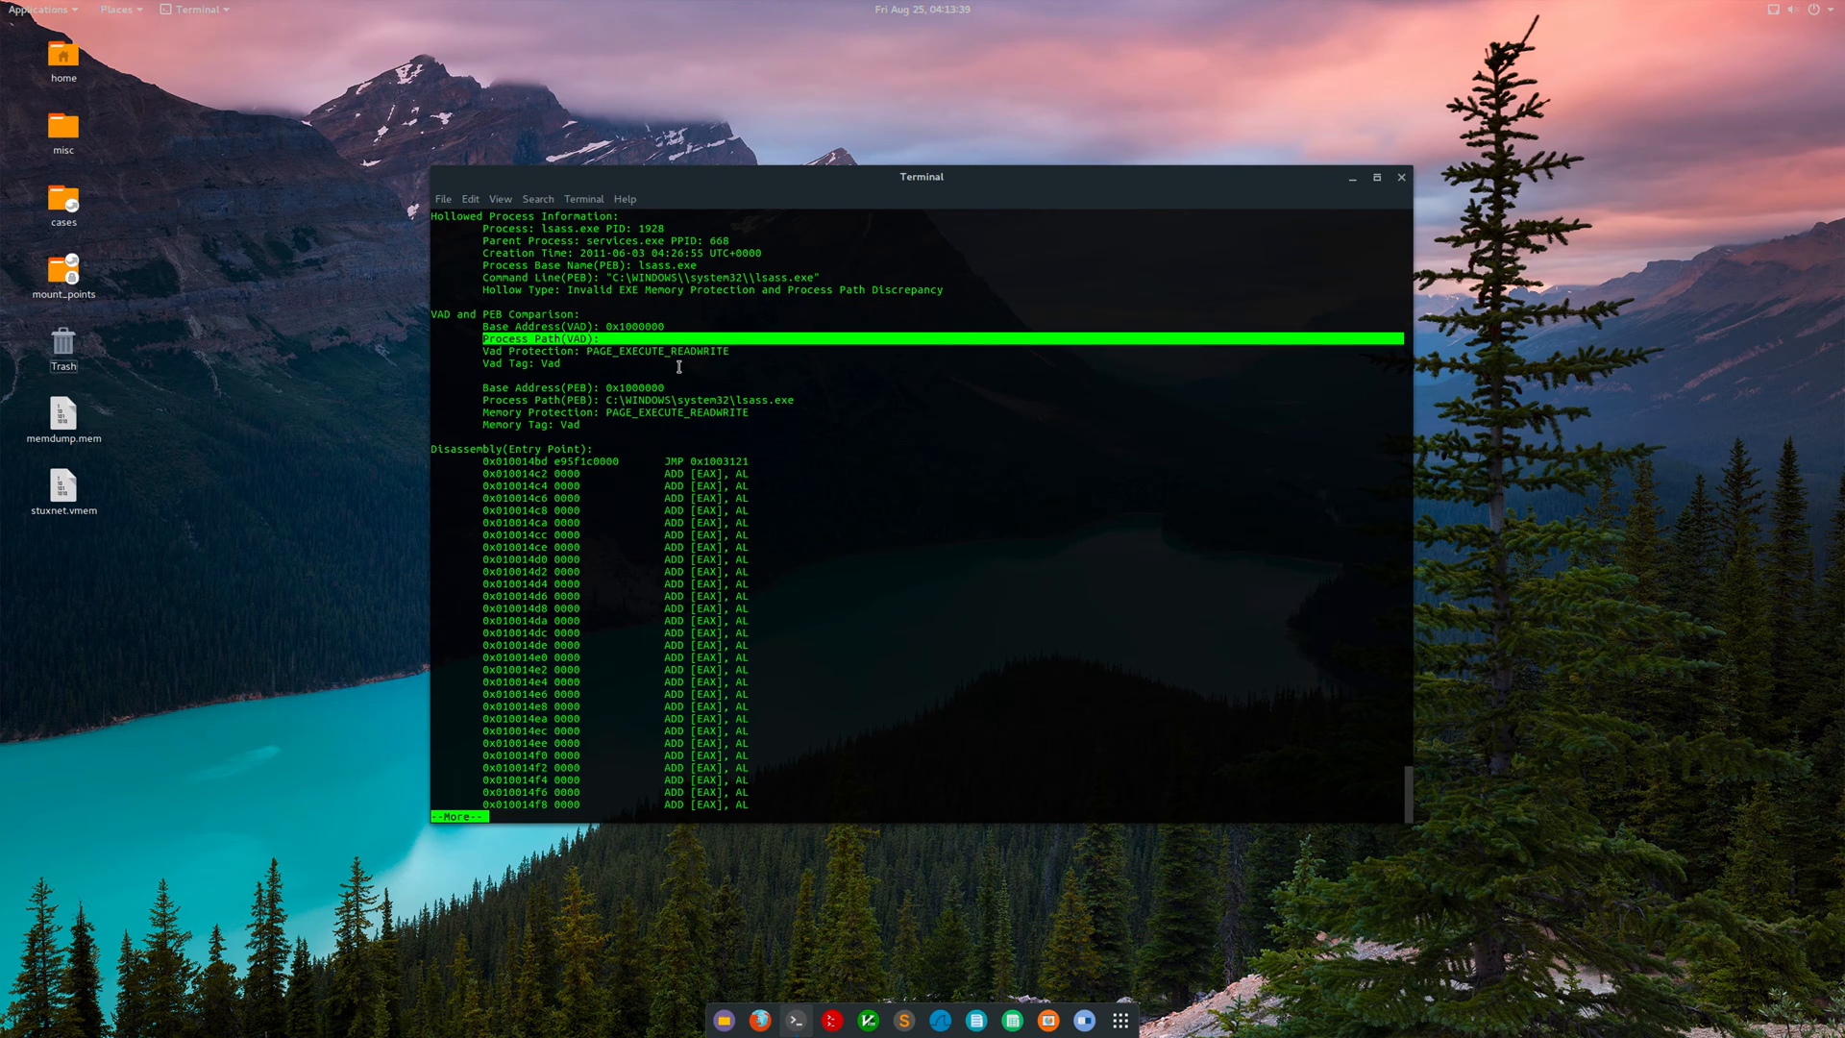
{"action": "mouse_move", "coordinate": [580, 412]}
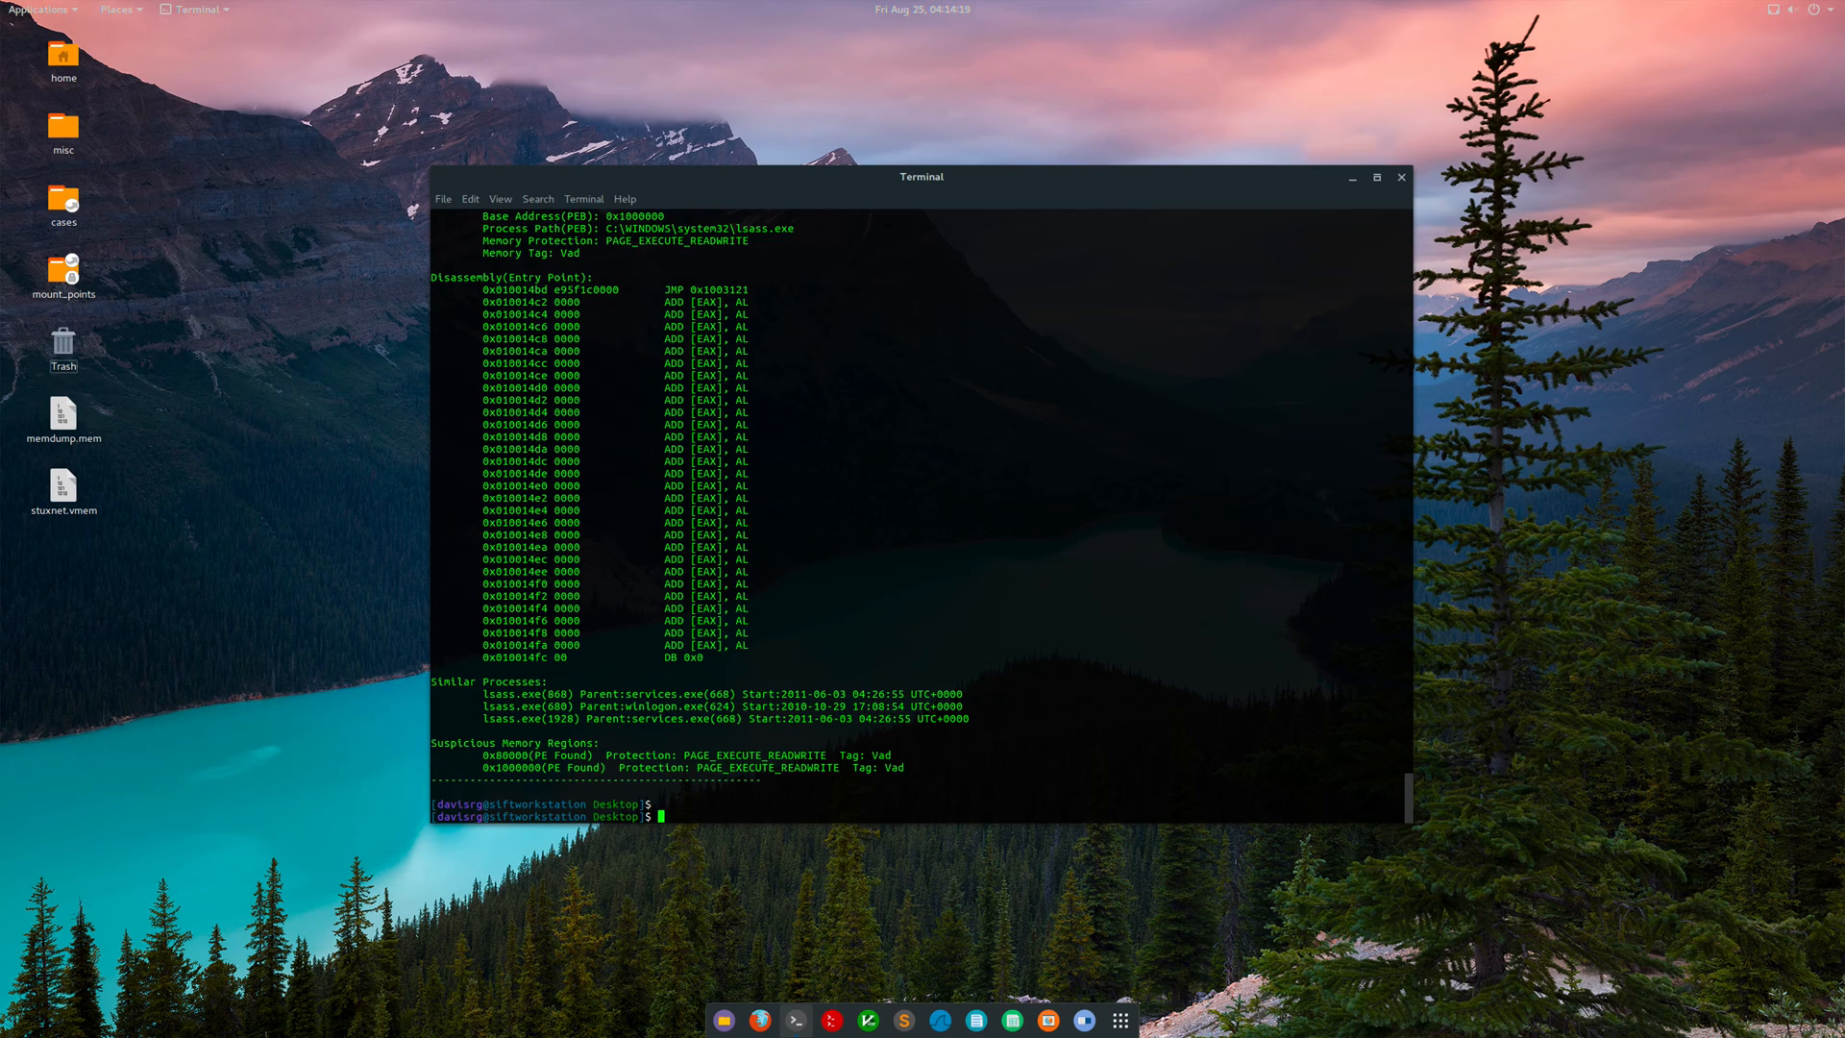
Run procdump on lsass PIDs 1928,868 into the current directory, then sha256sum the dumped executables.
{"action": "type", "text": "vol.py -f stuxnet.vmem --profile=WinXPSP2x86 hollowfind | more"}
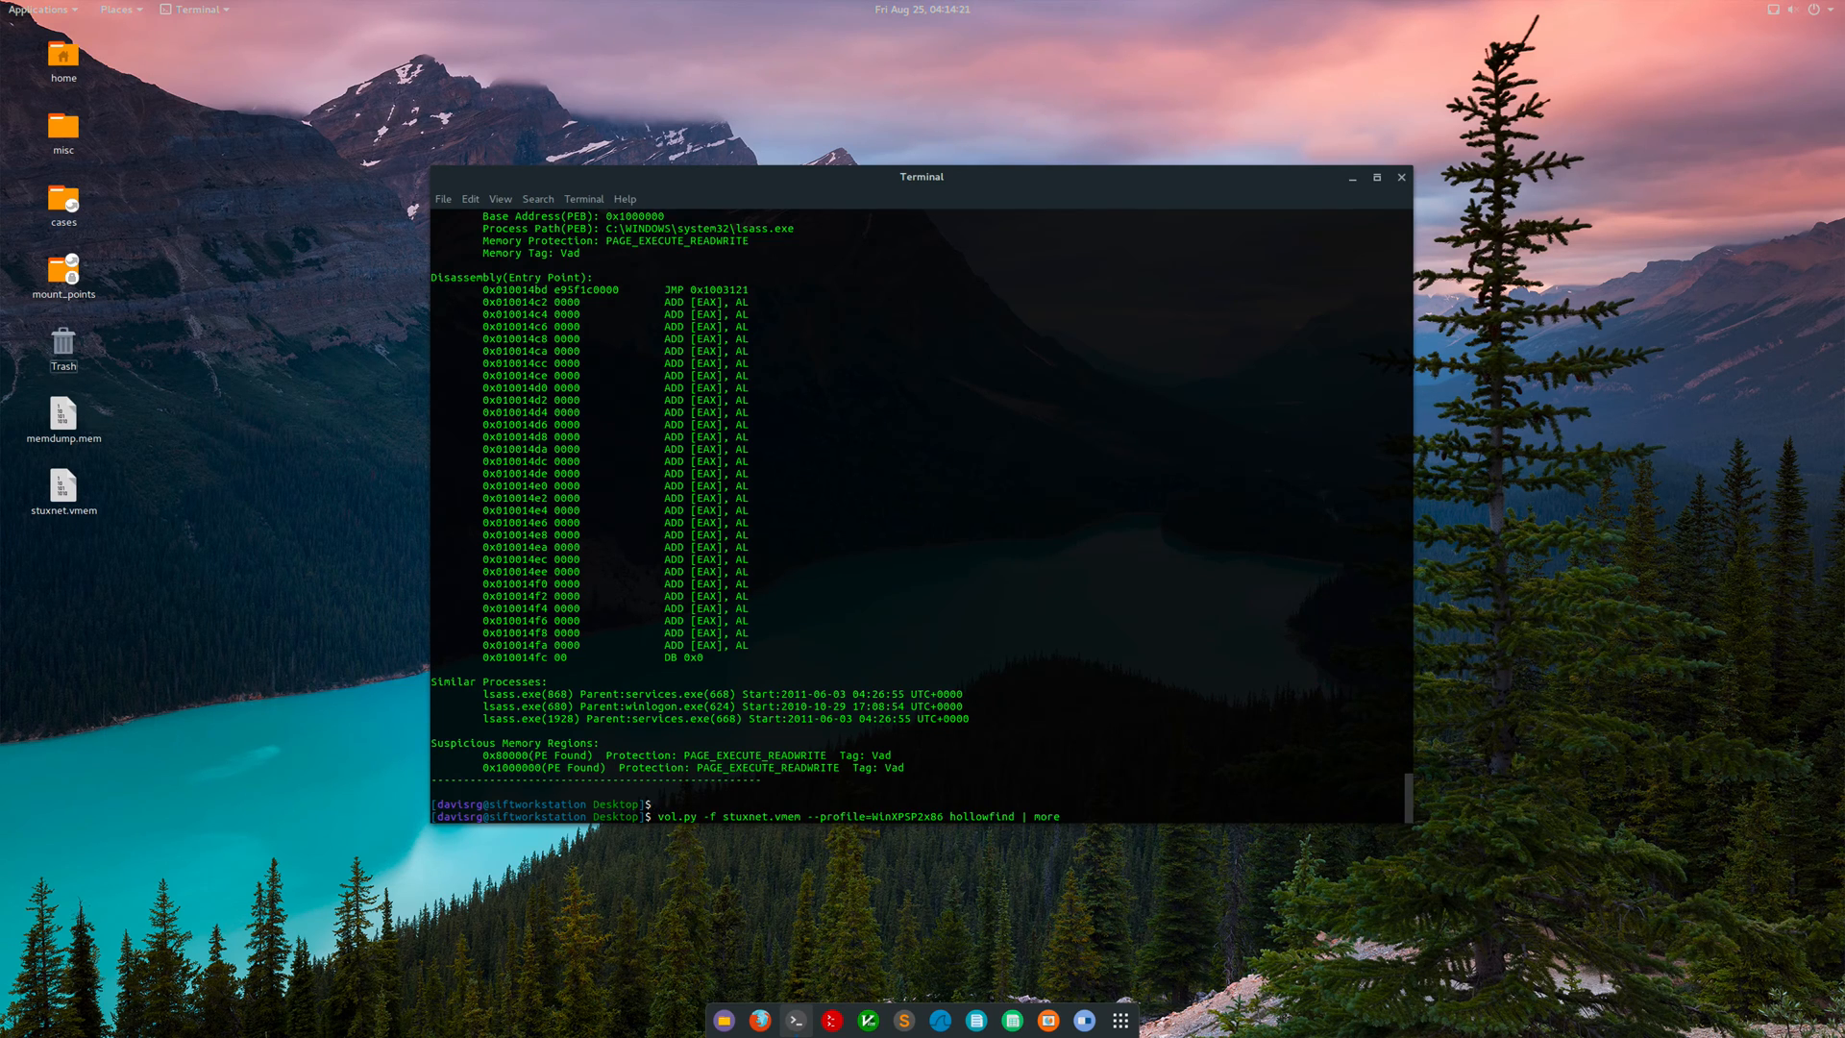
{"action": "key", "text": "BackSpace"}
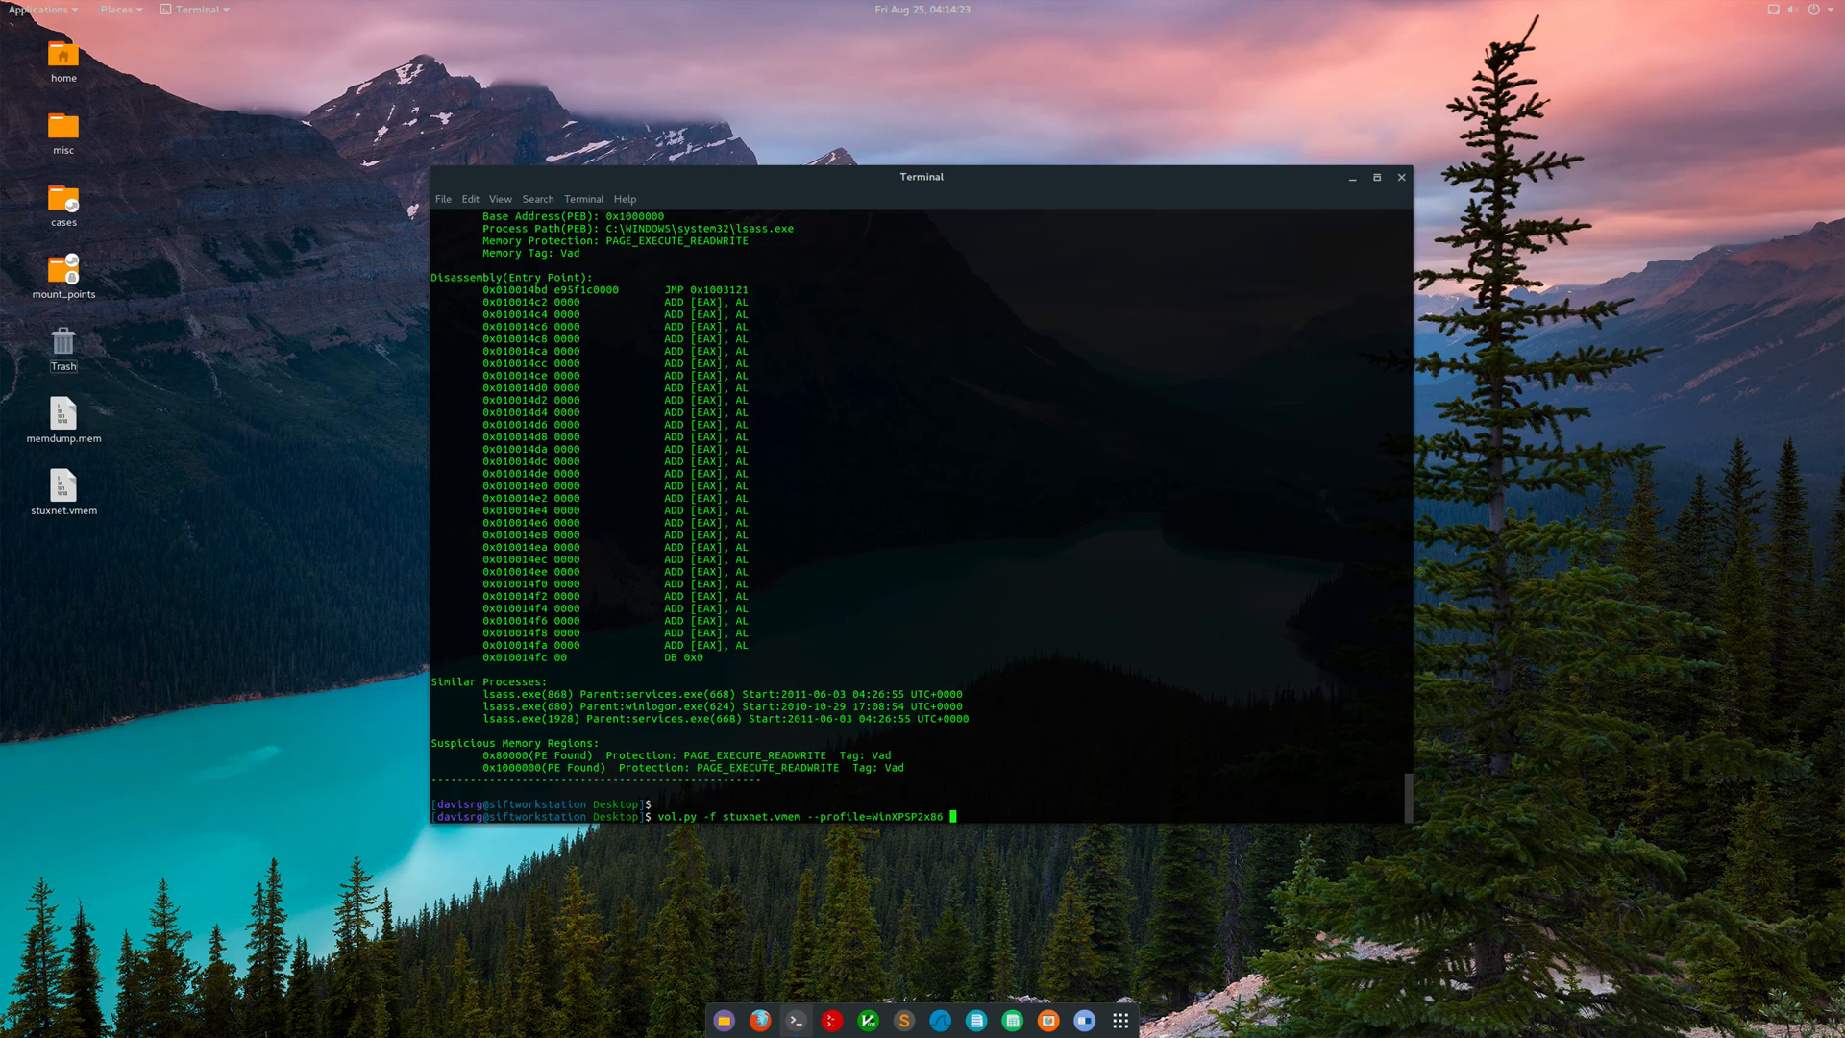
{"action": "type", "text": "procdump -p"}
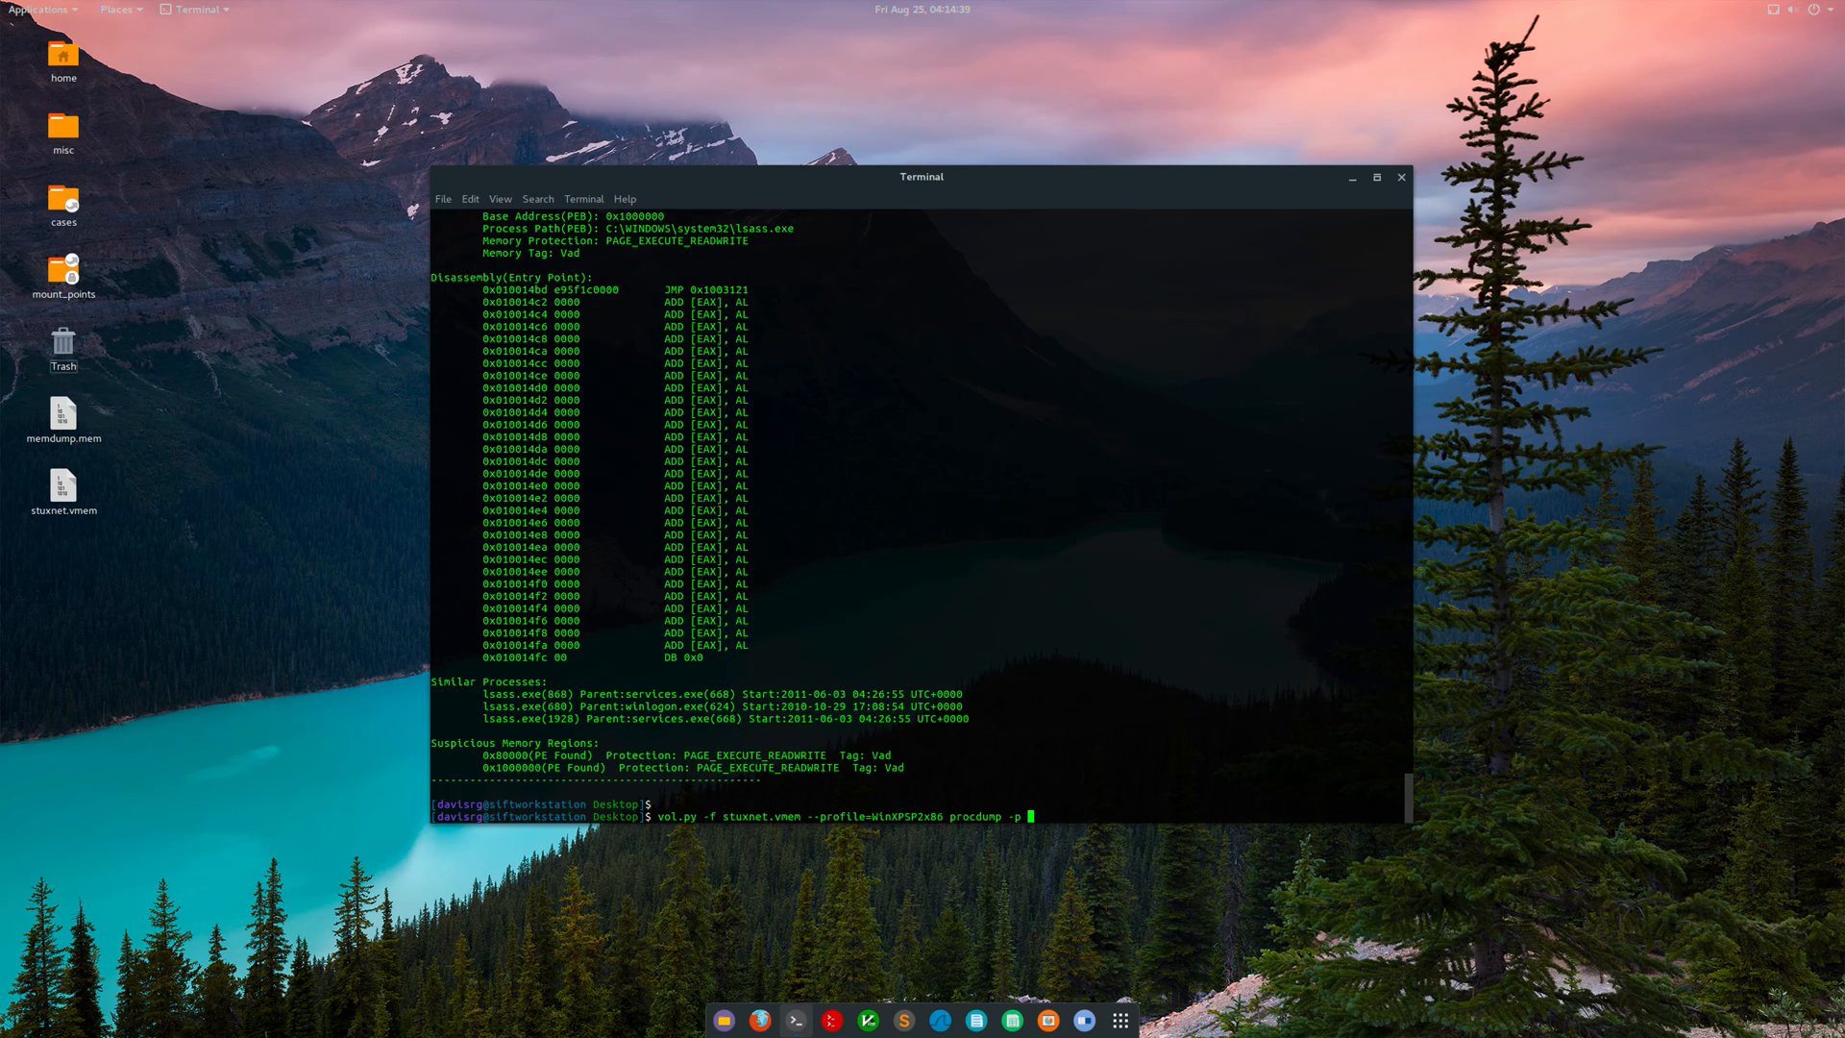
{"action": "type", "text": "1928,868"}
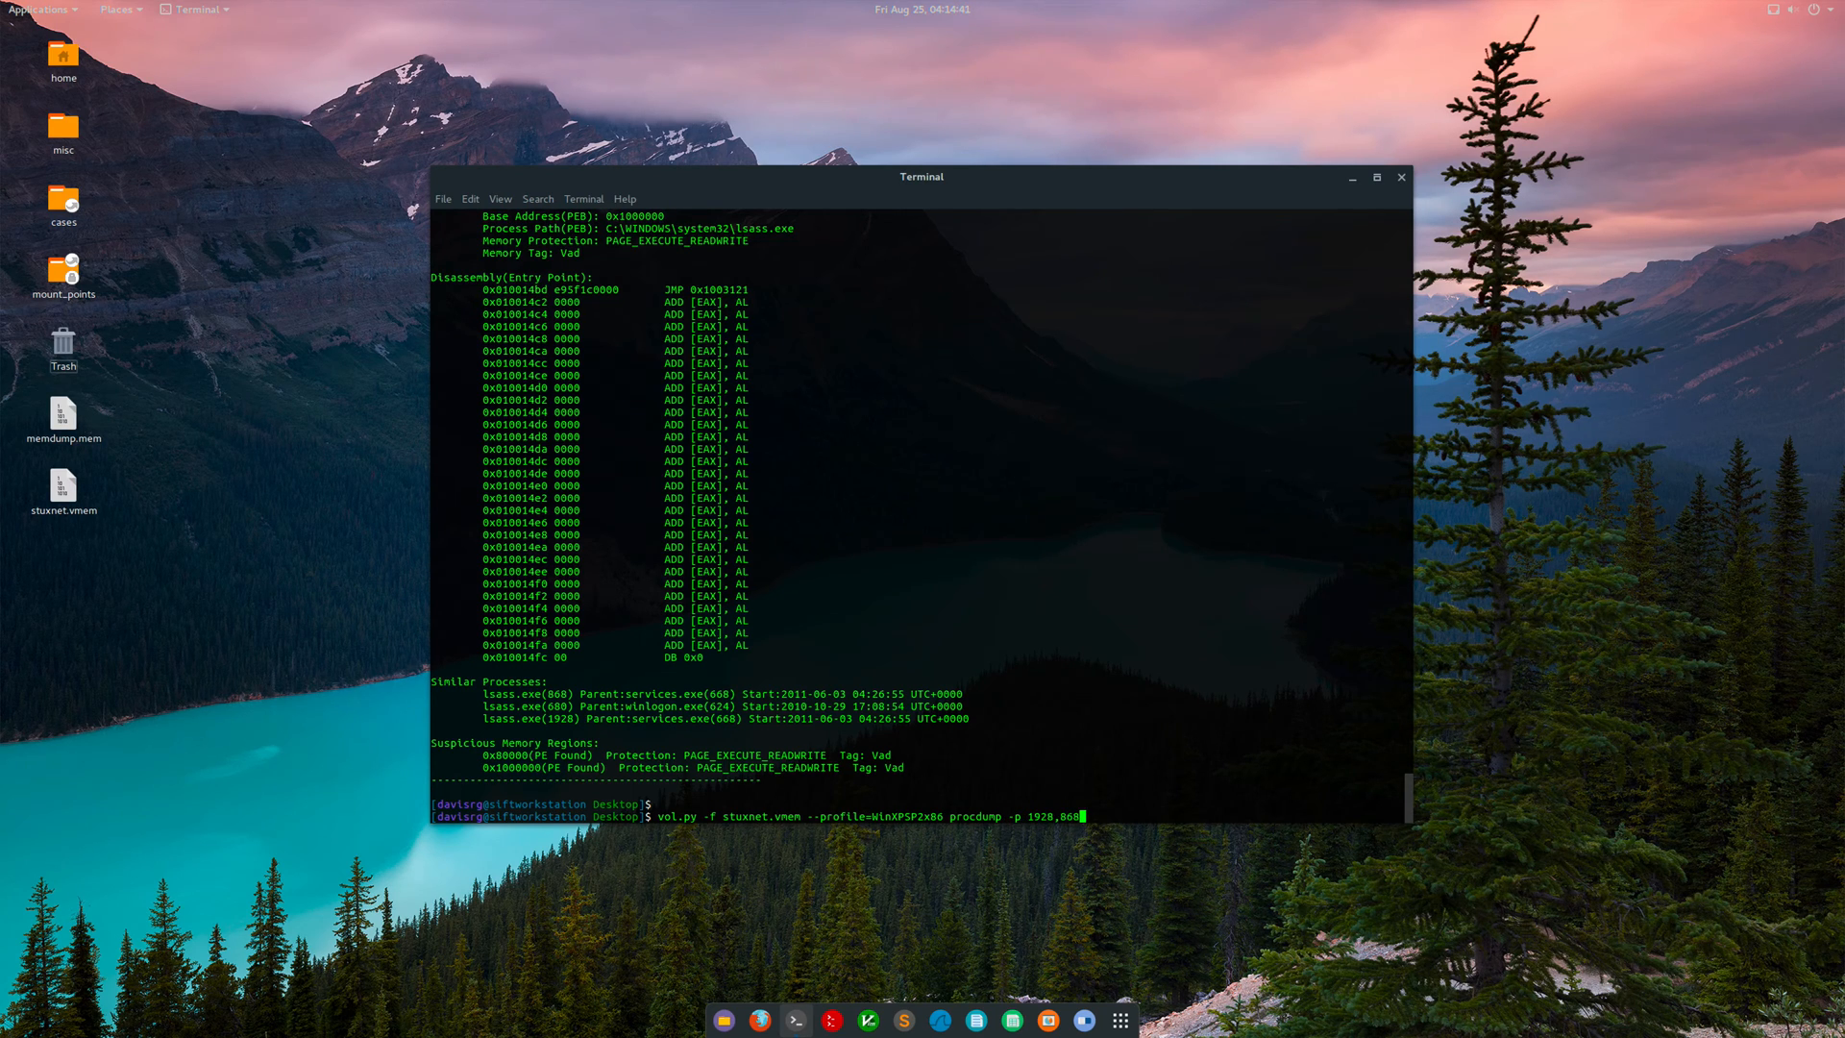
{"action": "type", "text": "--dump-dir=./"}
{"action": "type", "text": "file *.exe"}
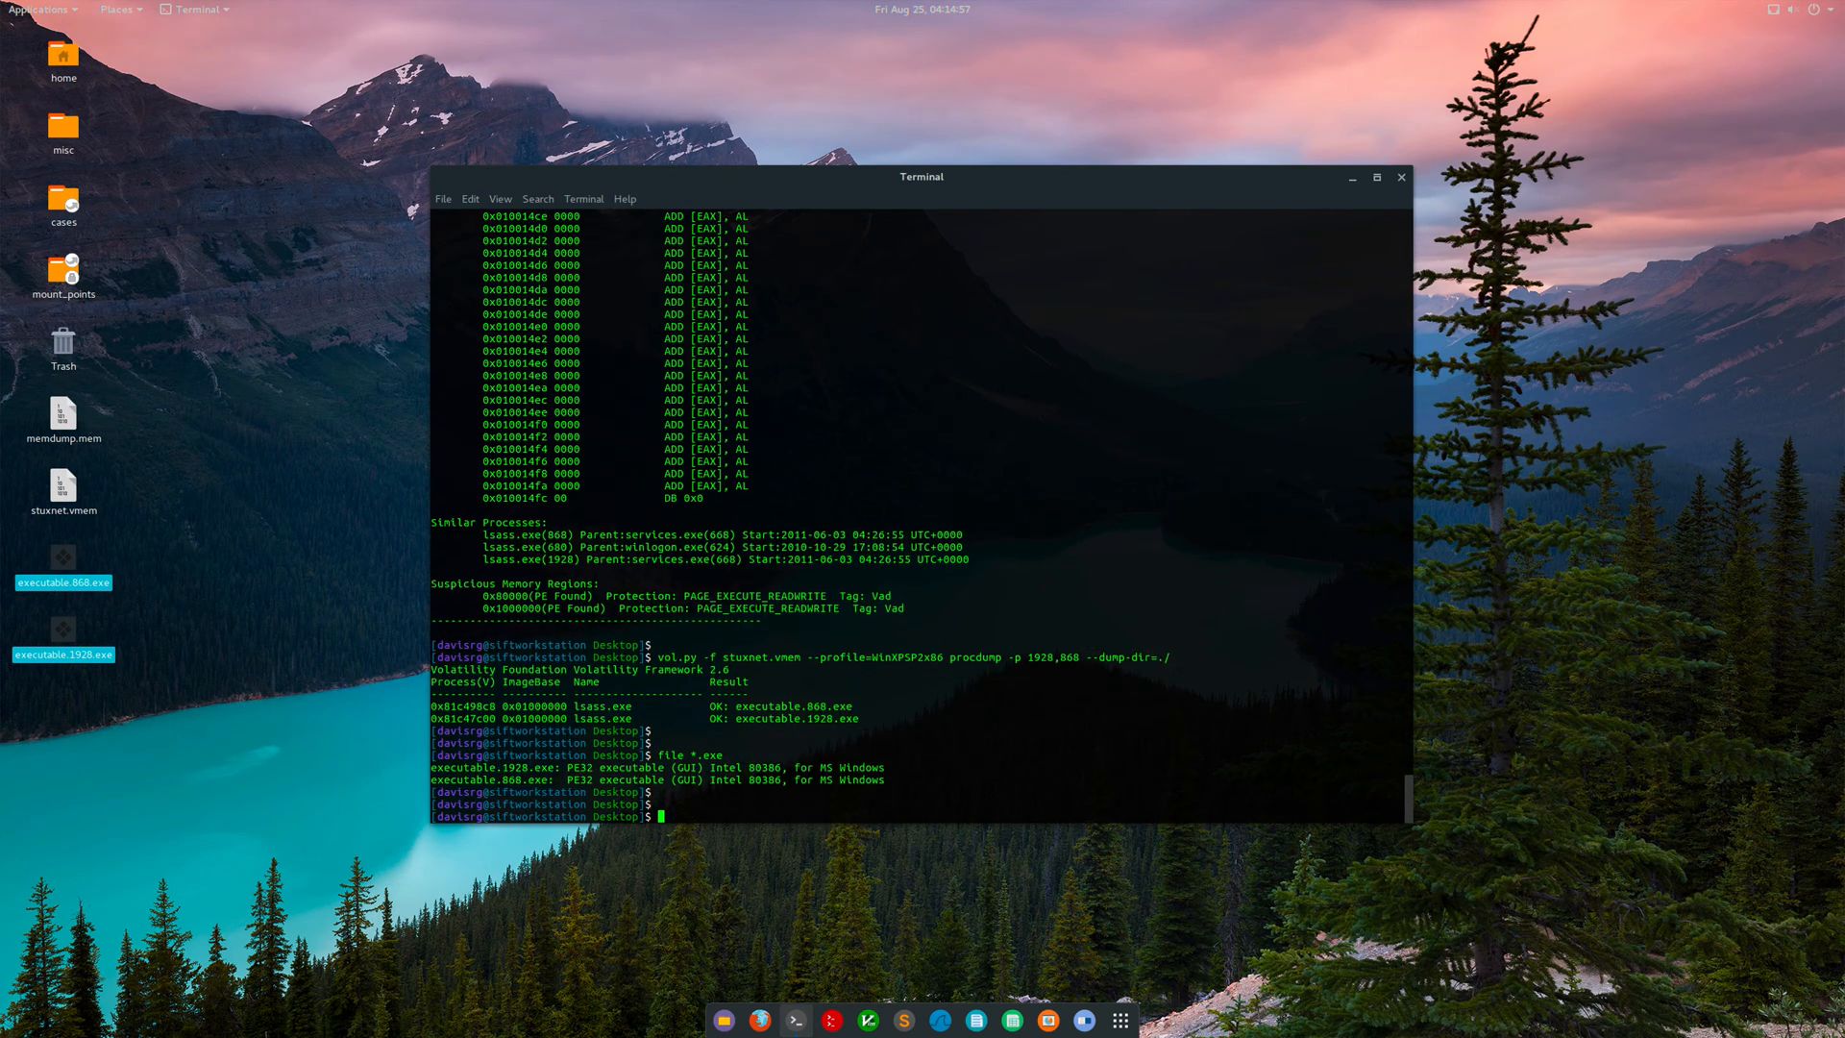
{"action": "type", "text": "sha256s"}
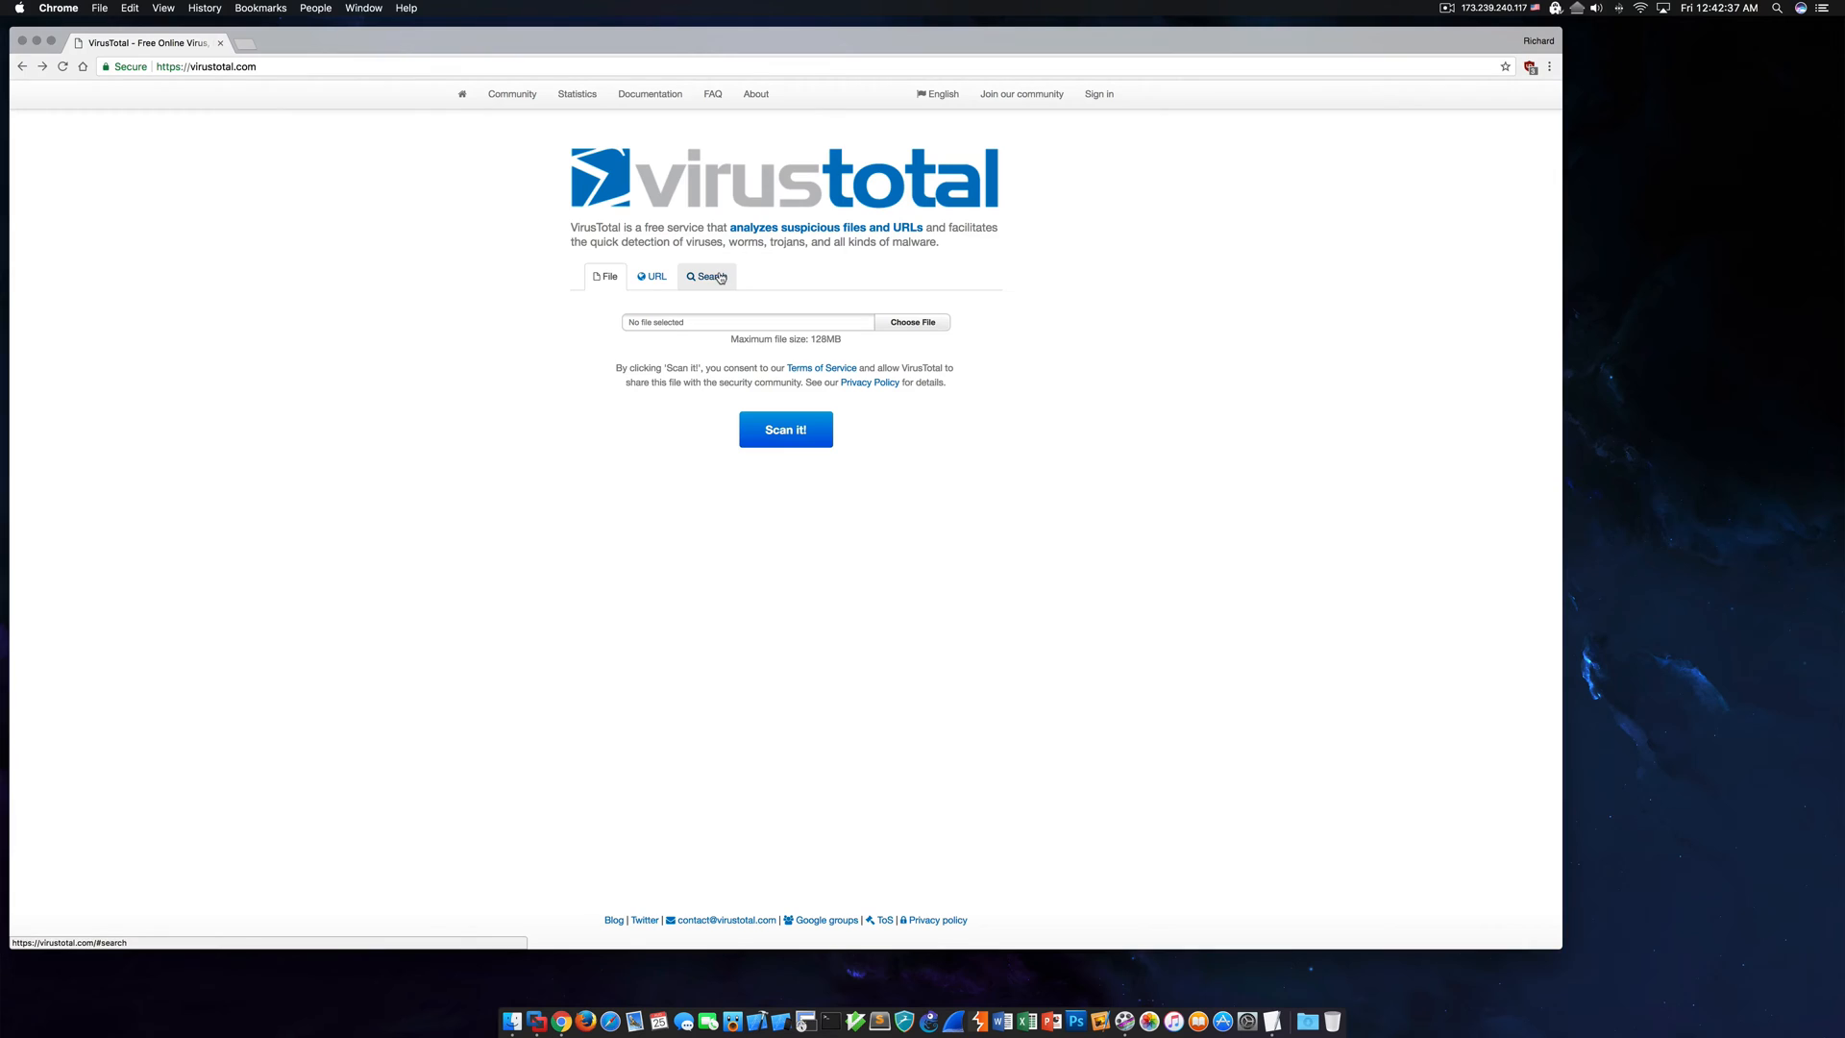
Search VirusTotal for executable.1928.exe's SHA256 and scroll through its 48/63 Duqu and Kazy detections.
{"action": "left_click", "coordinate": [708, 277]}
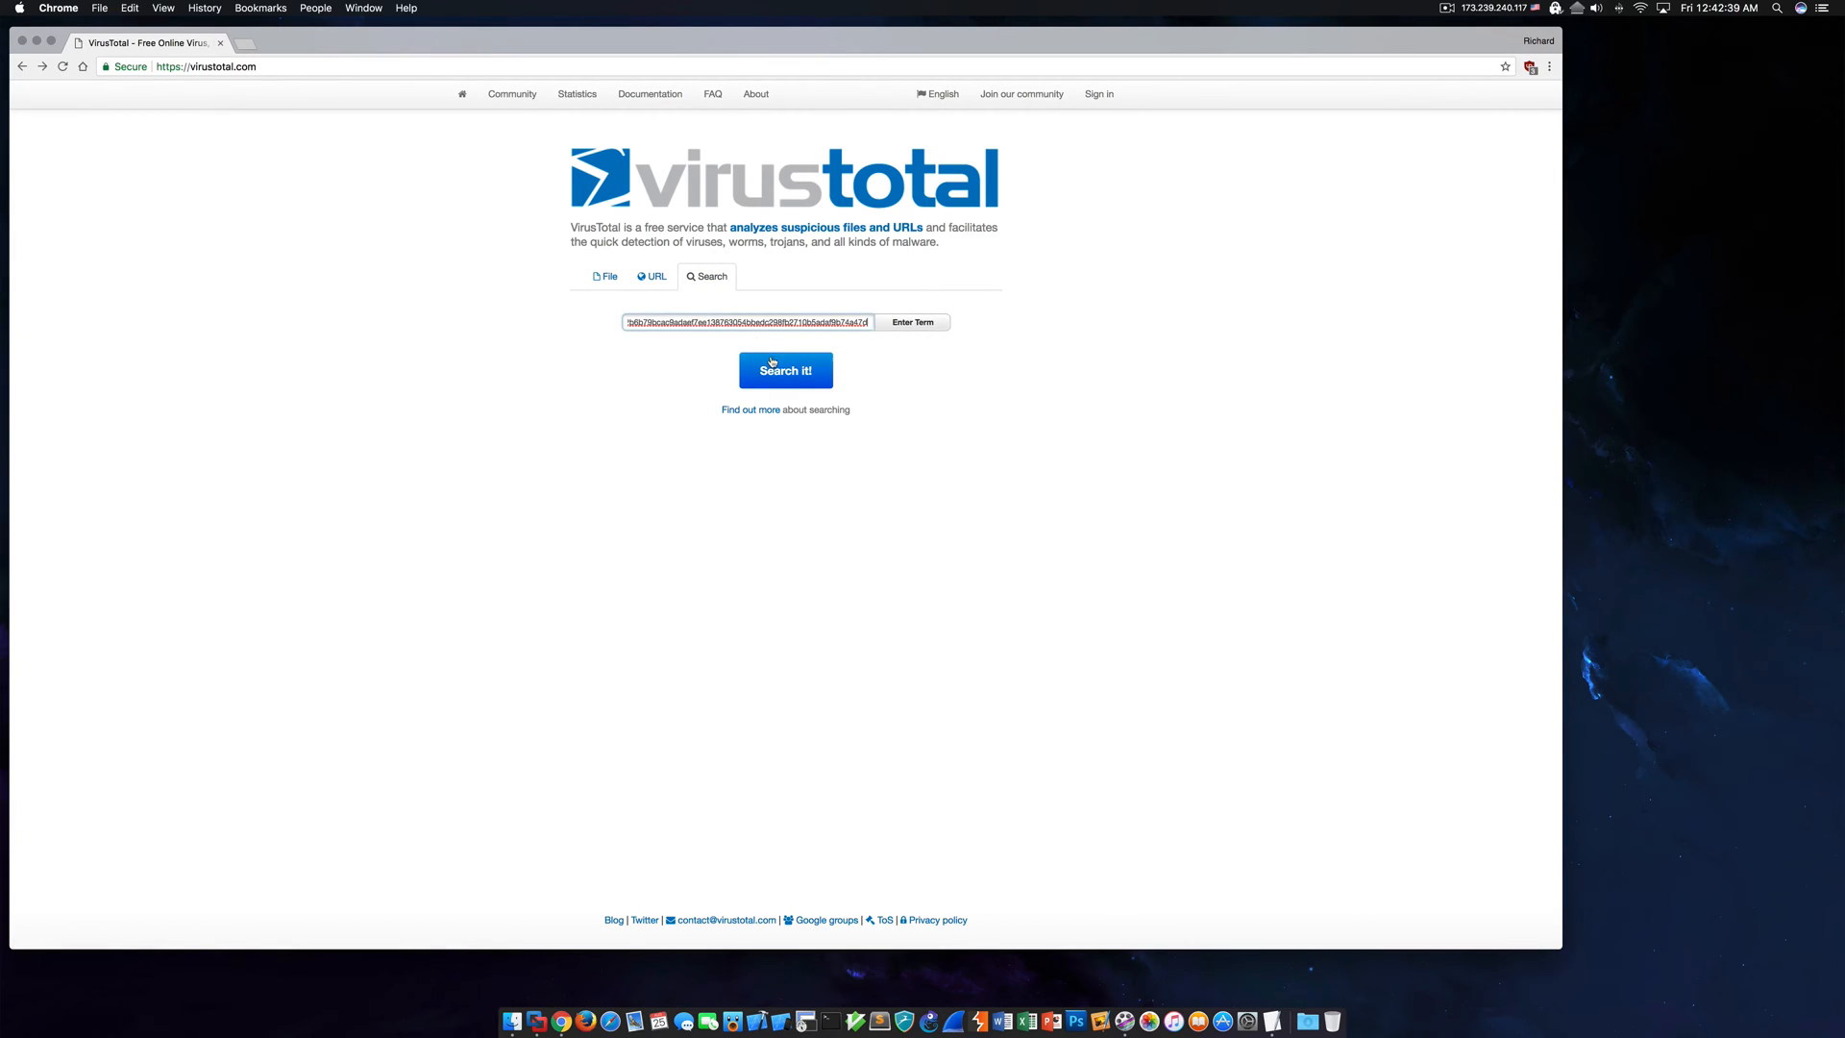
{"action": "left_click", "coordinate": [785, 369]}
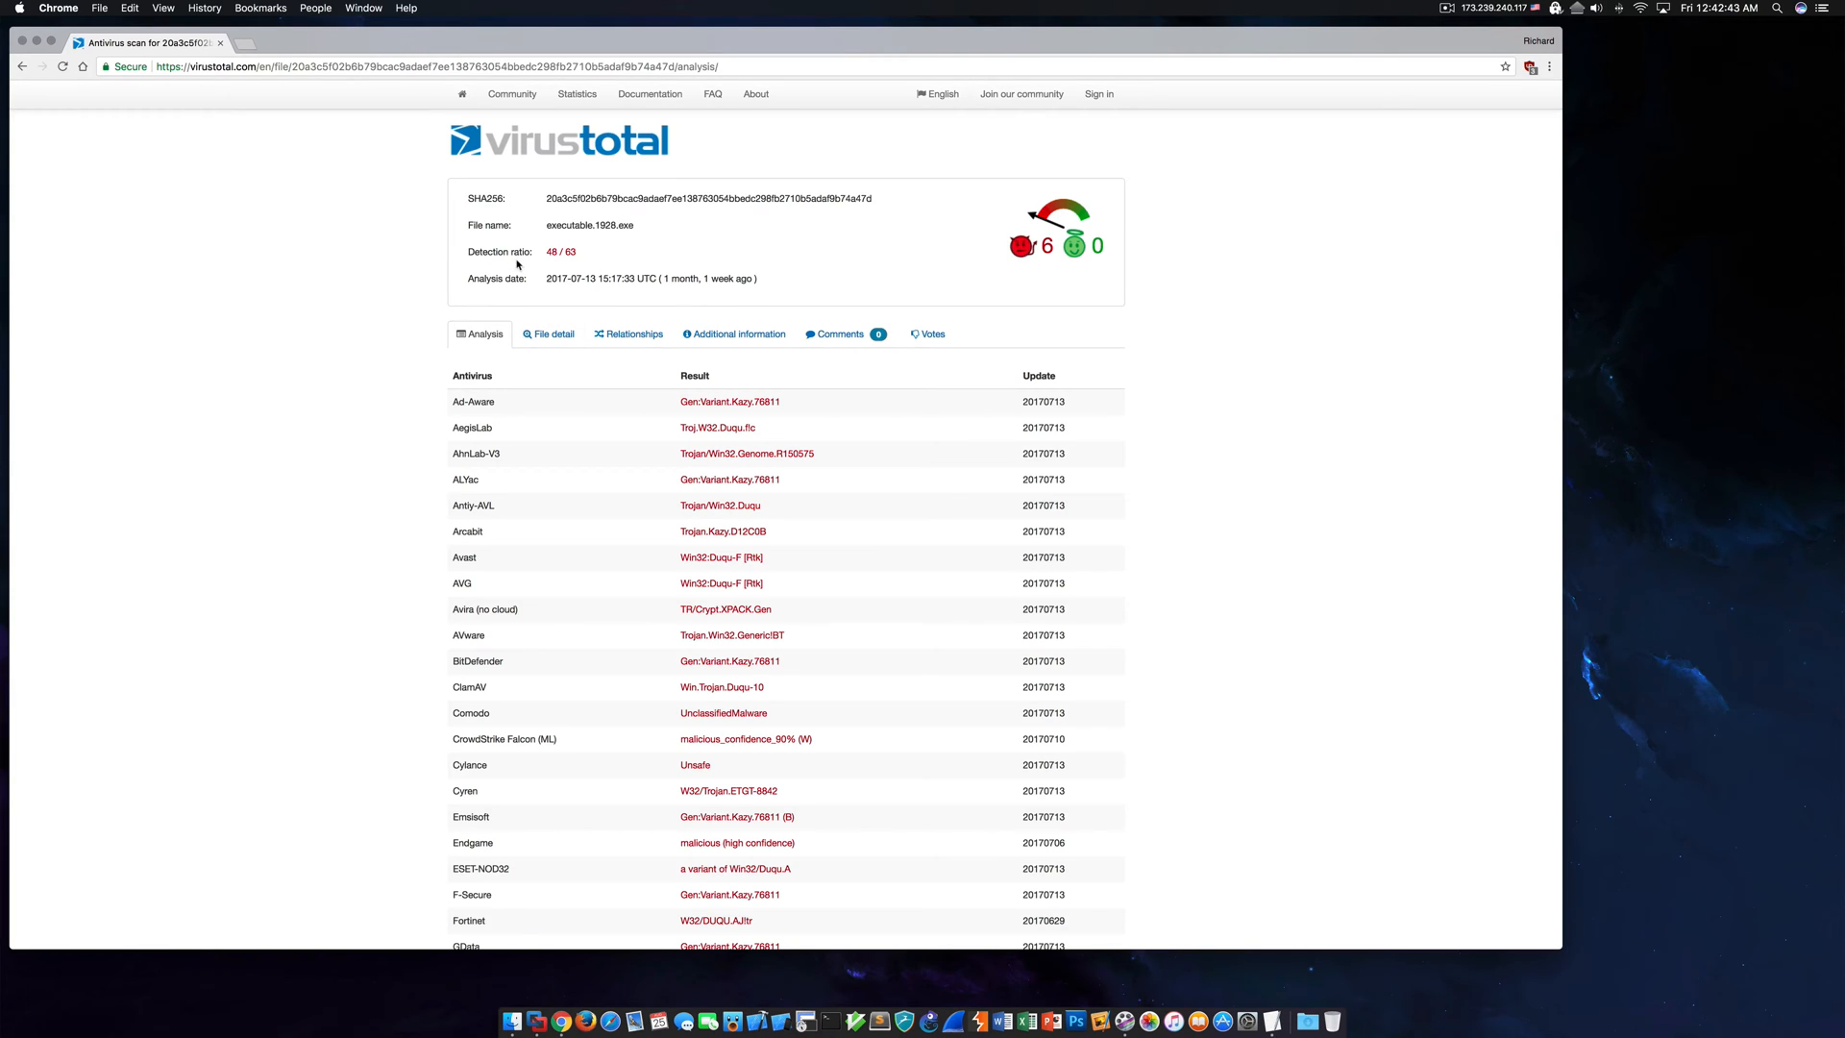
{"action": "mouse_move", "coordinate": [727, 494]}
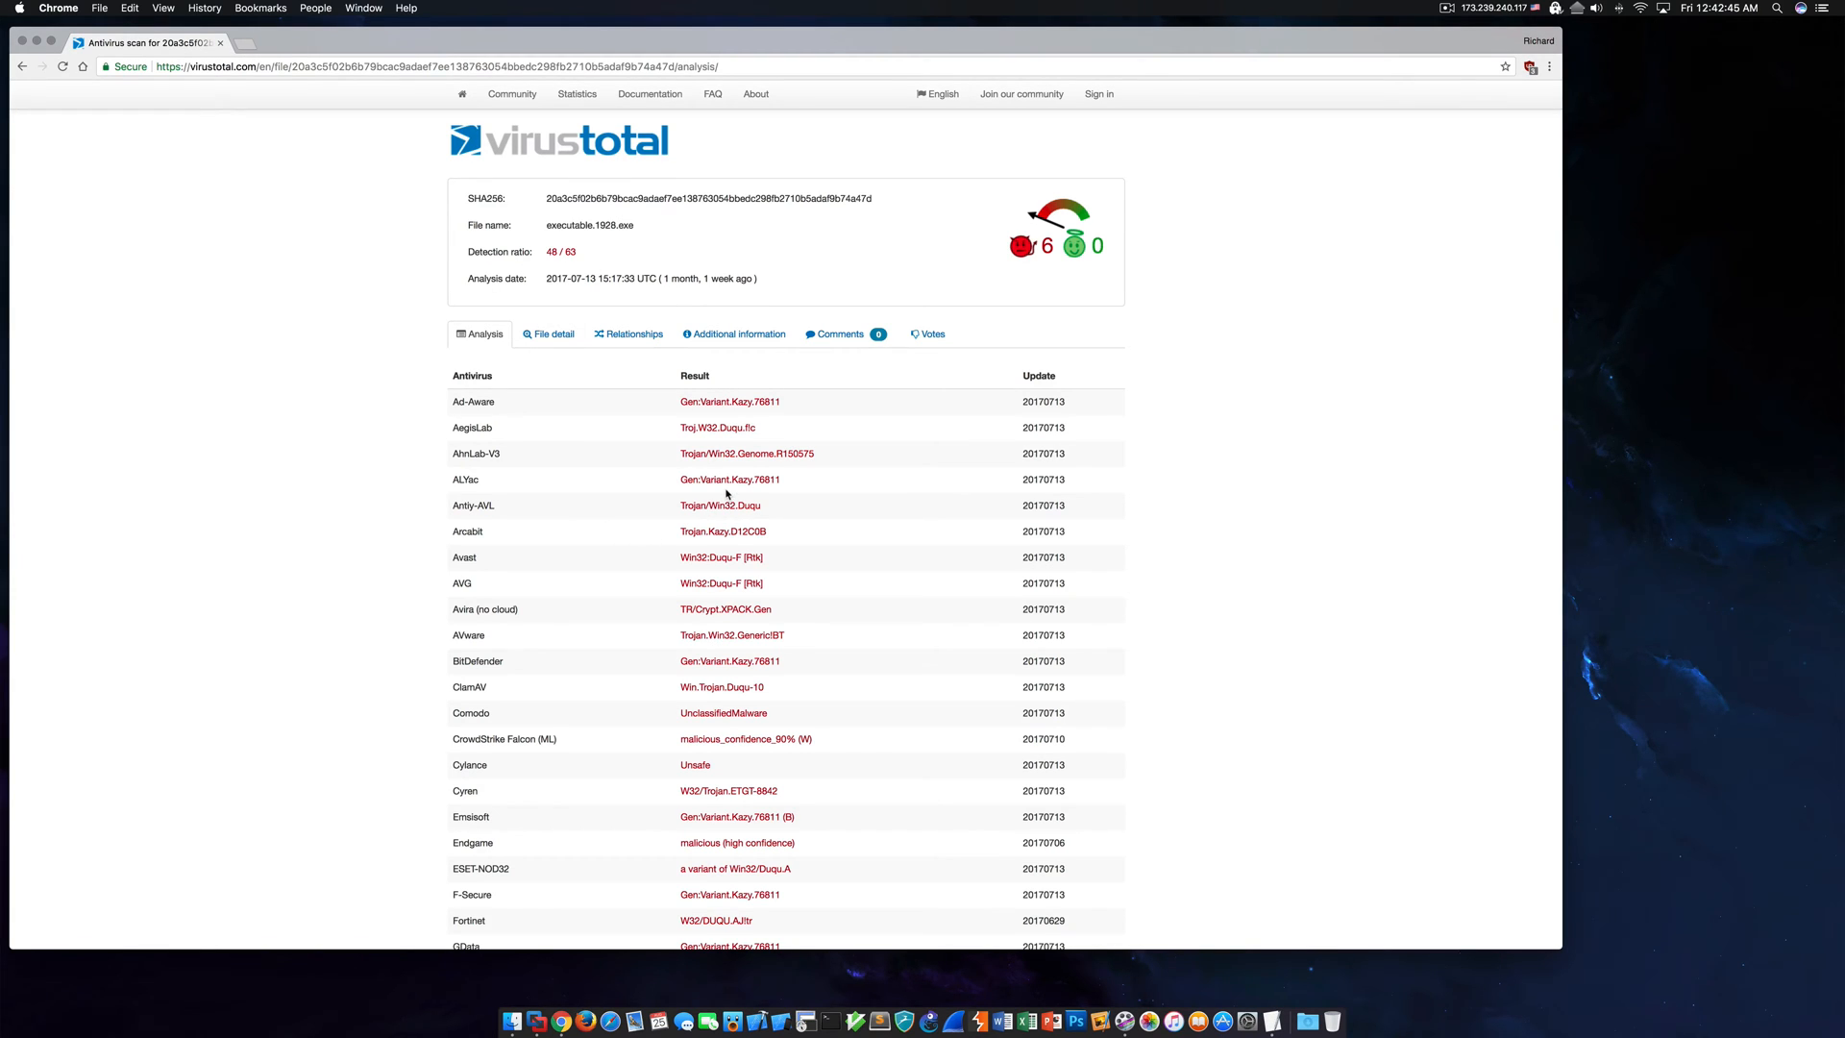
{"action": "scroll", "scroll_direction": "down", "scroll_amount": 3}
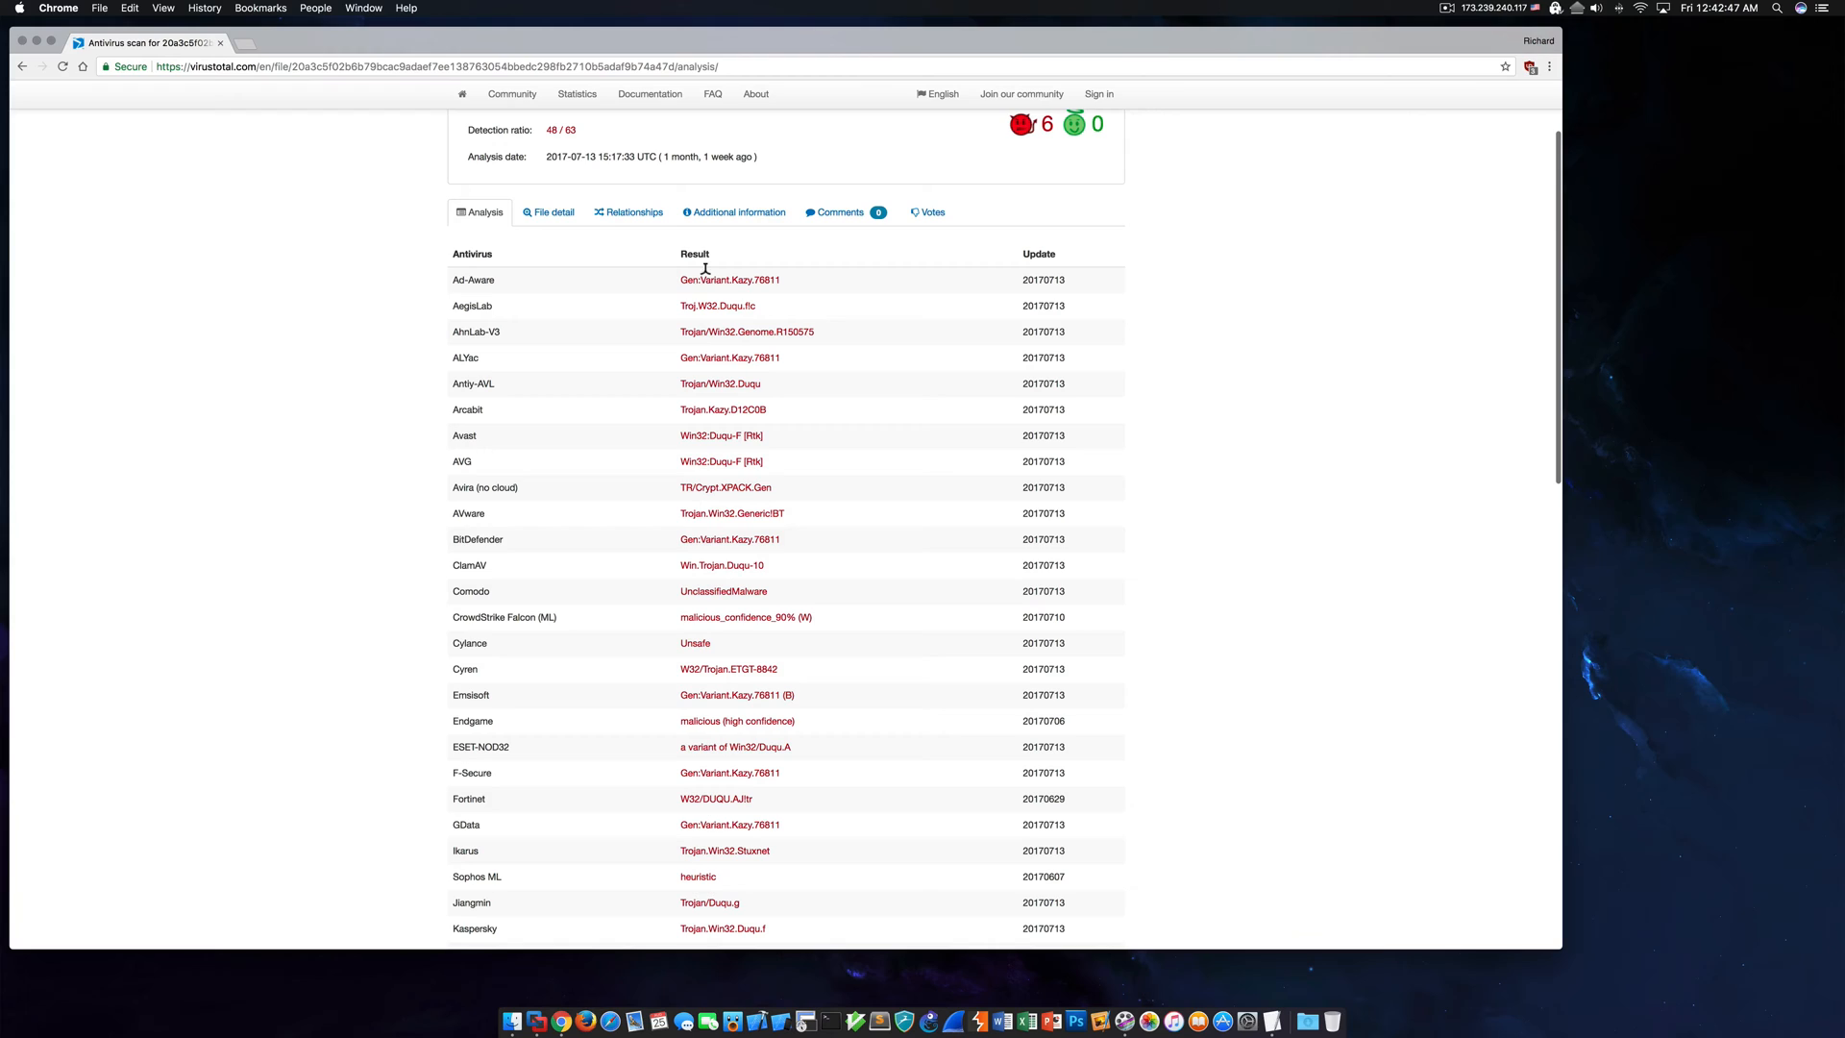
{"action": "scroll", "scroll_direction": "down", "scroll_amount": 3}
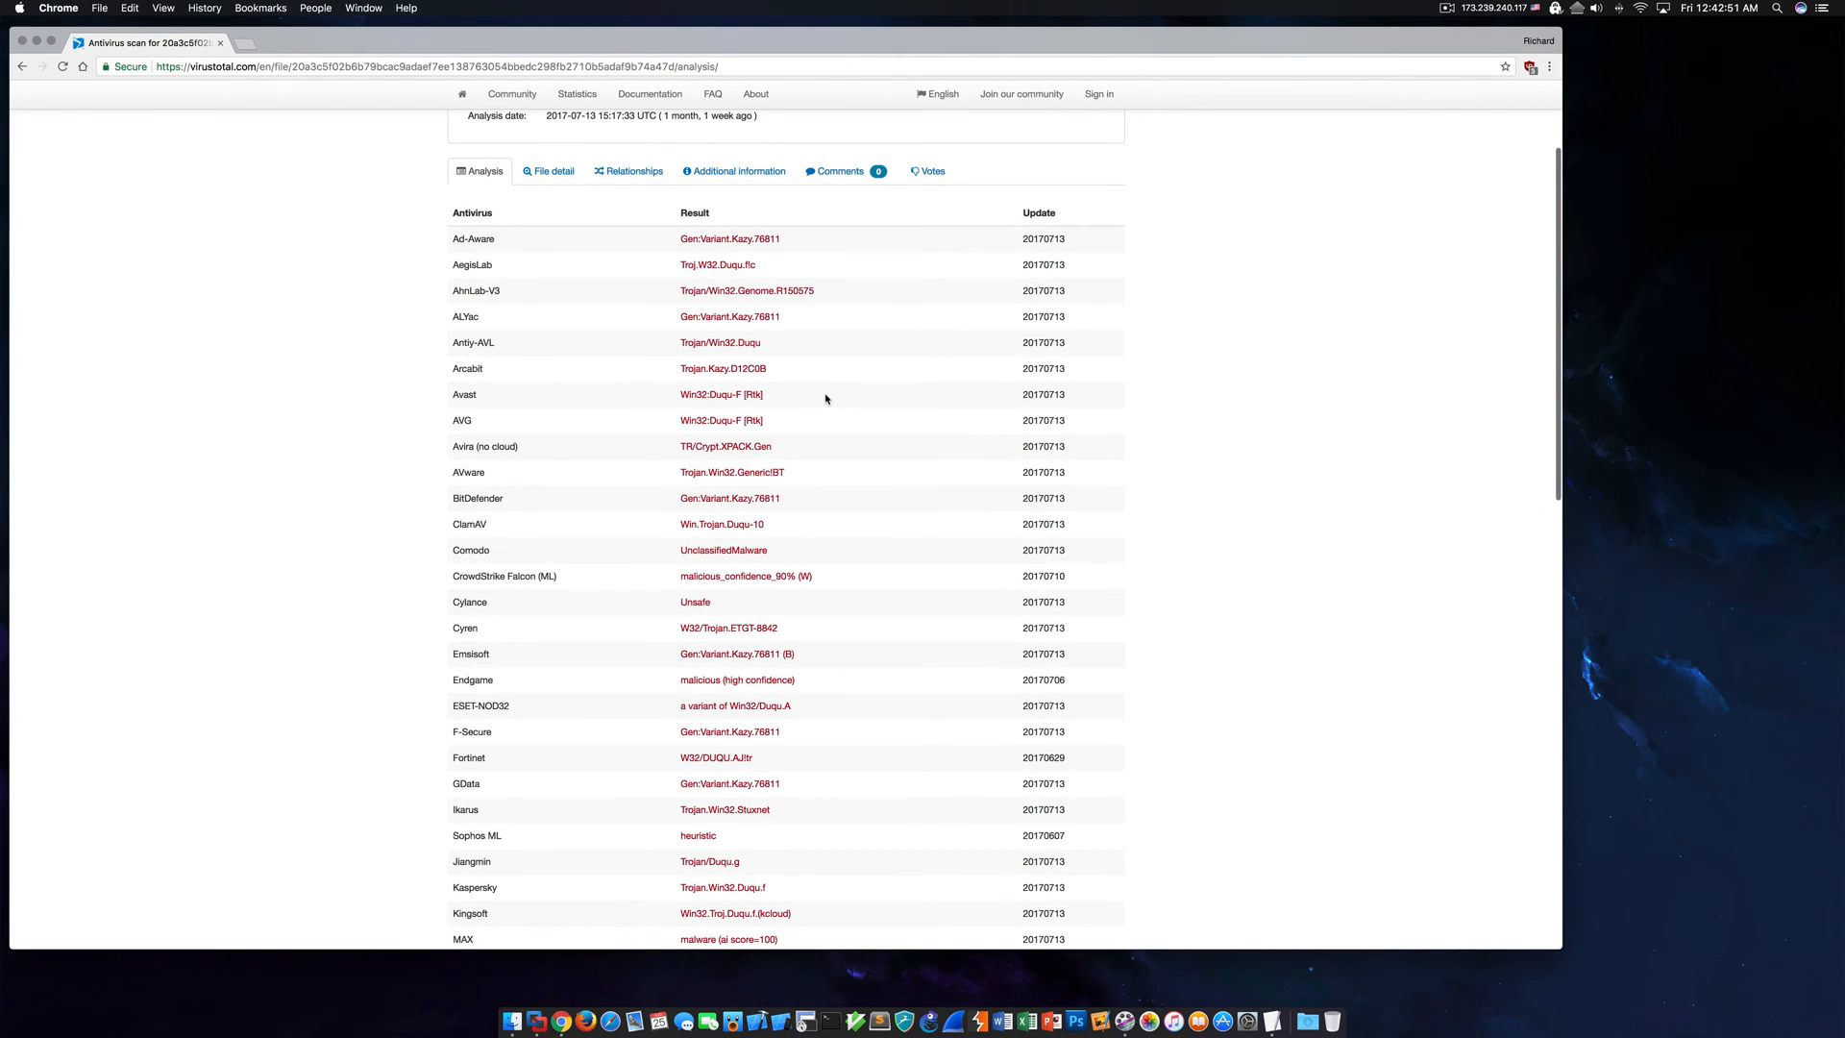
{"action": "scroll", "scroll_direction": "down", "scroll_amount": 3}
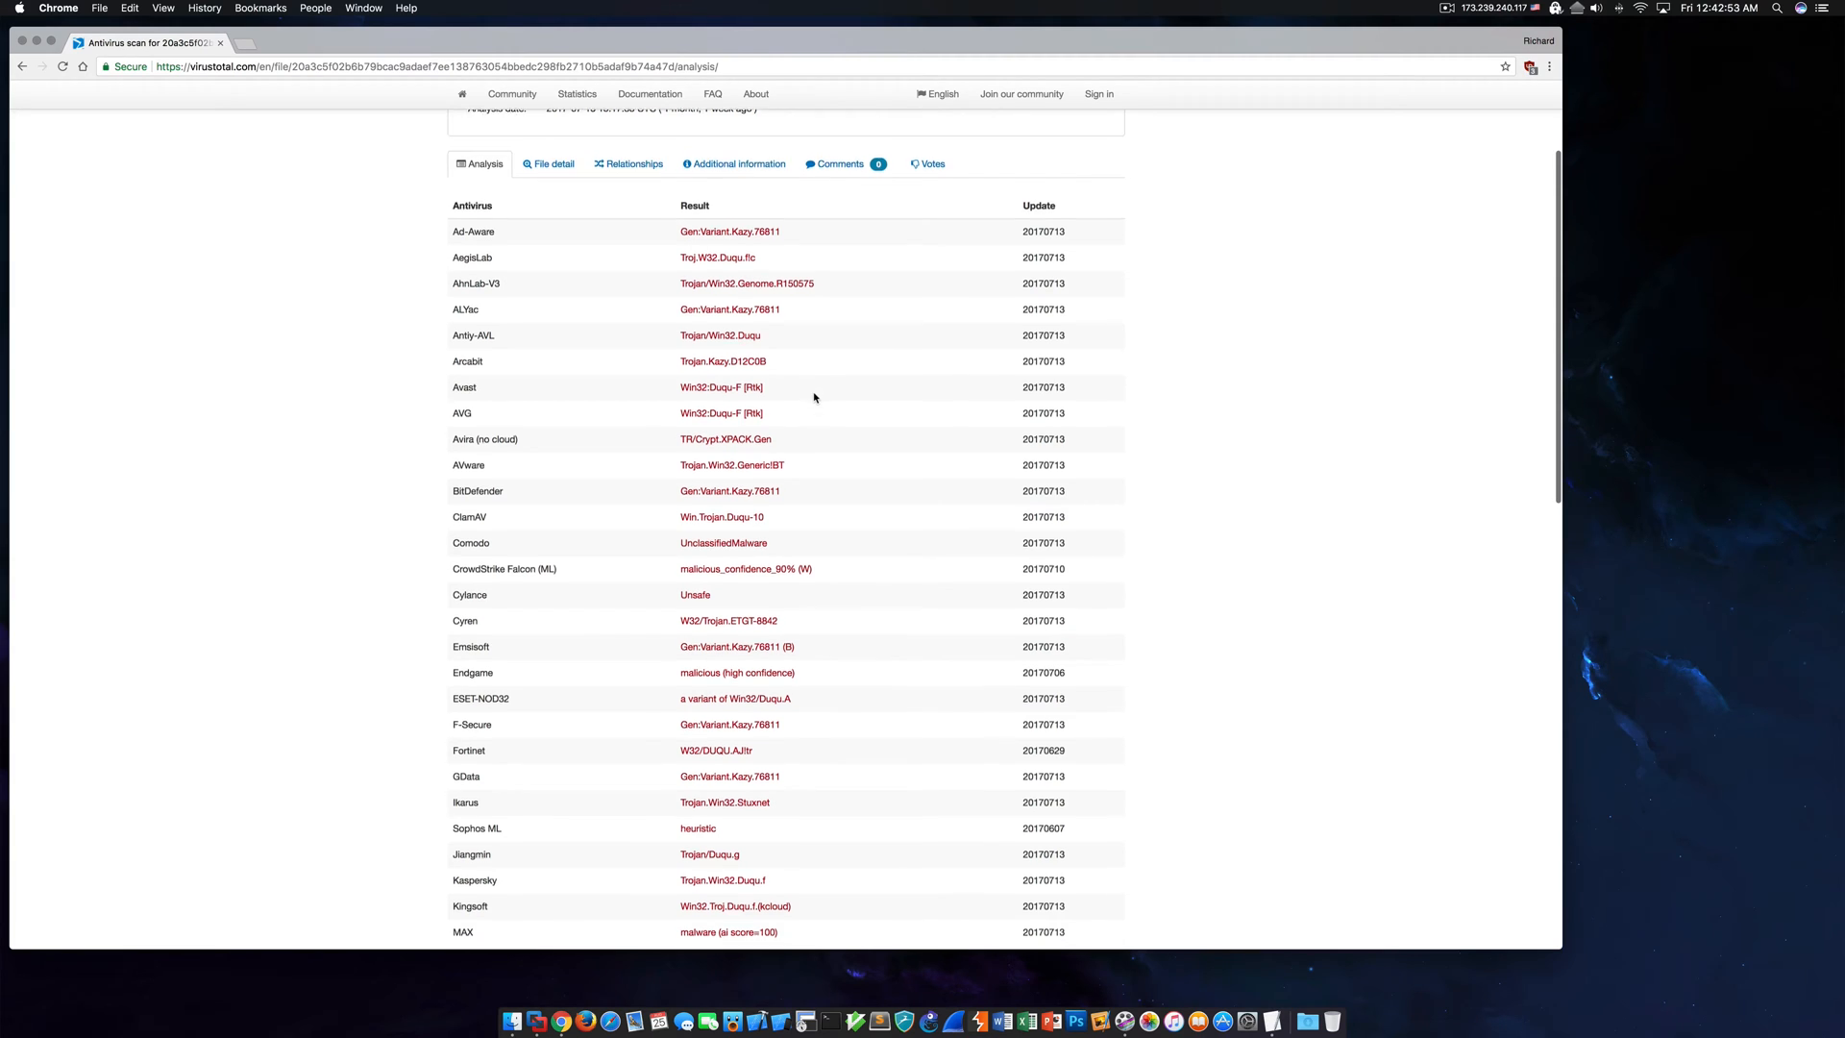
{"action": "scroll", "scroll_direction": "down", "scroll_amount": 3}
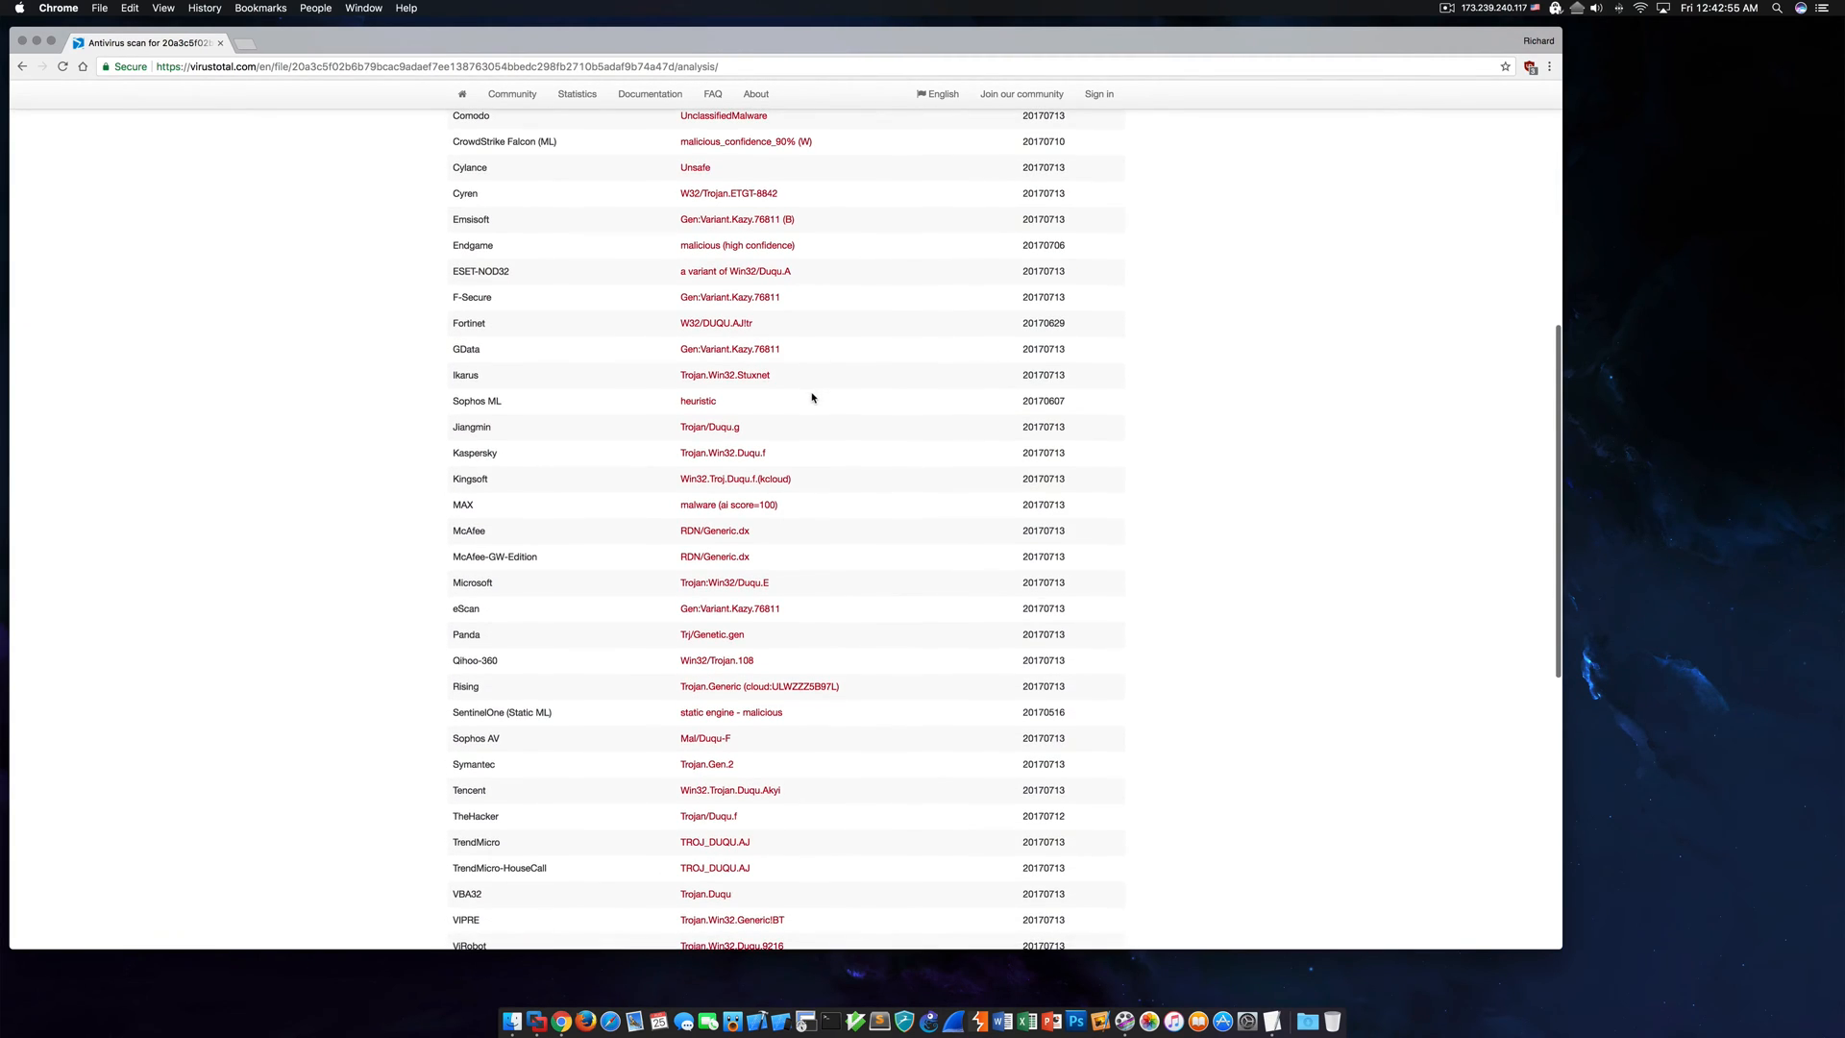
{"action": "scroll", "scroll_direction": "down", "scroll_amount": 3}
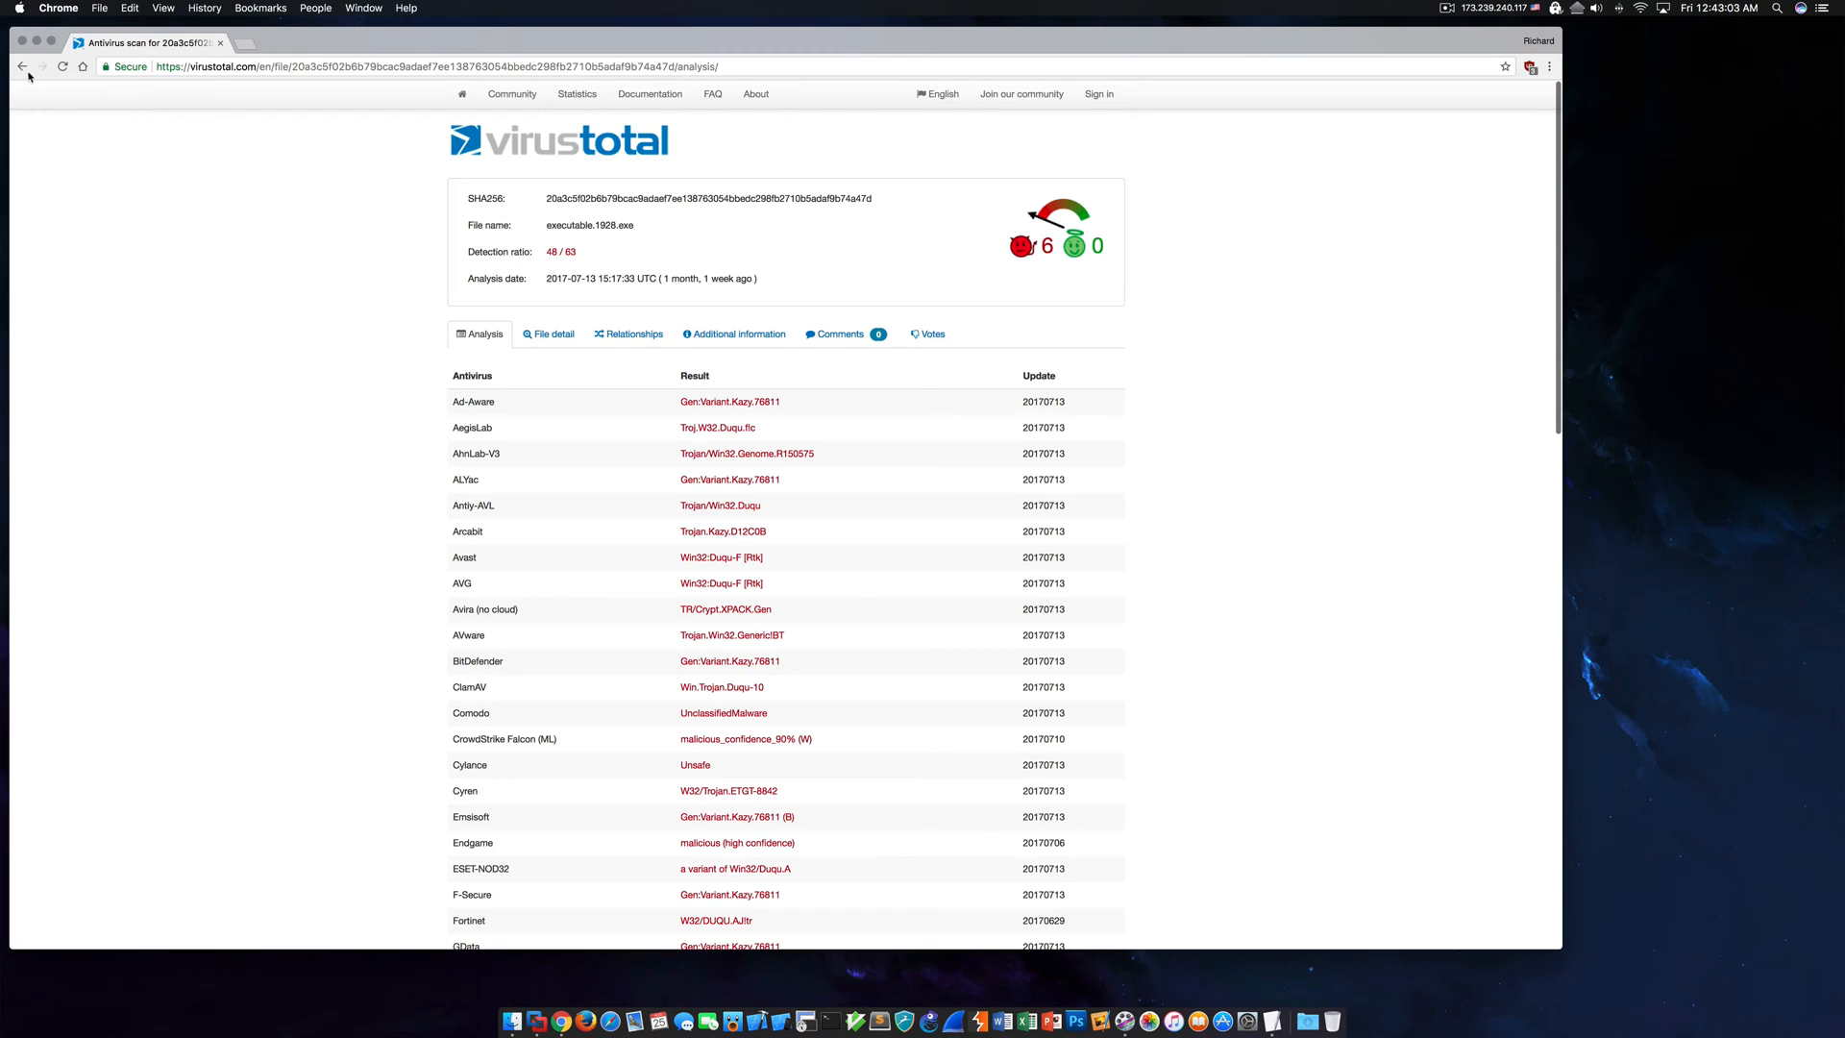
Look up executable.868.exe's hash and review its 46/63 Duqu and Kazy detections.
{"action": "left_click", "coordinate": [22, 67]}
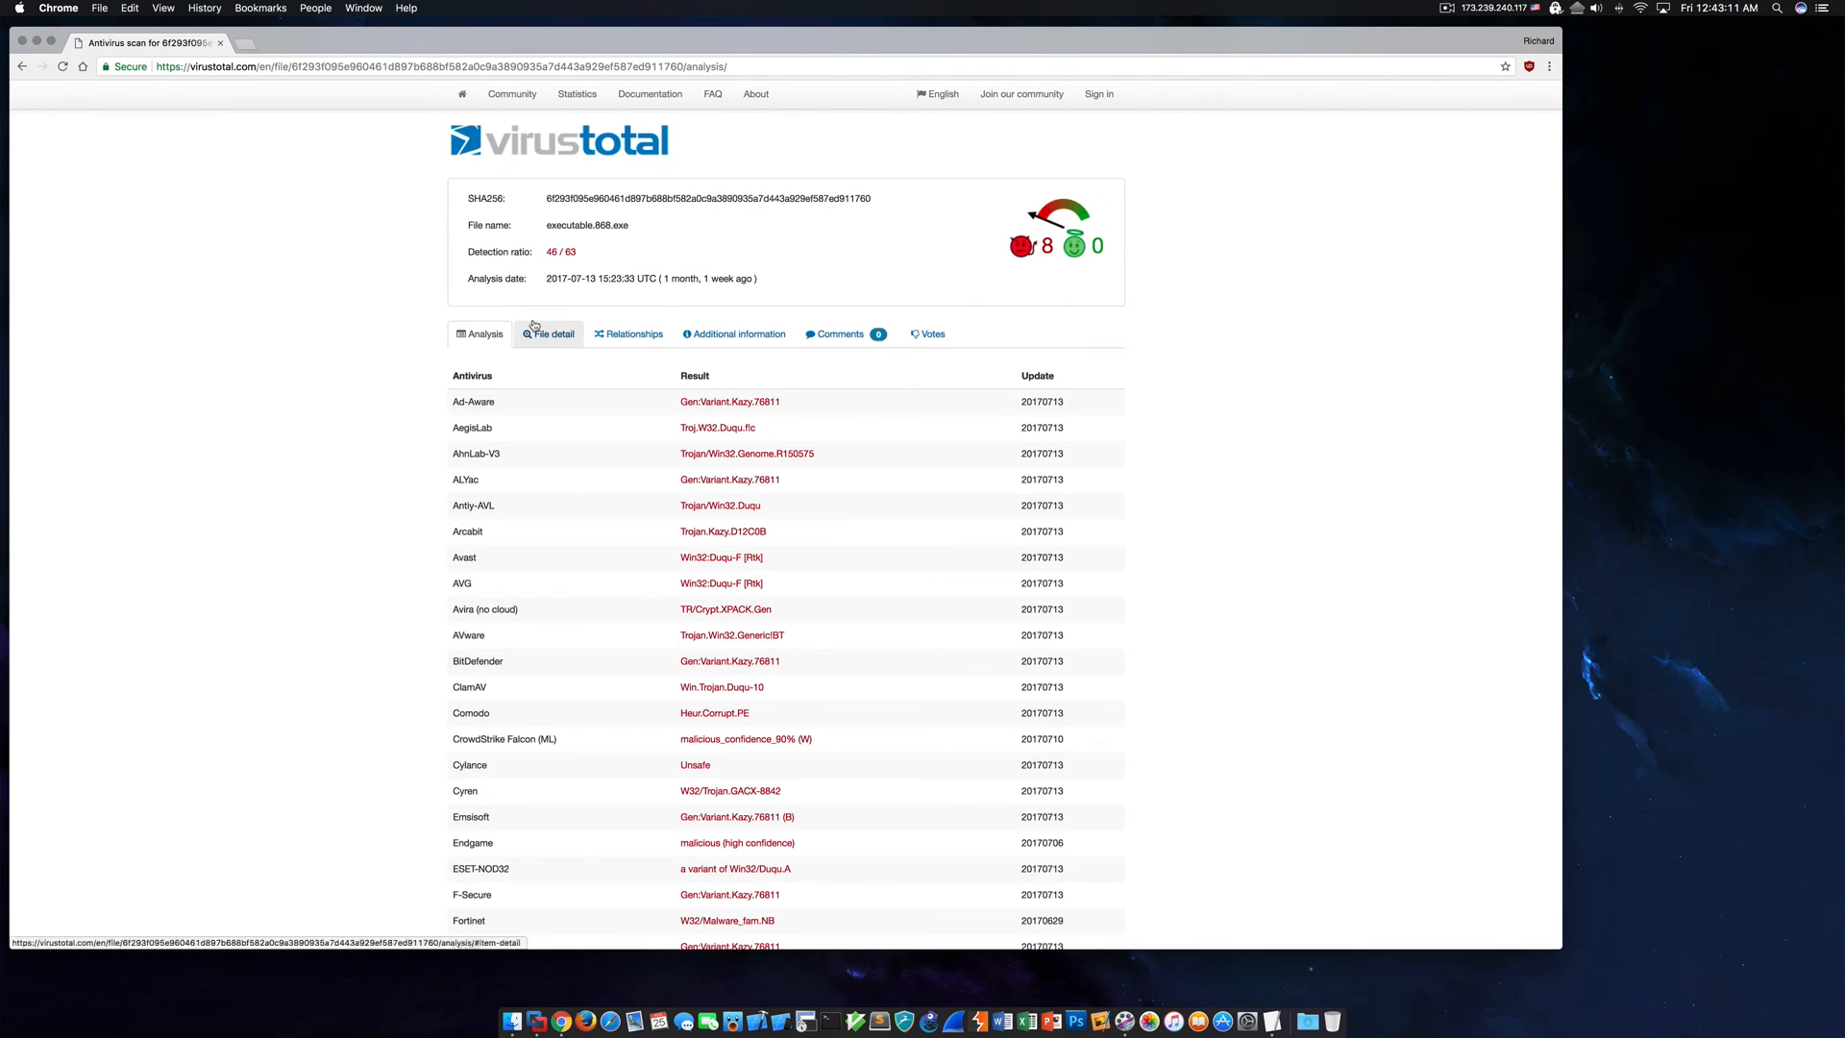
{"action": "scroll", "scroll_direction": "down", "scroll_amount": 3}
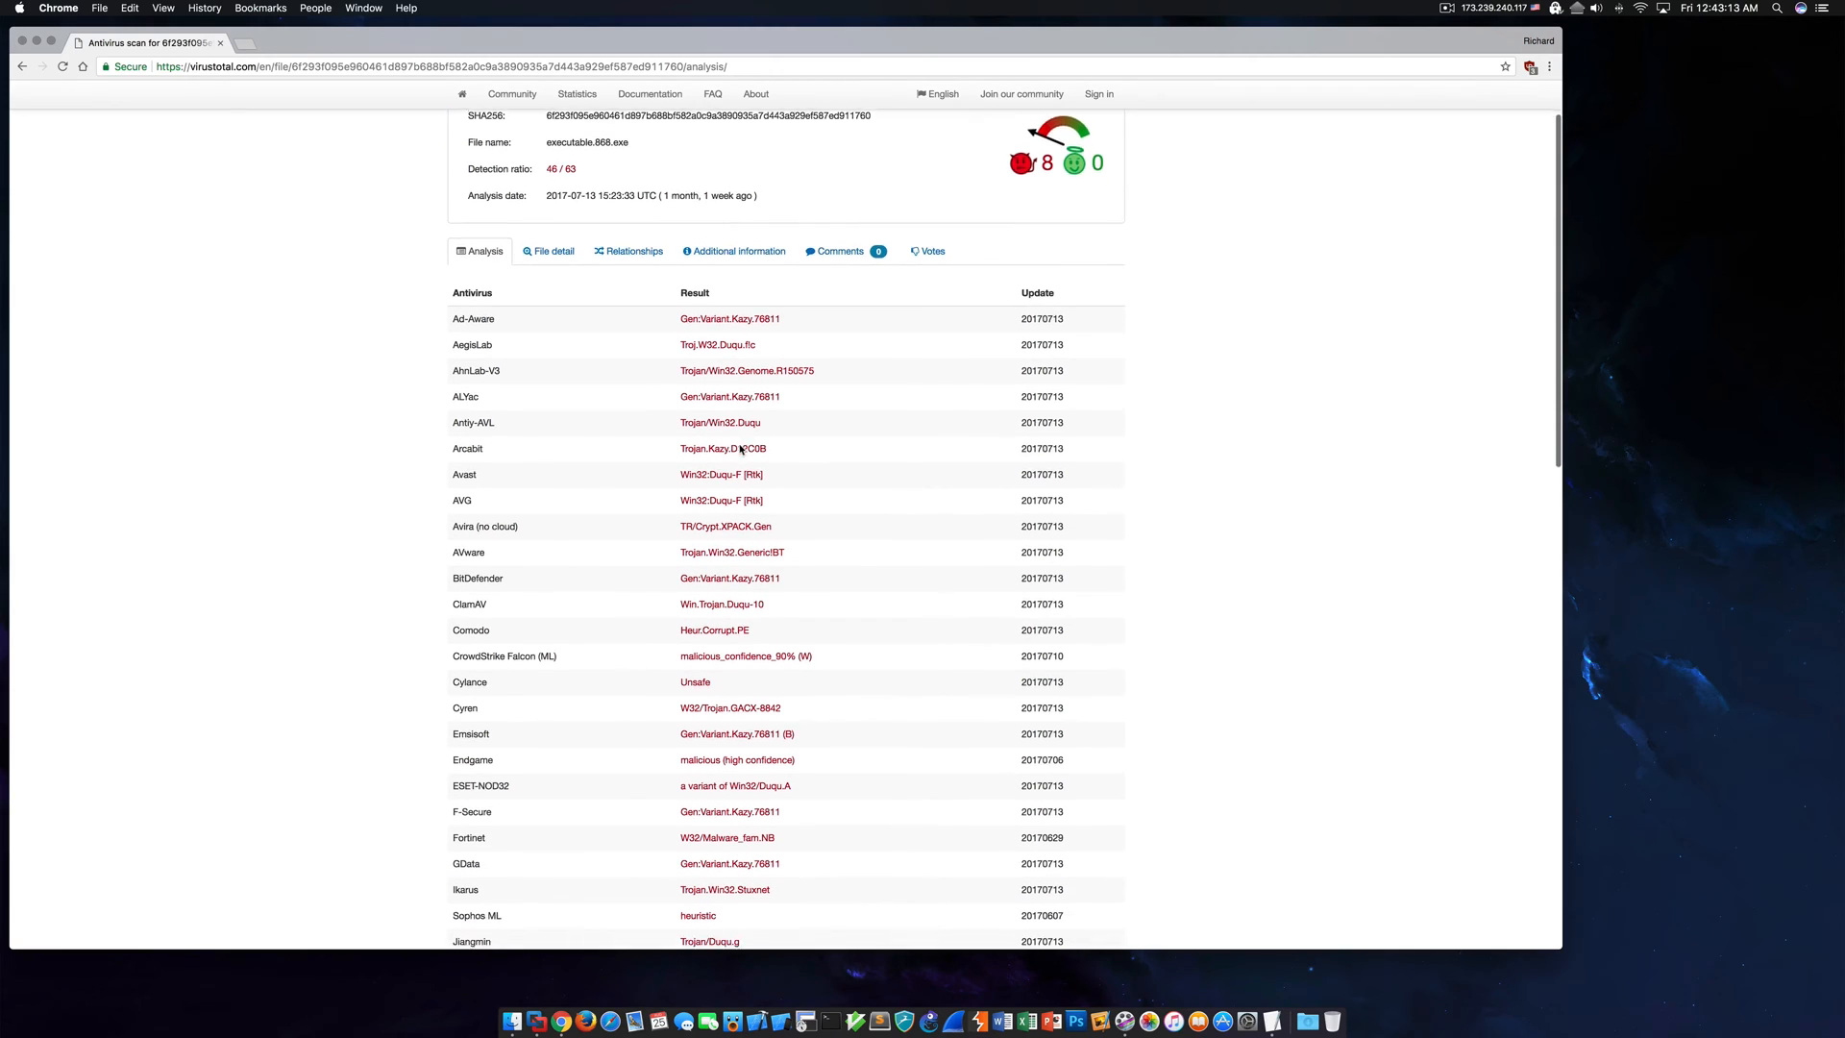
{"action": "scroll", "scroll_direction": "down", "scroll_amount": 3}
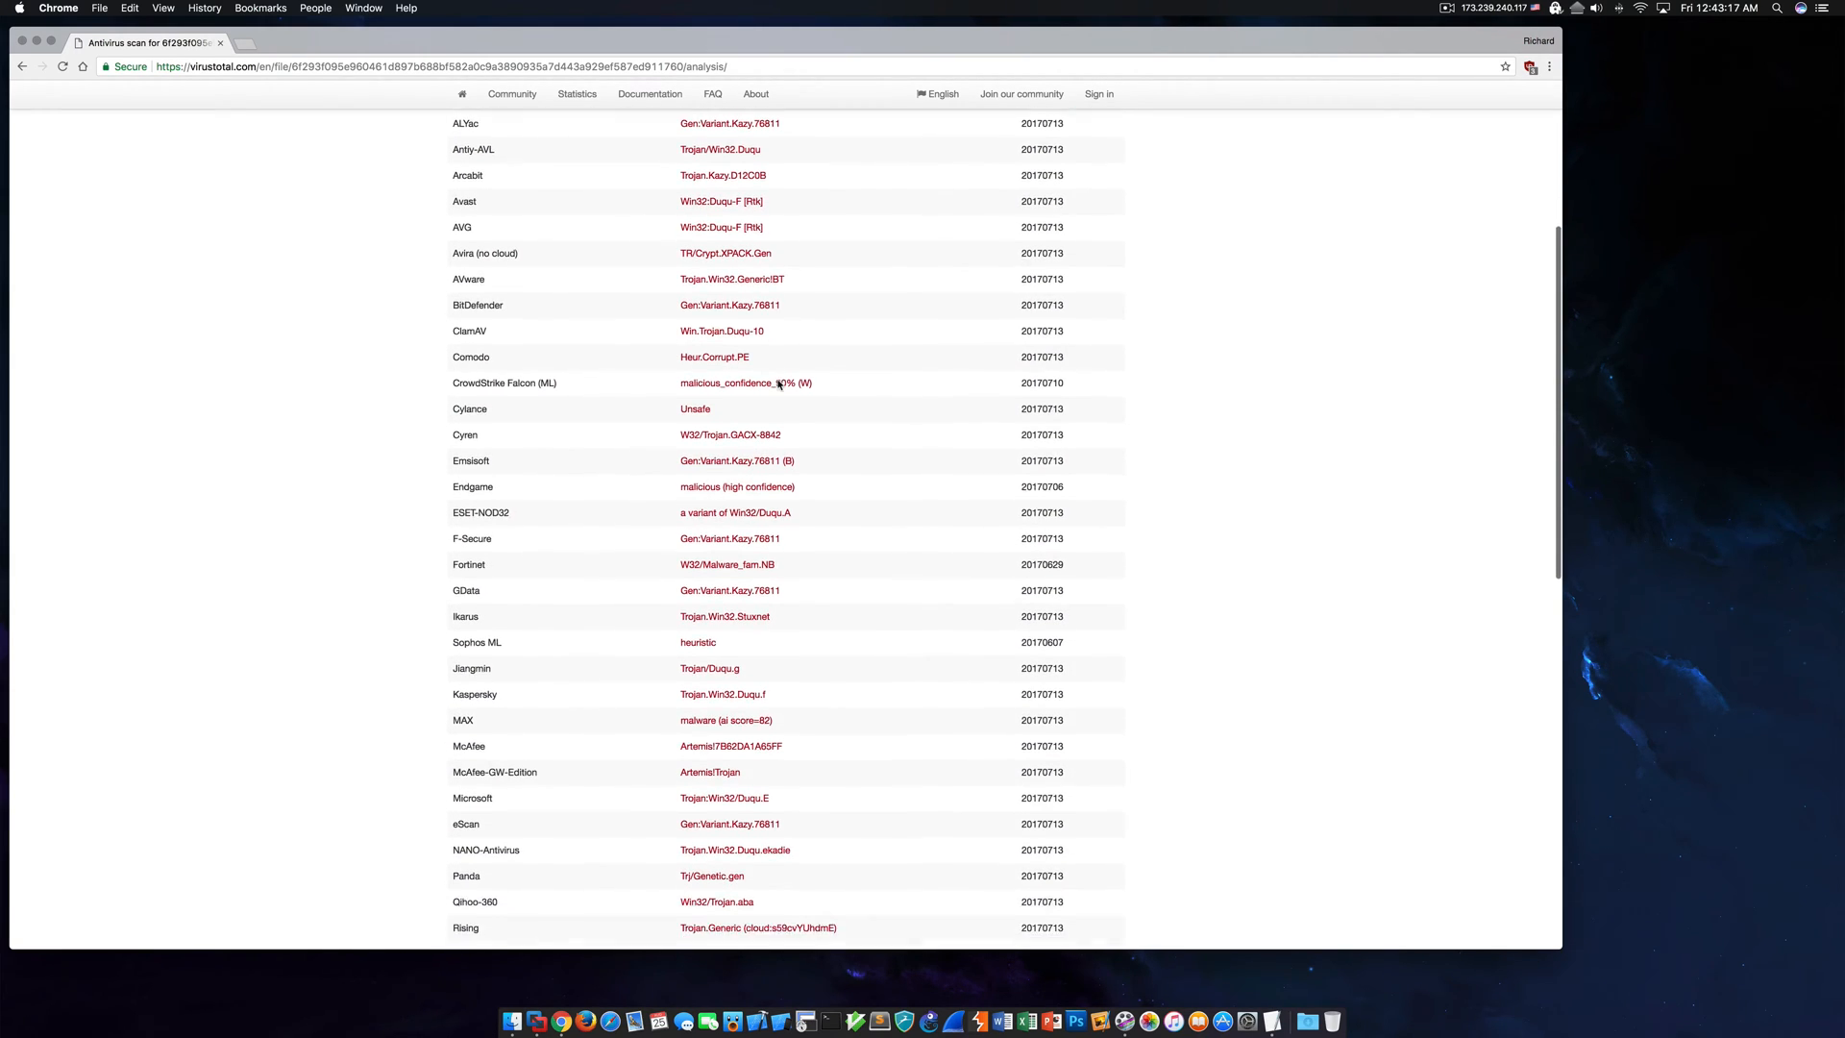
{"action": "scroll", "scroll_direction": "down", "scroll_amount": 3}
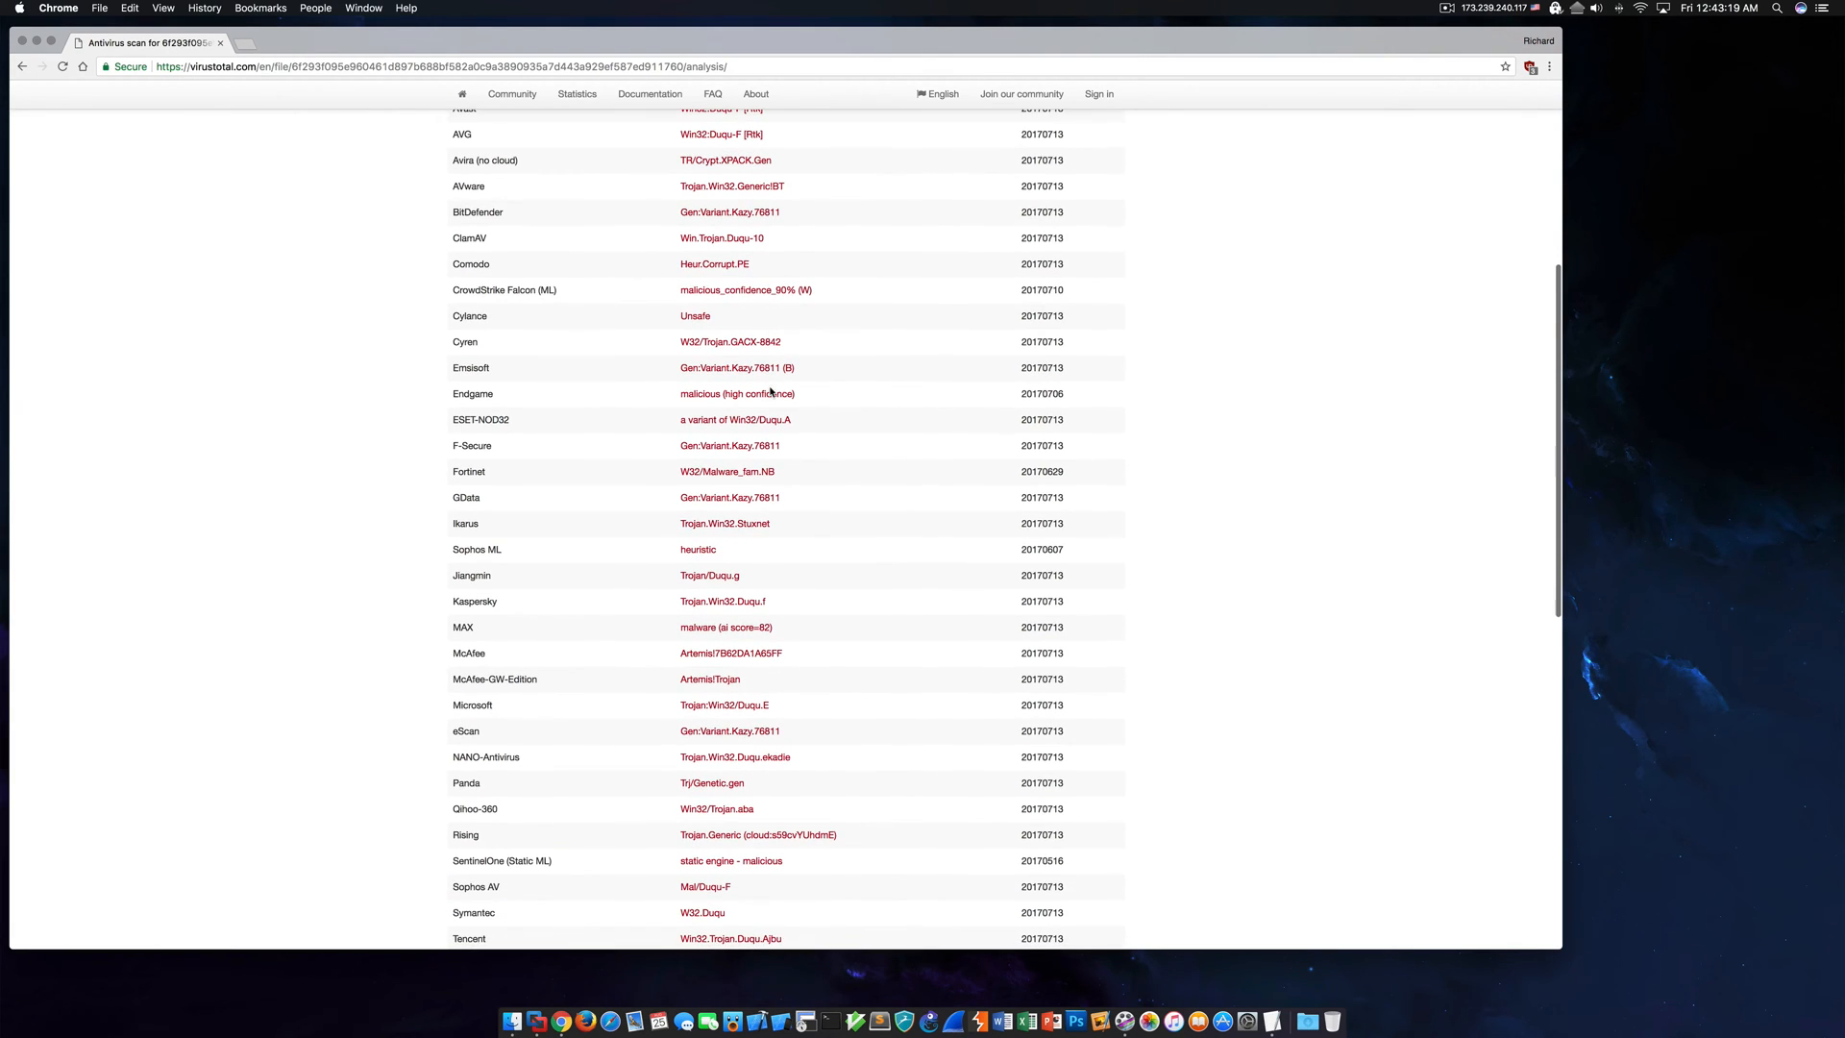
{"action": "double_click", "coordinate": [724, 522]}
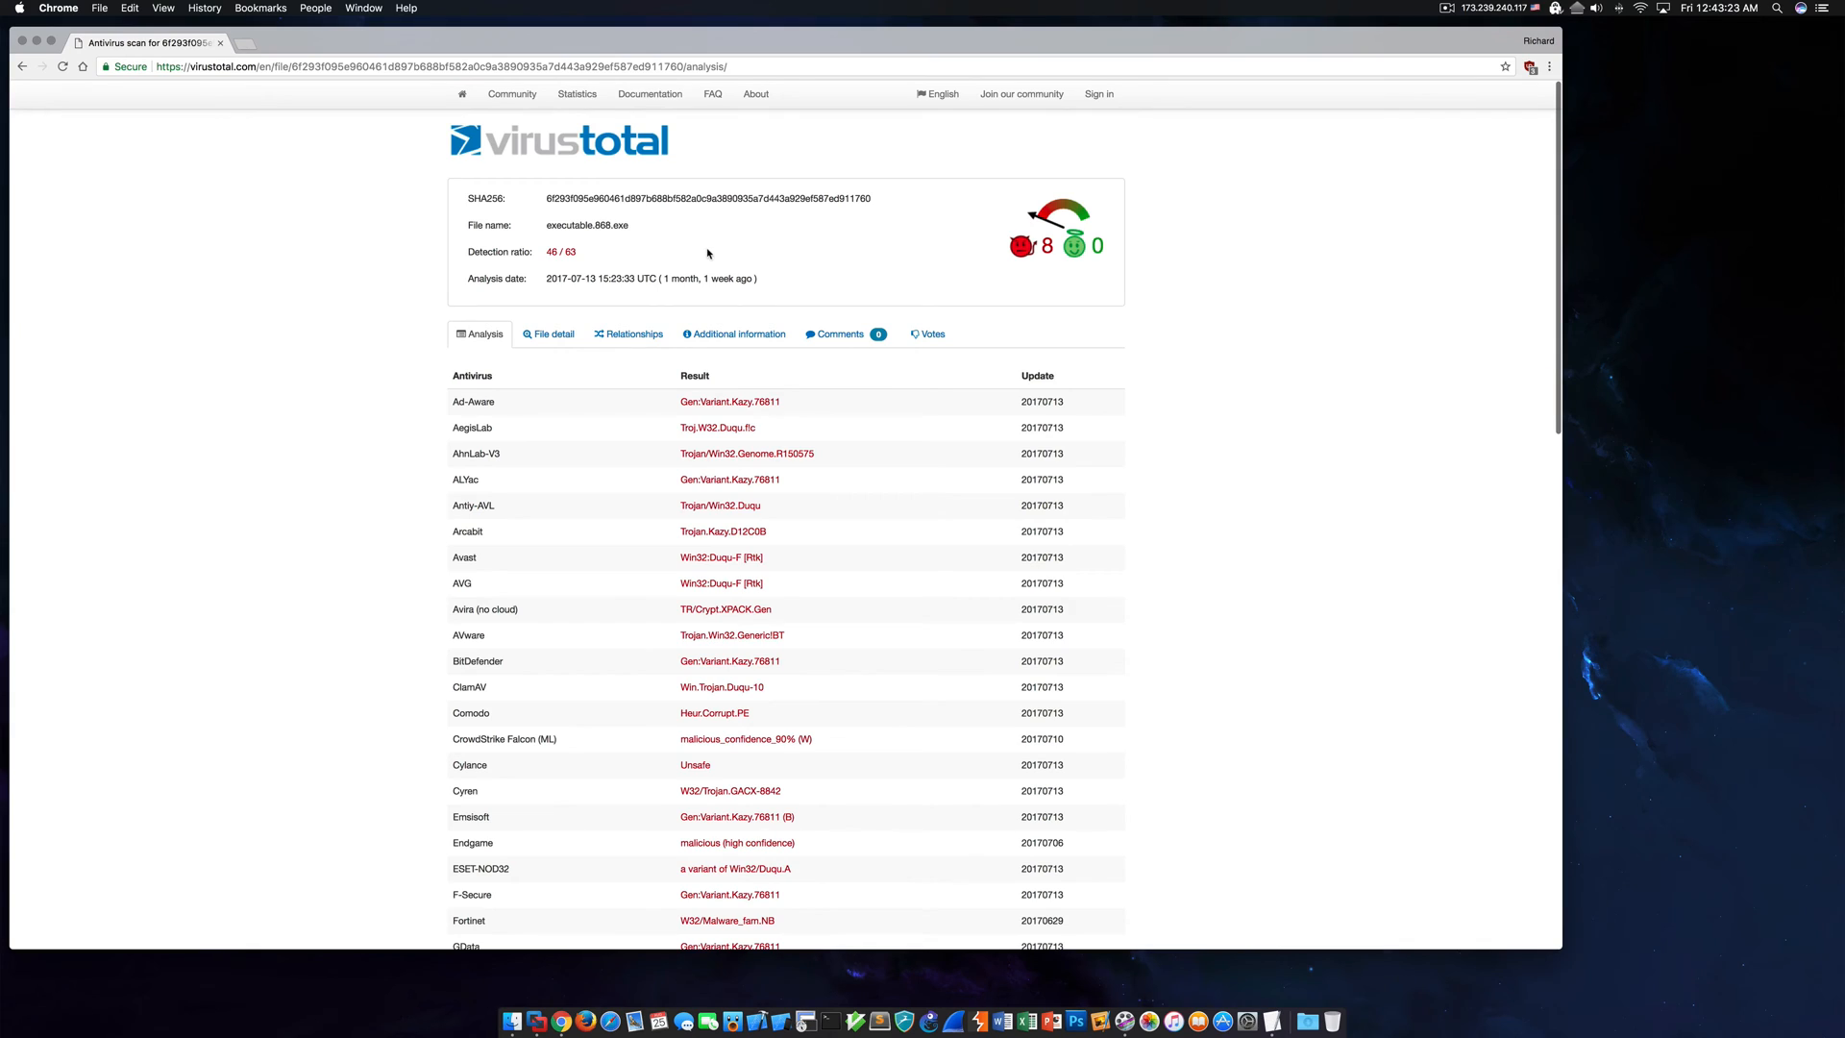
{"action": "mouse_move", "coordinate": [402, 252]}
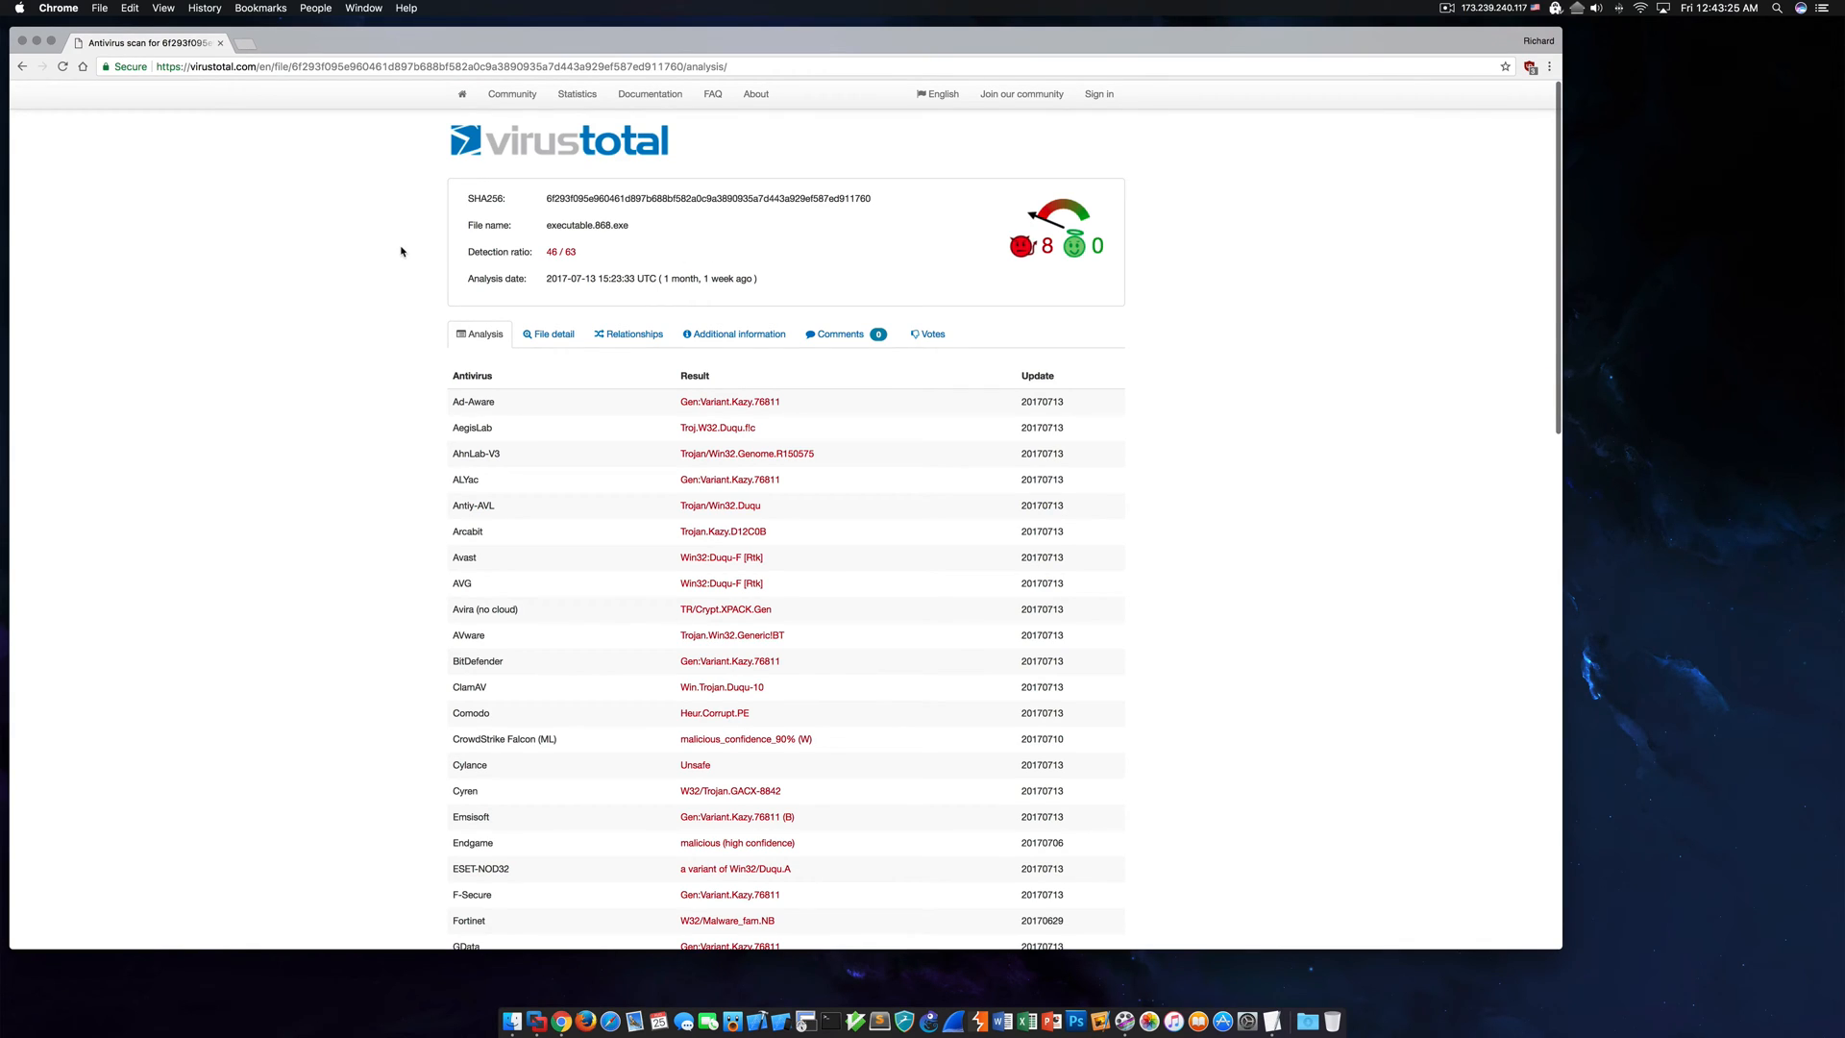